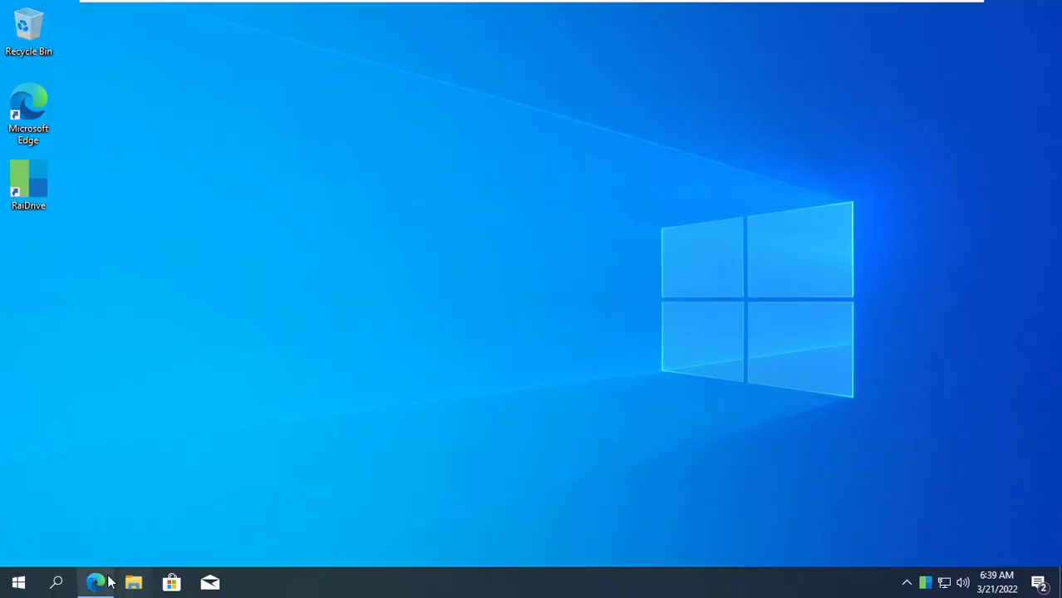
Add a dataset named webdav under pool1 from the Storage > Pools page
left_click(95, 582)
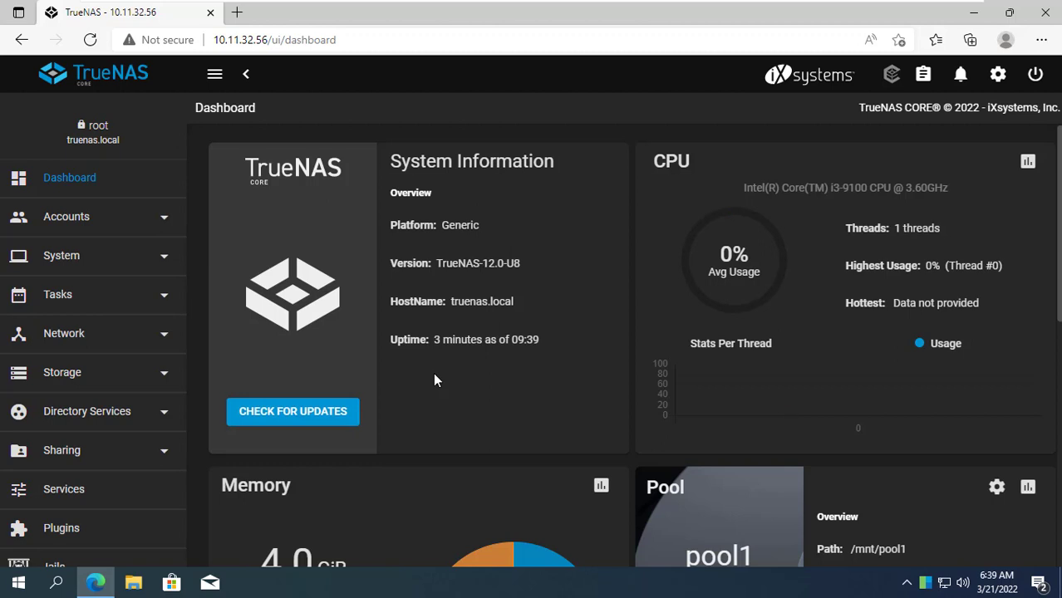
left_click(63, 372)
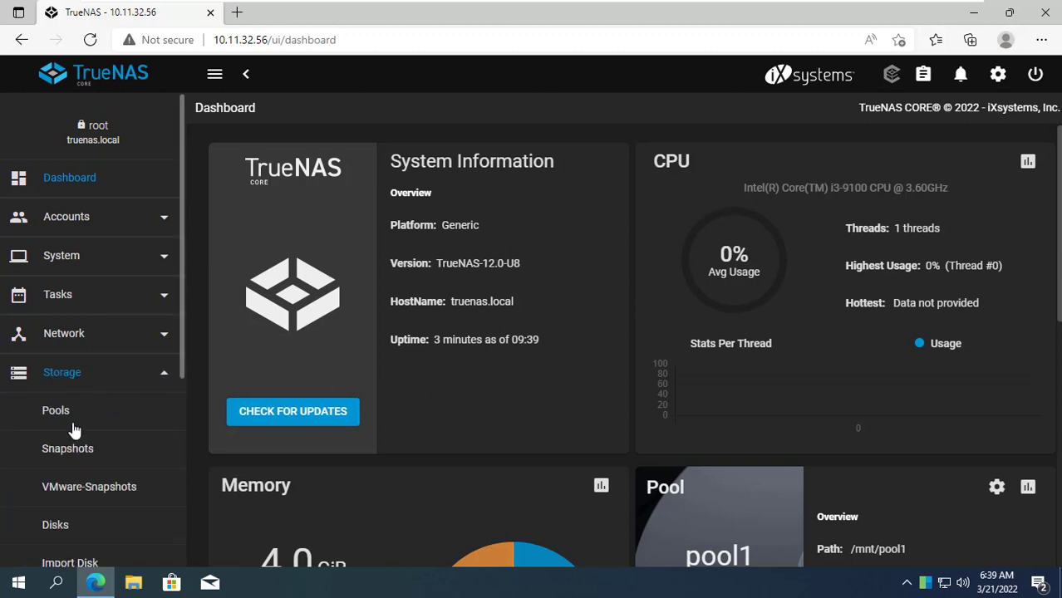
left_click(57, 408)
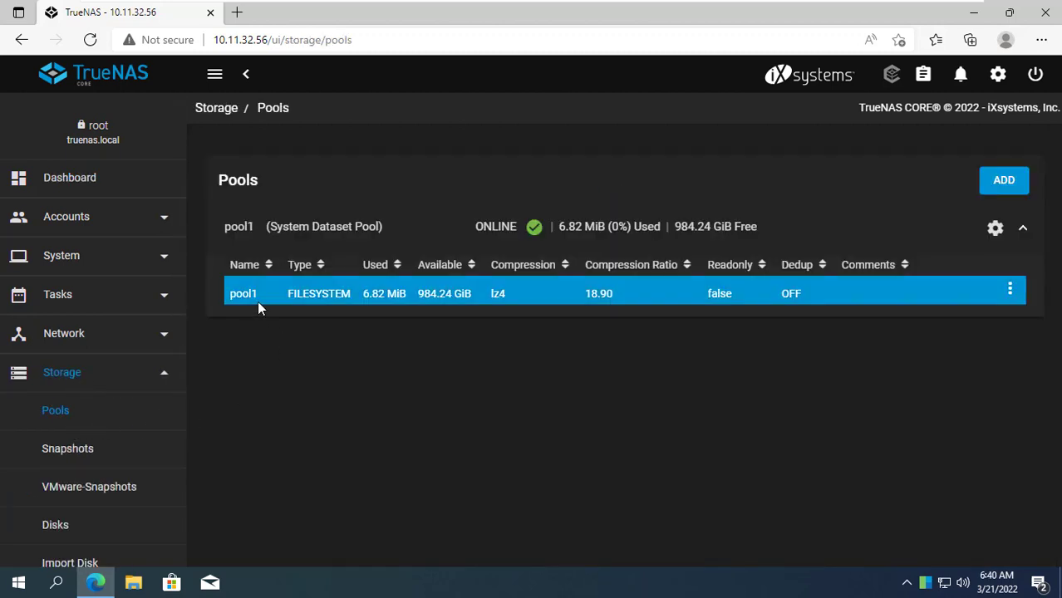
left_click(1010, 289)
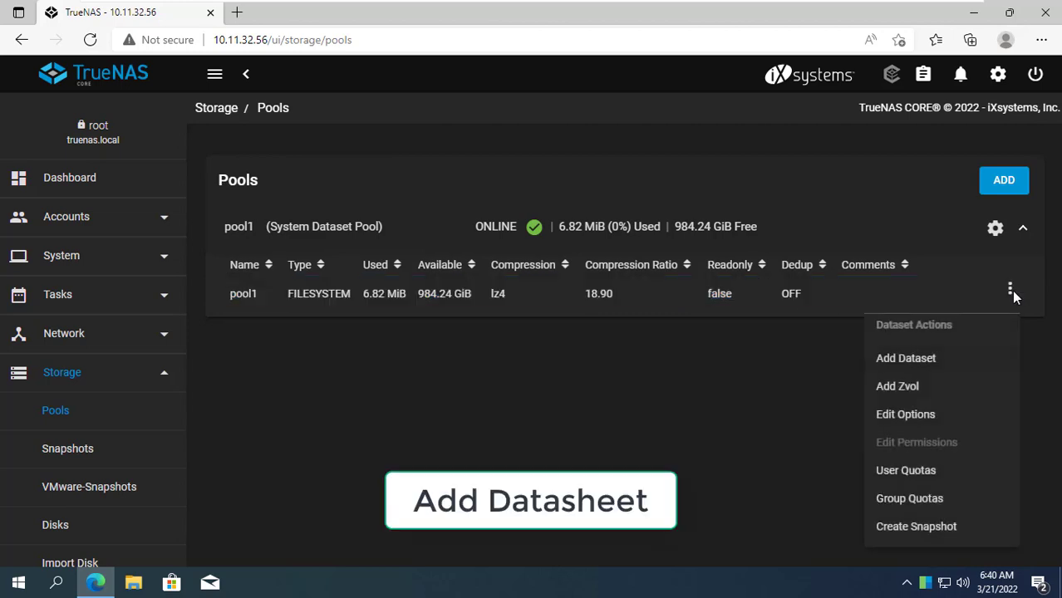
left_click(905, 358)
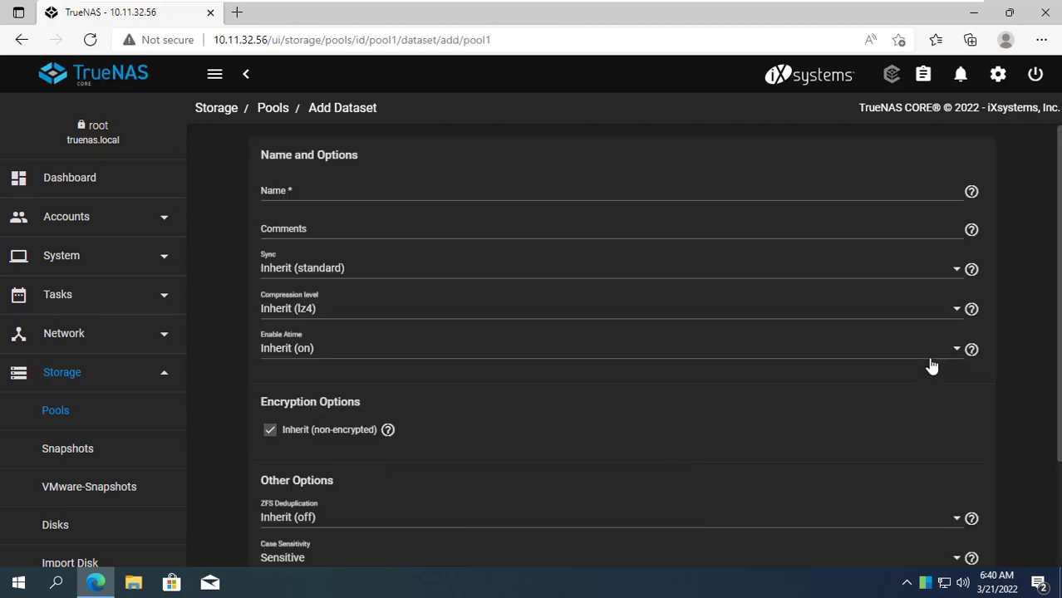
type("we")
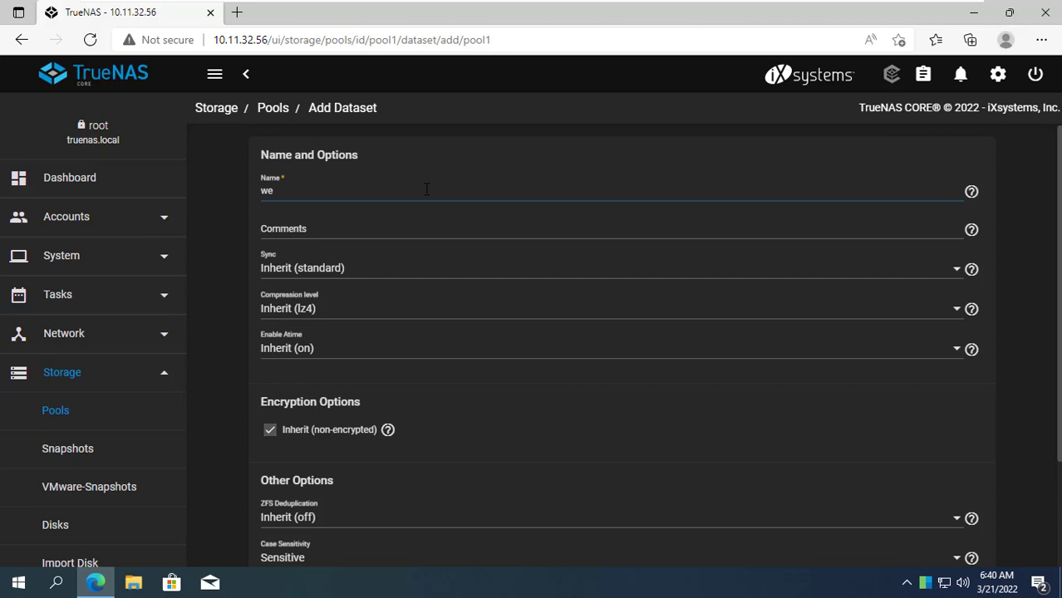
type("bdab")
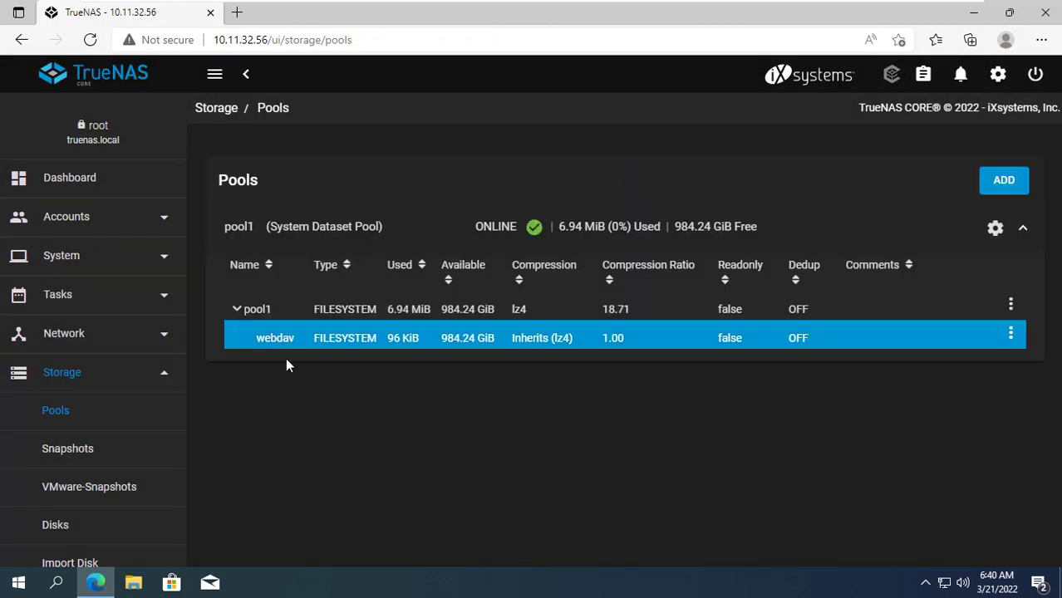
Start a new WebDAV share named webdav and pick /mnt/pool1/webdav as its path
left_click(63, 372)
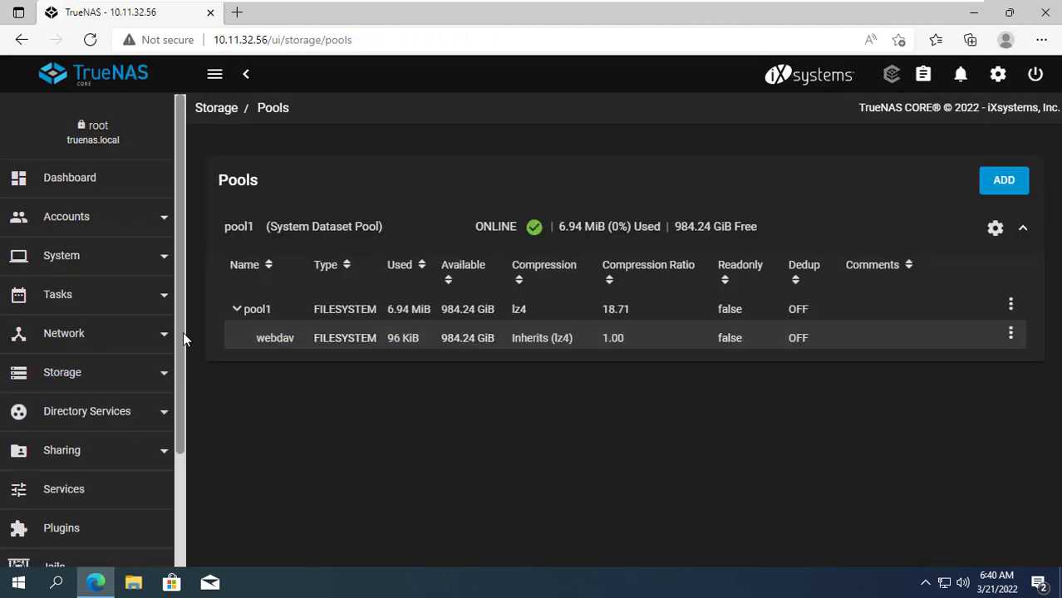
scroll("down", 3)
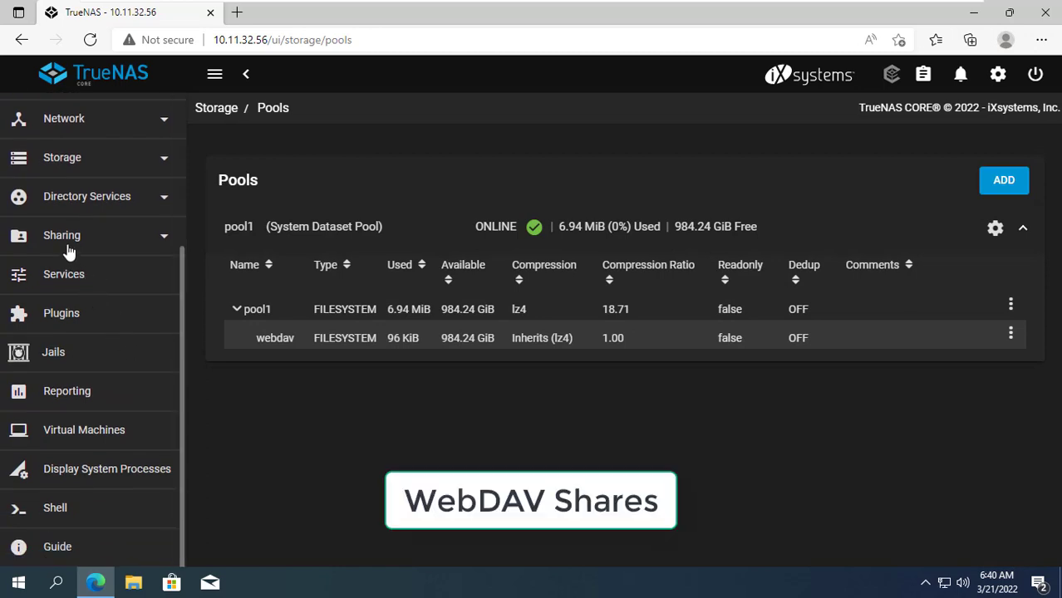
left_click(61, 236)
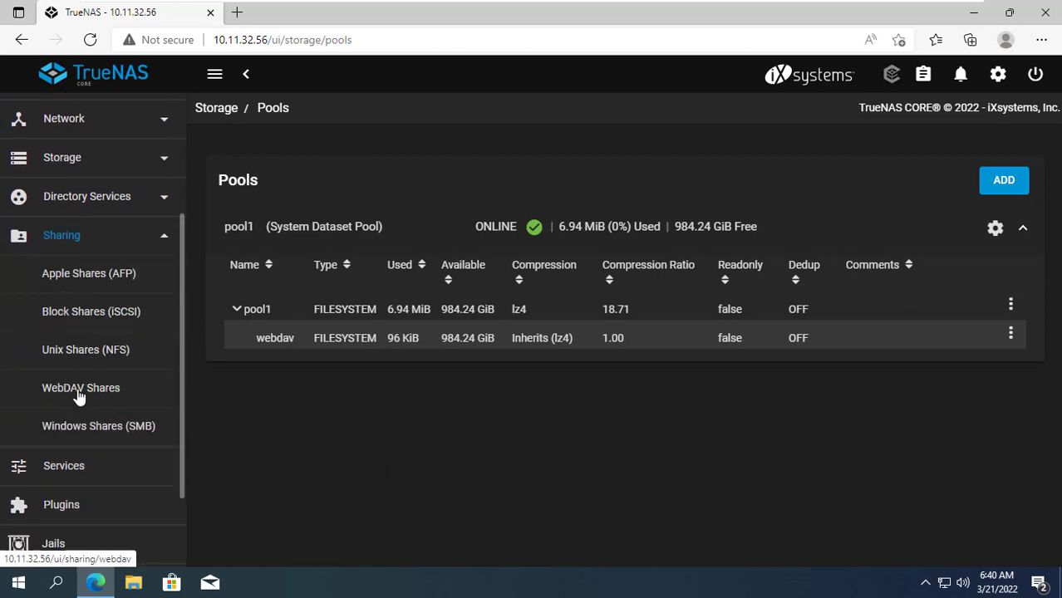
left_click(80, 388)
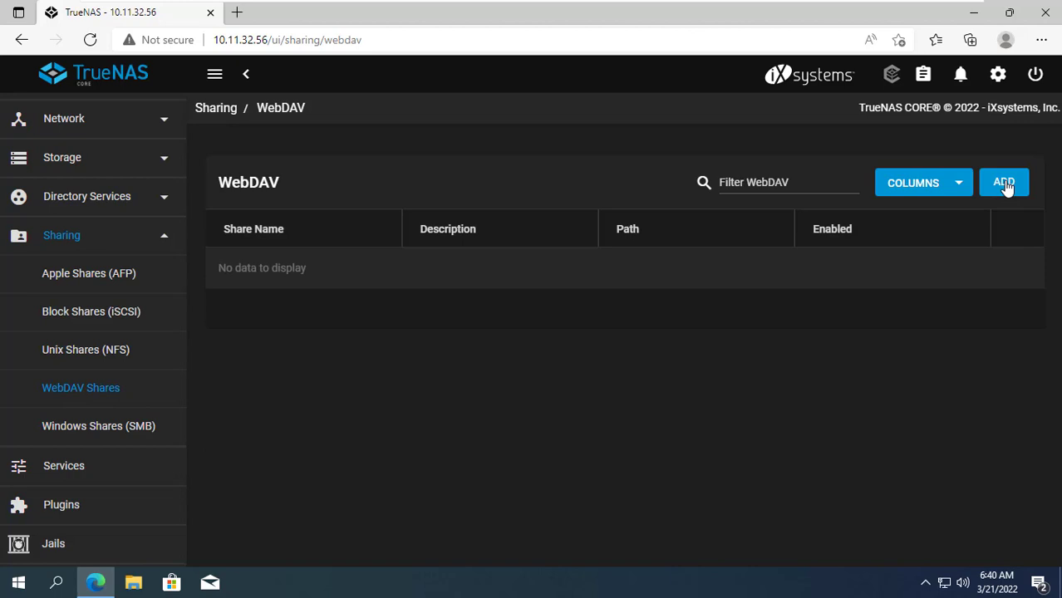
left_click(1003, 181)
type("webd")
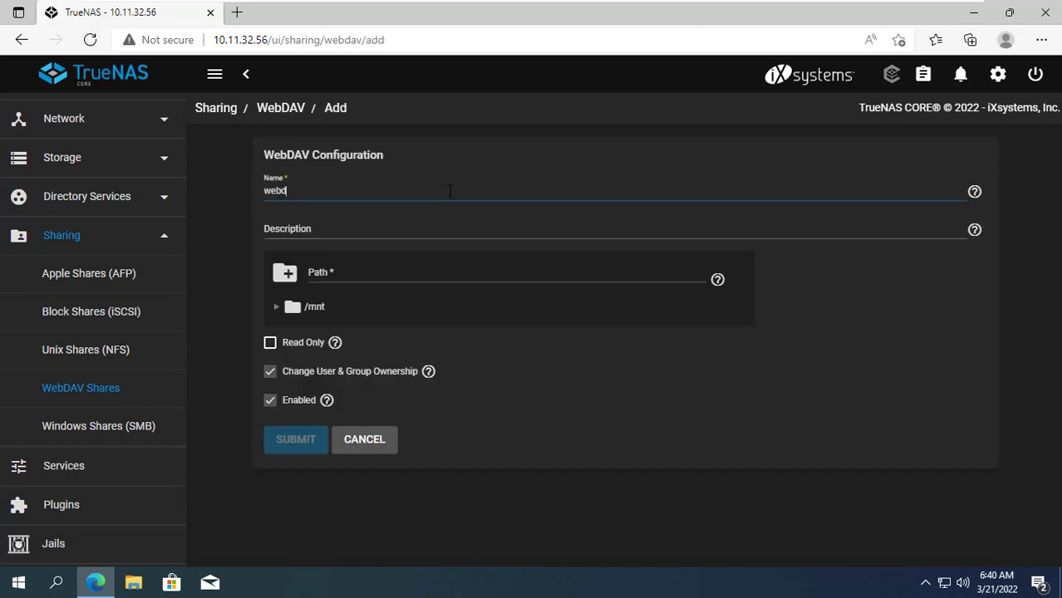
type("av")
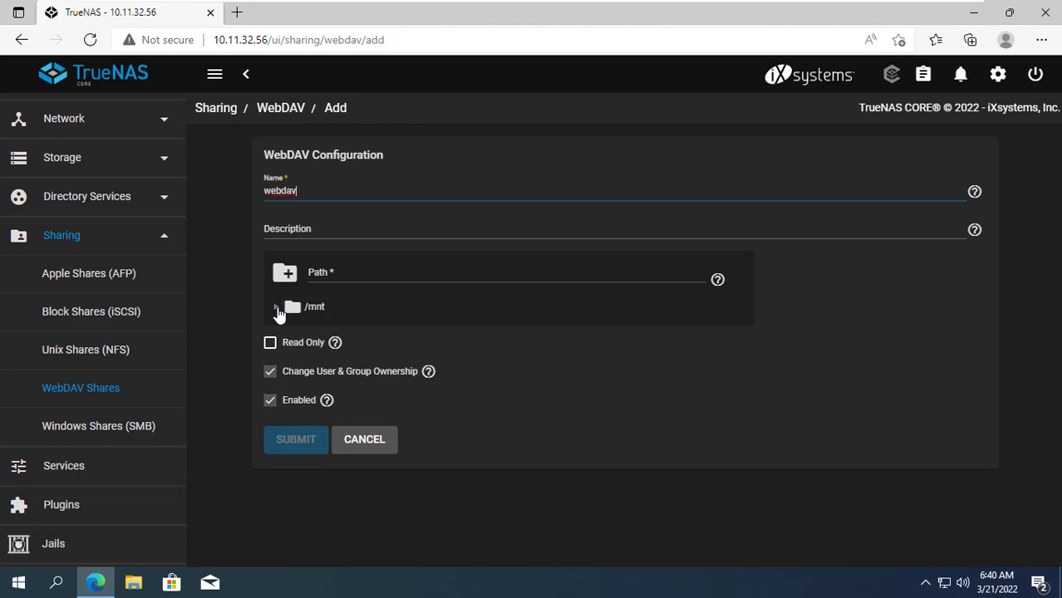
left_click(276, 305)
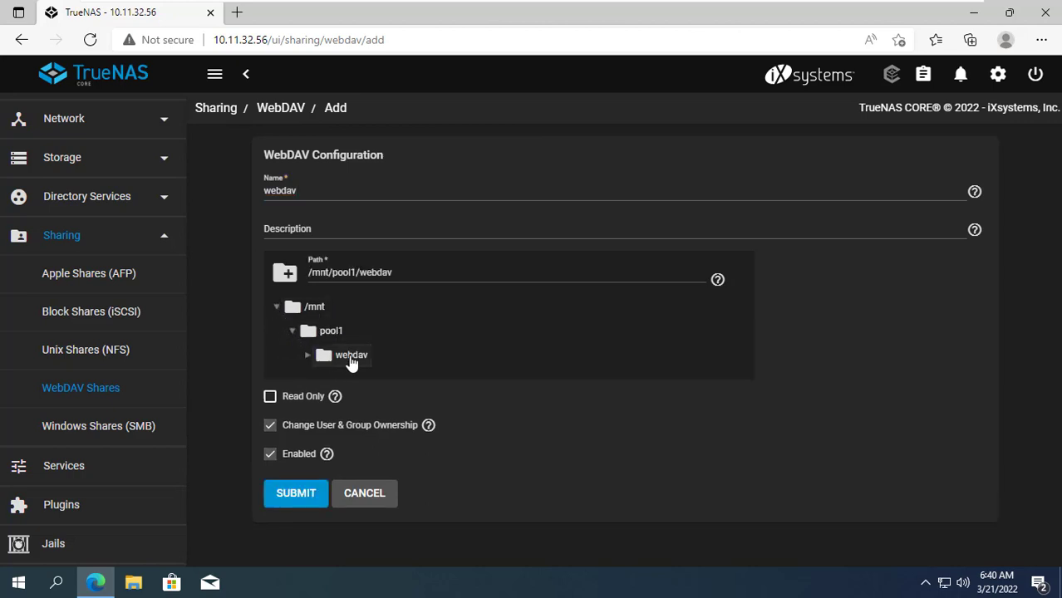
mouse_move(392, 316)
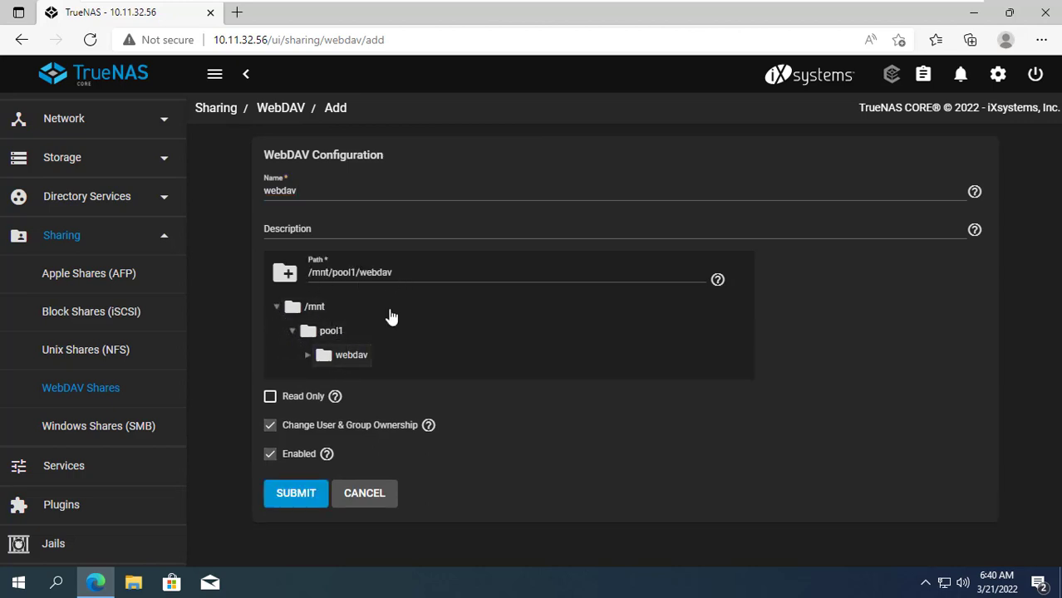
Submit the webdav share, accepting the ownership change warning
left_click(296, 492)
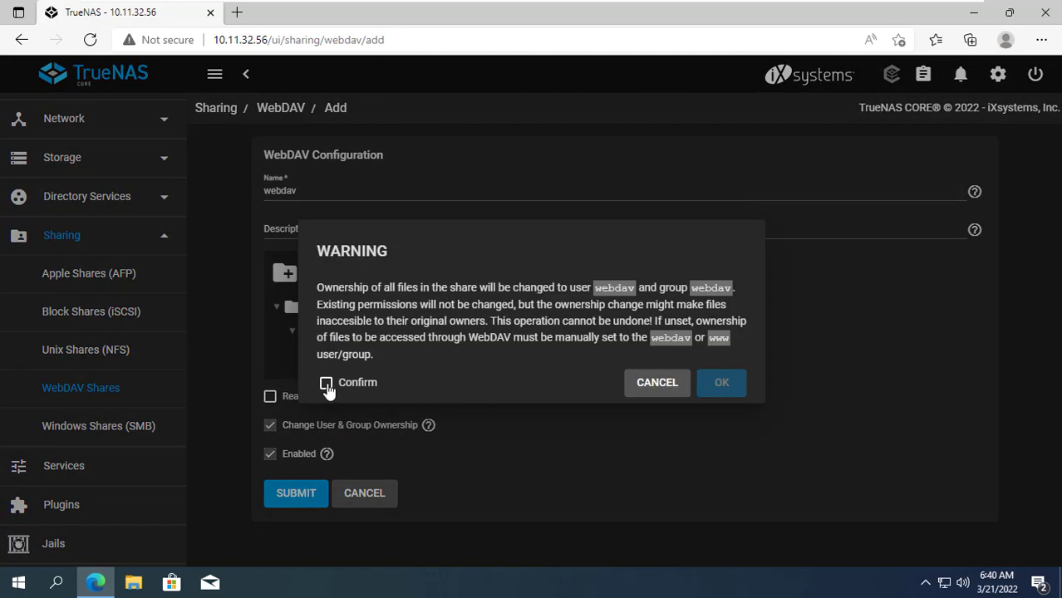
left_click(657, 382)
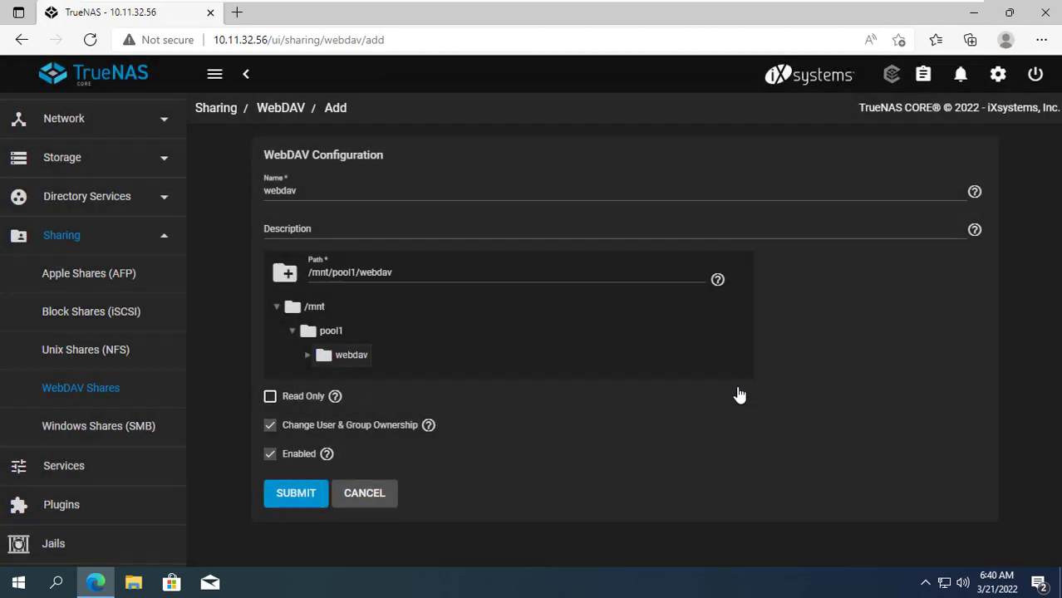
left_click(296, 492)
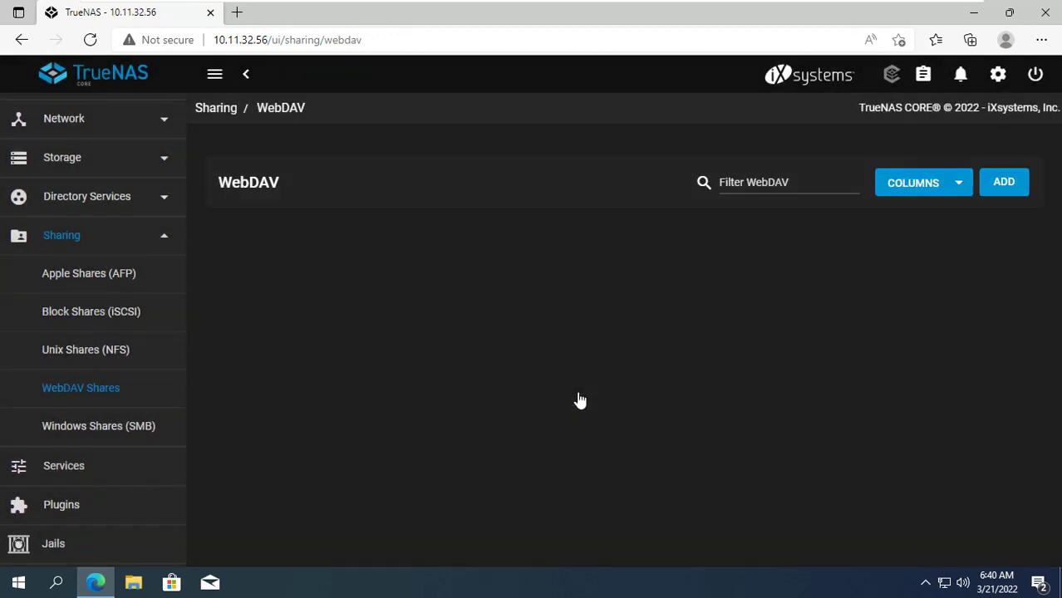
left_click(163, 236)
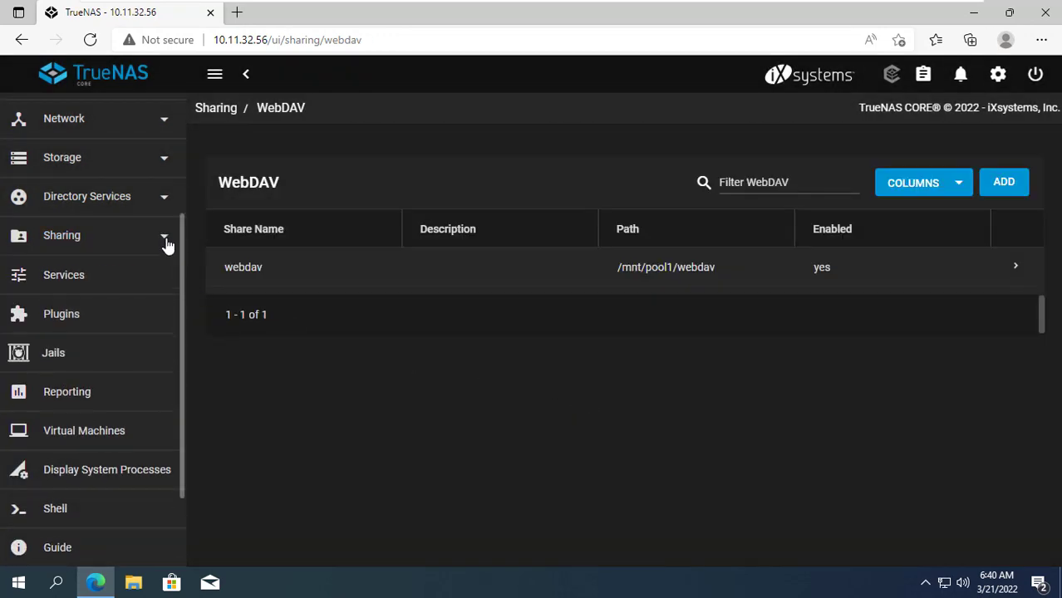
Set the WebDAV service to No Authentication on HTTP port 8080 and save it
left_click(63, 274)
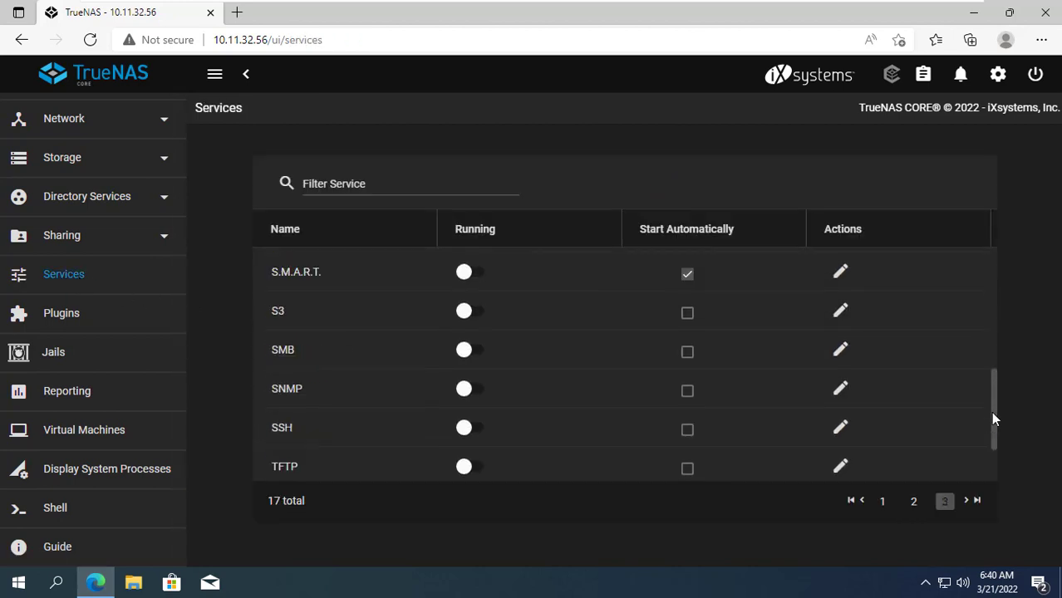
scroll("down", 3)
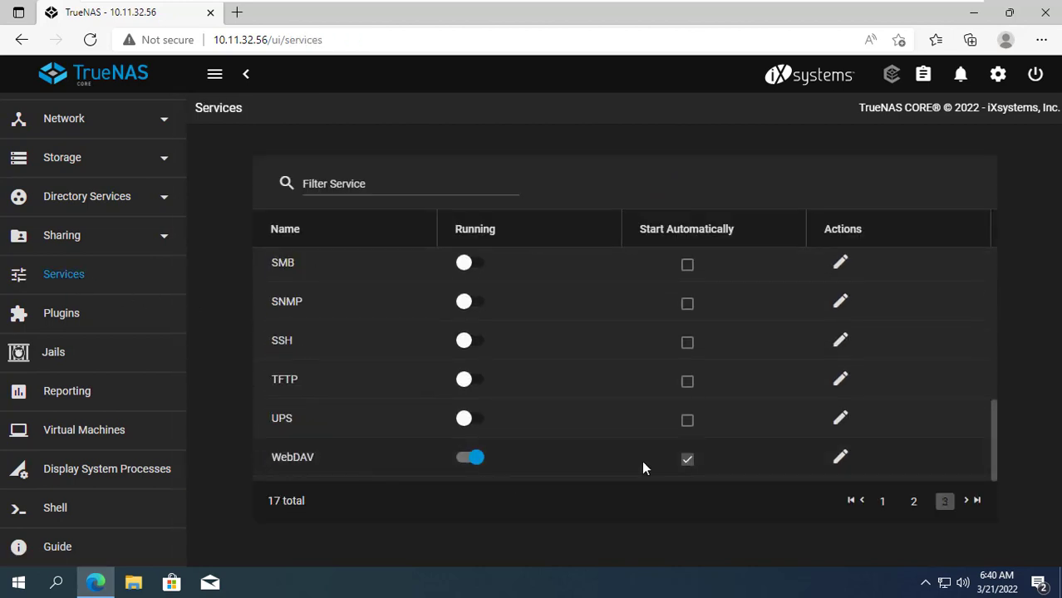
left_click(840, 455)
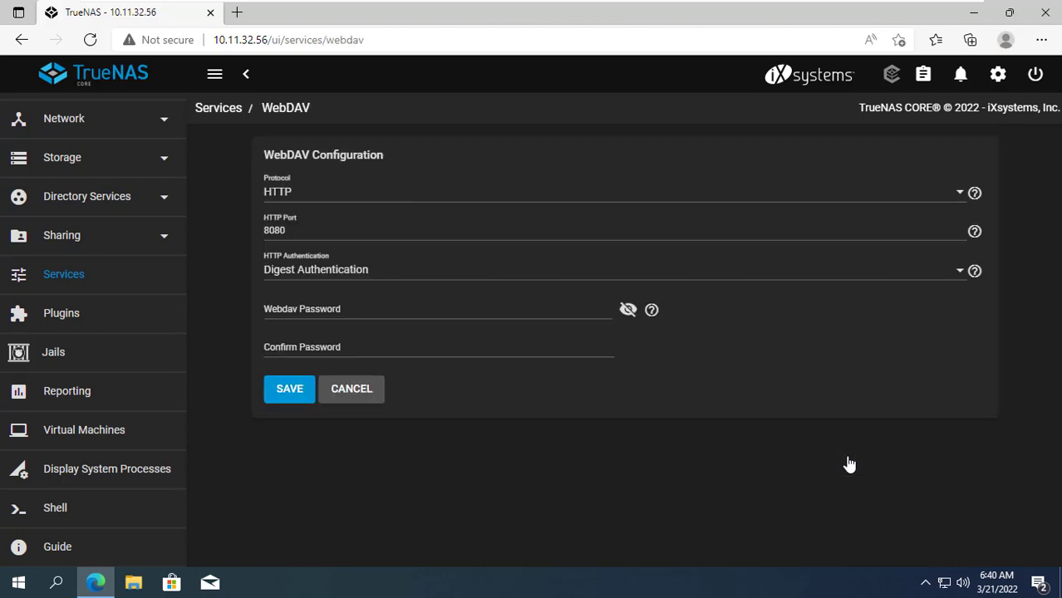
left_click(615, 270)
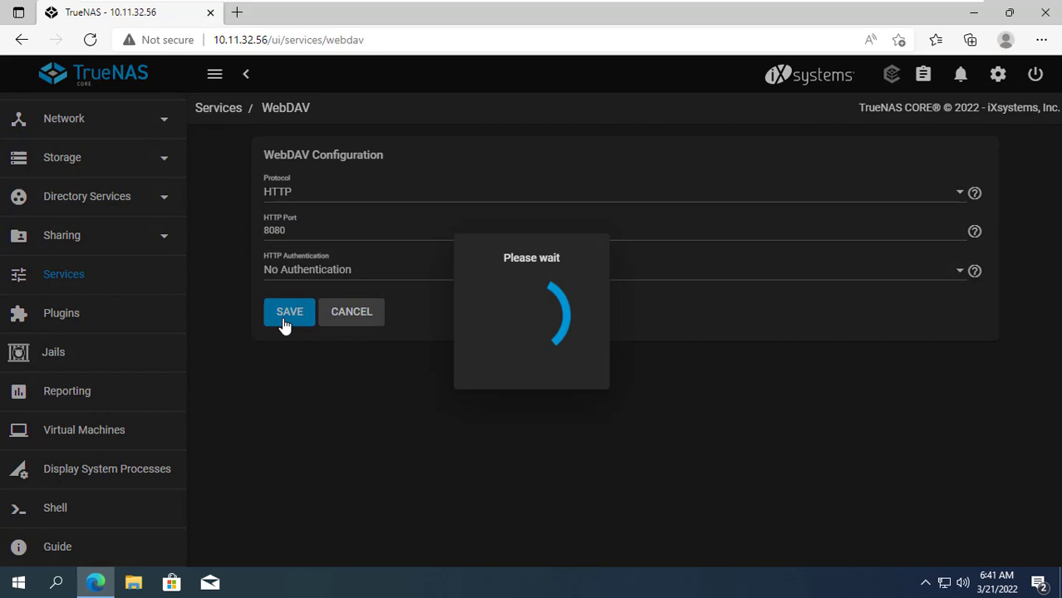
left_click(422, 11)
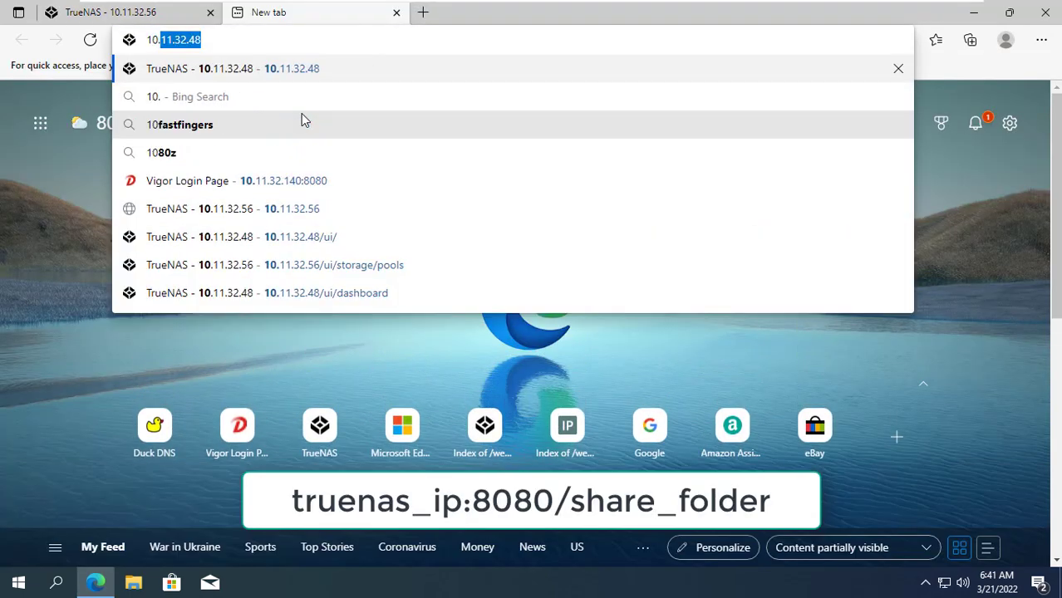
type("10.11.32.56")
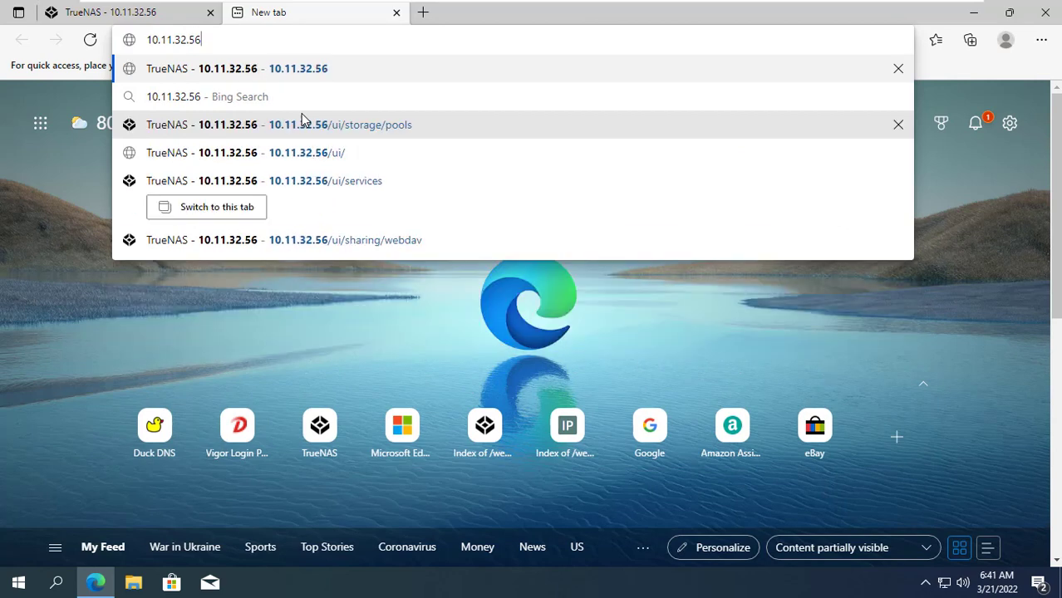
type(":808")
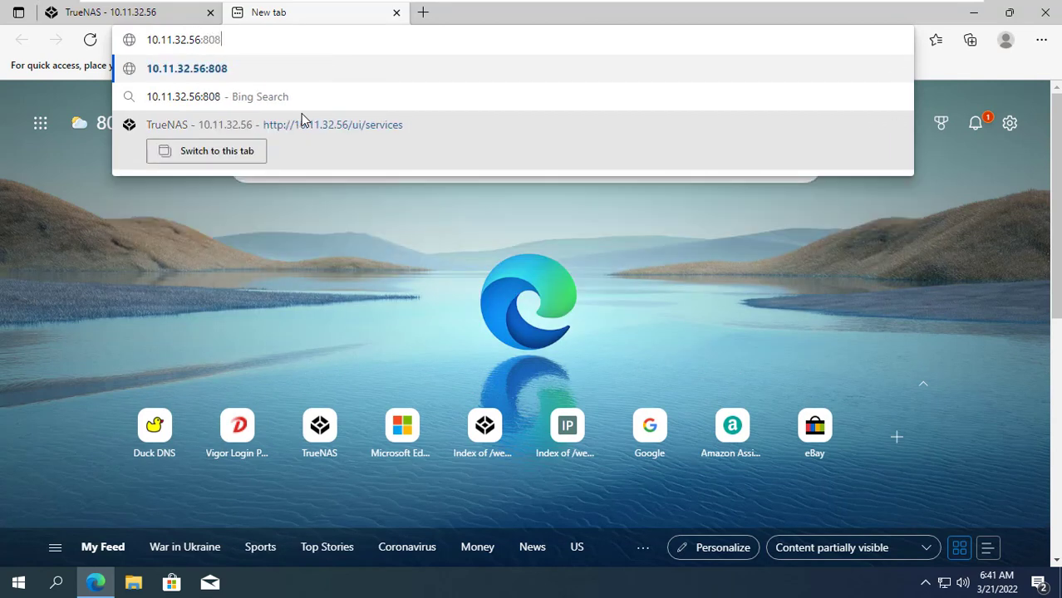
type("0/wed")
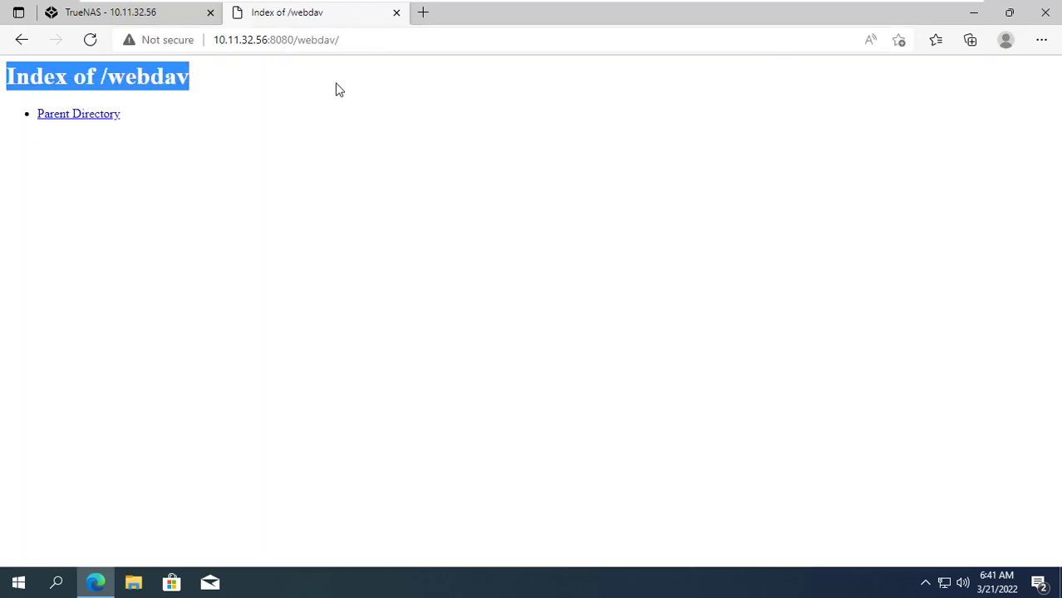
left_click(419, 171)
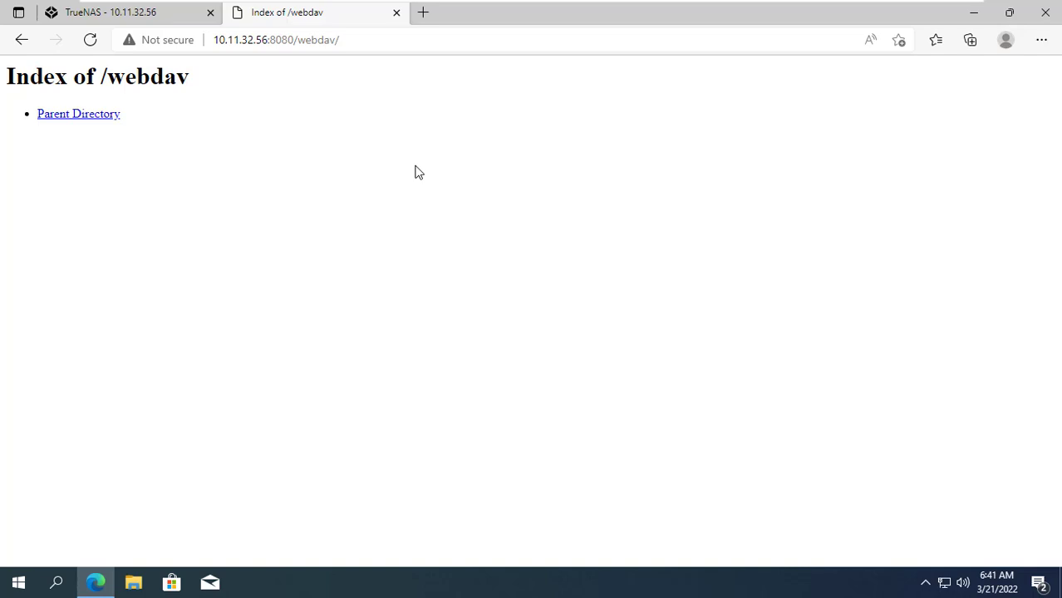
Switch WebDAV to Digest Authentication with a password and save the service
left_click(129, 12)
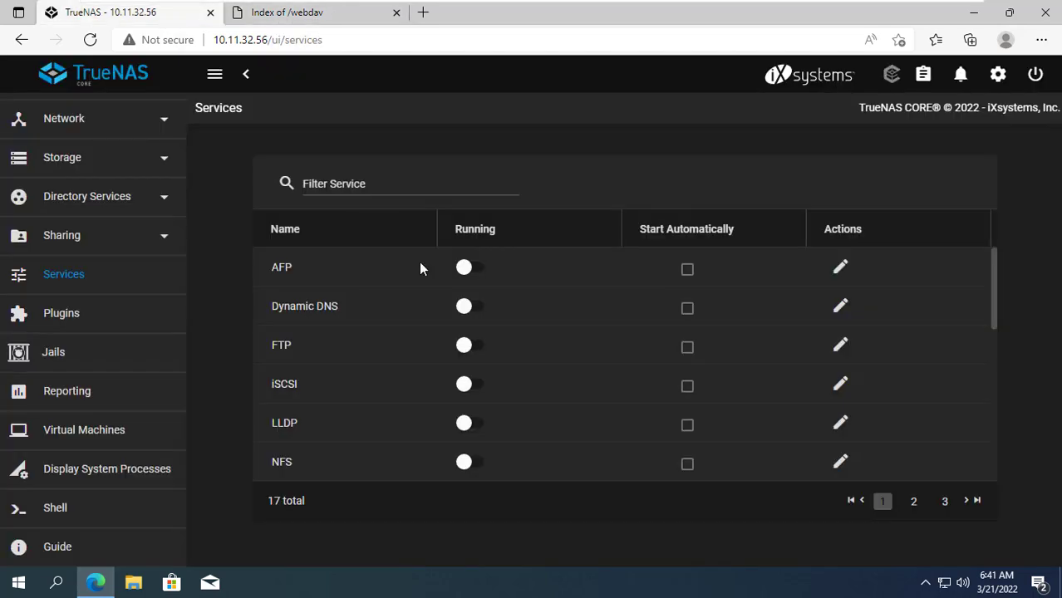
left_click(943, 501)
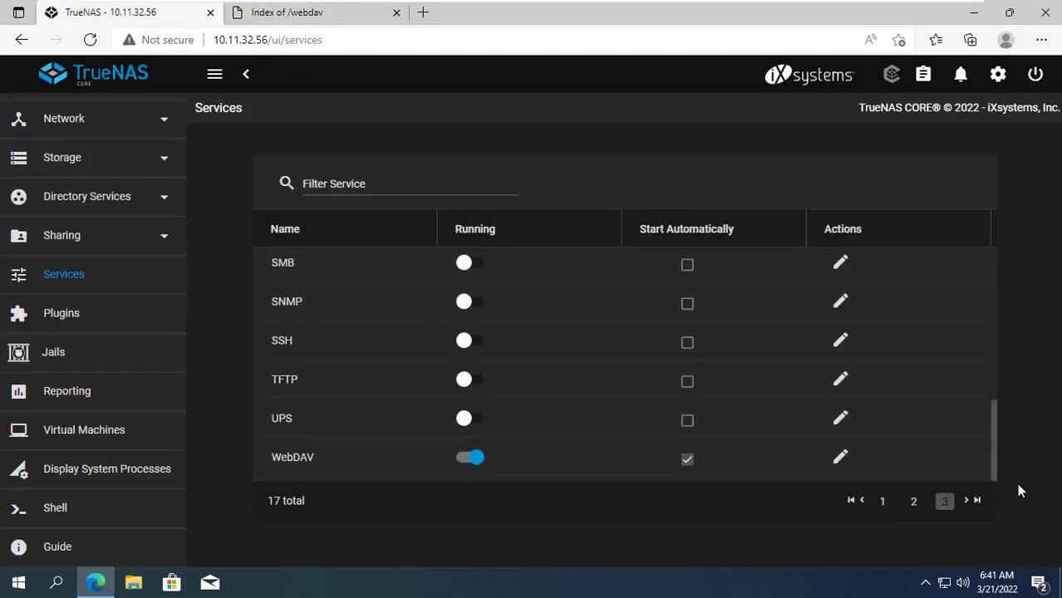
left_click(841, 457)
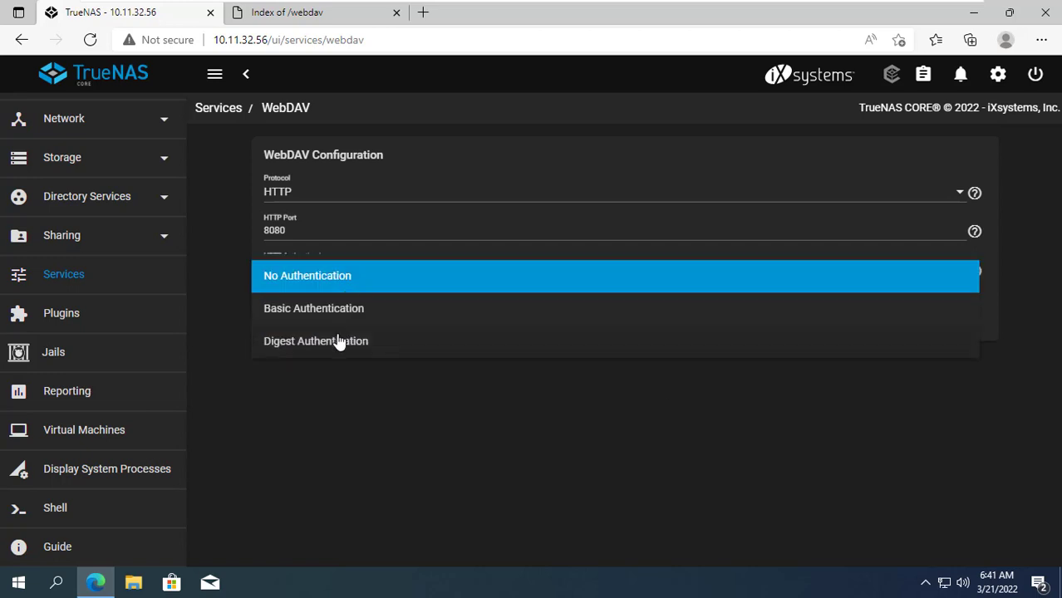
left_click(316, 340)
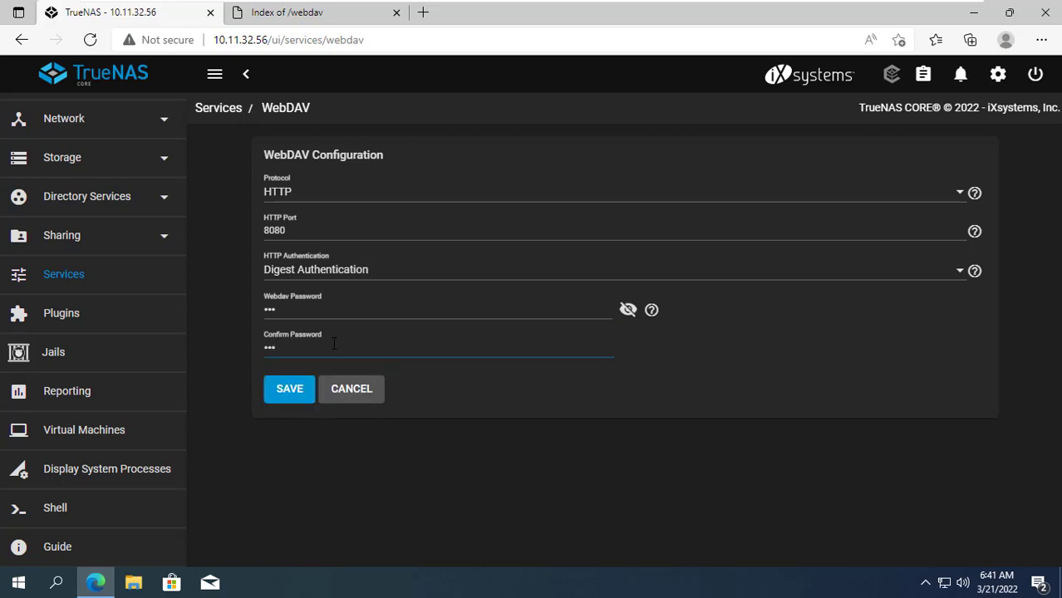
left_click(289, 389)
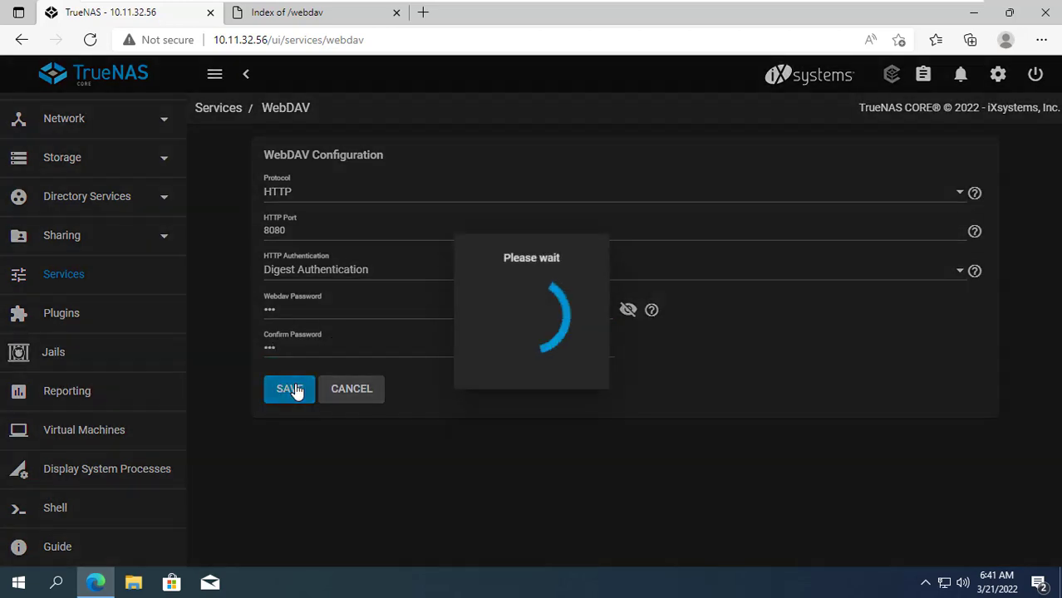
left_click(288, 389)
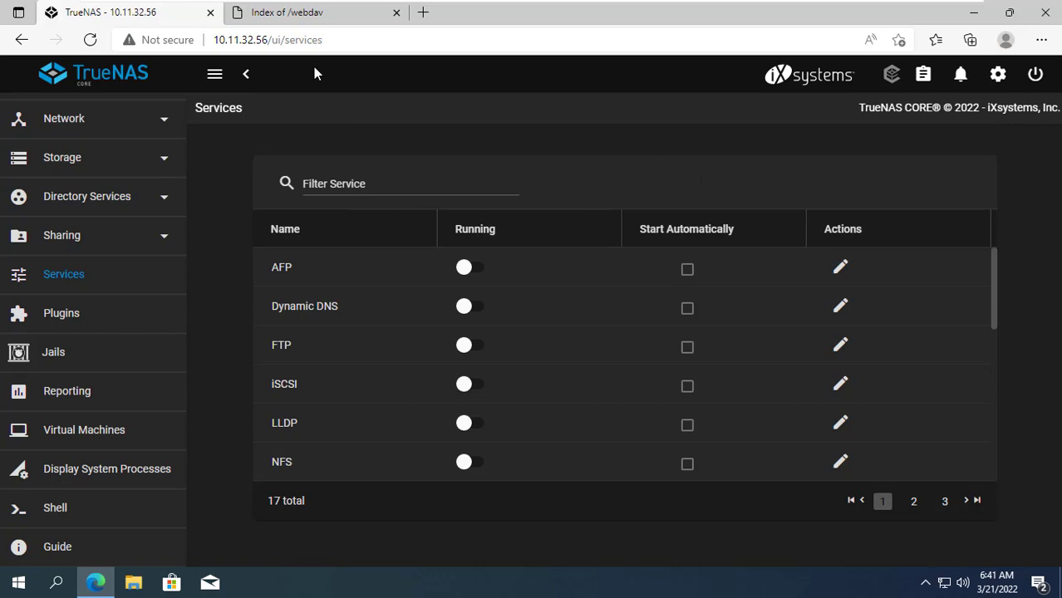
Reload the WebDAV share page and sign in as webdav
left_click(316, 11)
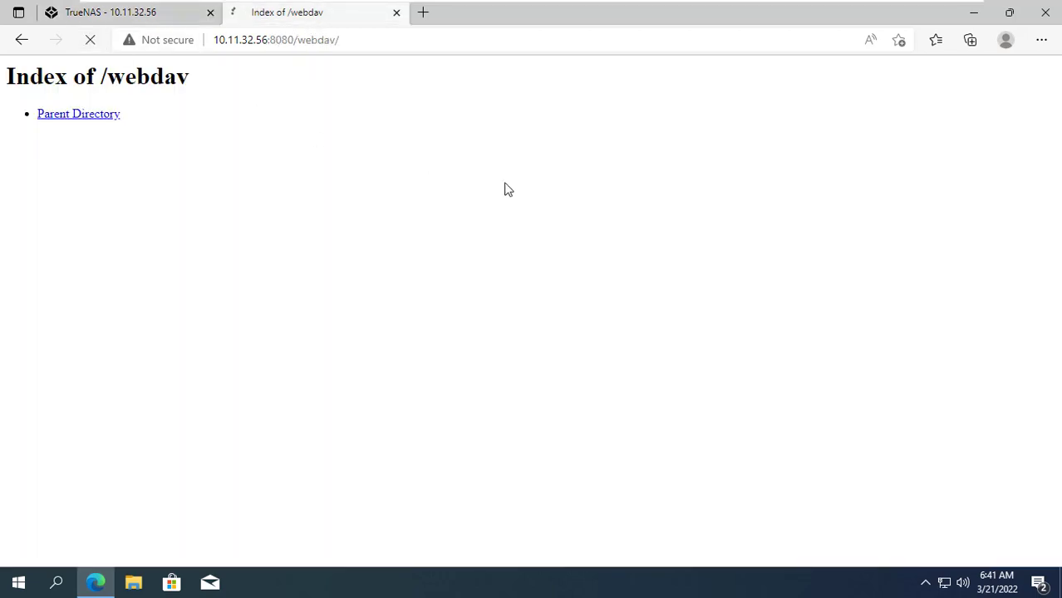
type("web")
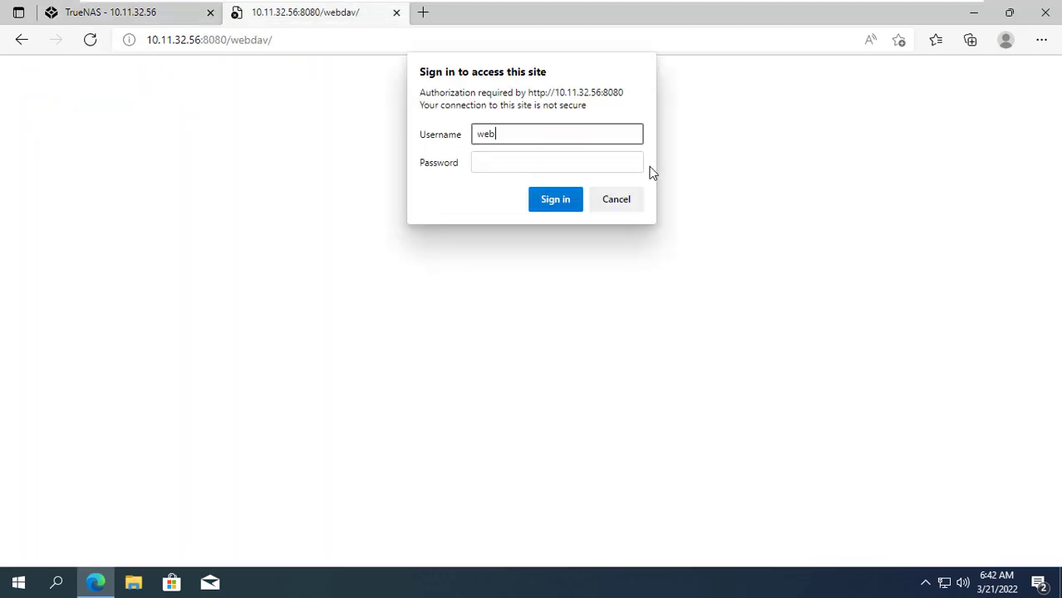
type("dav")
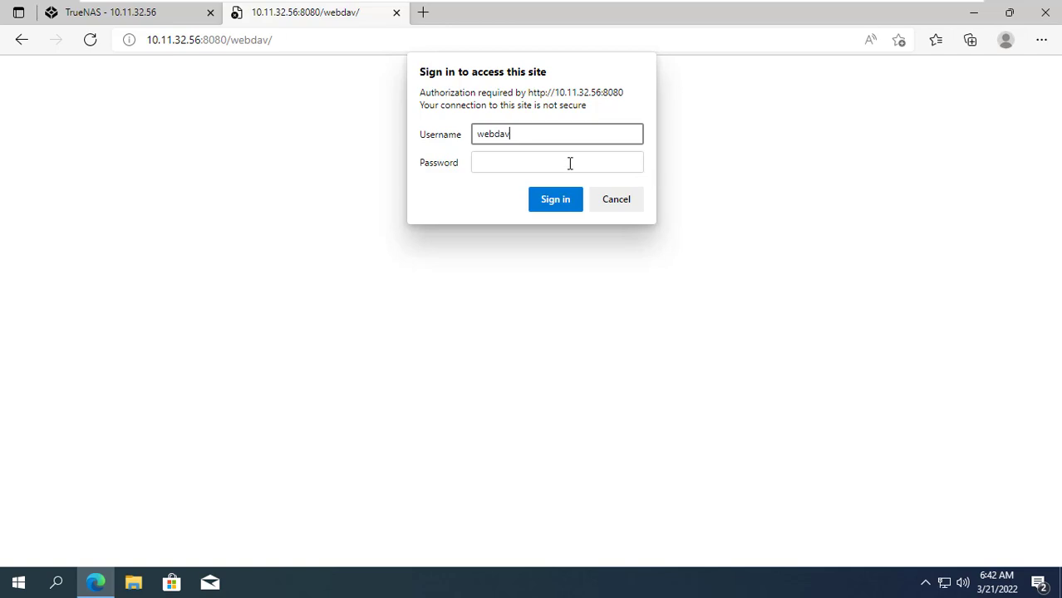
left_click(555, 199)
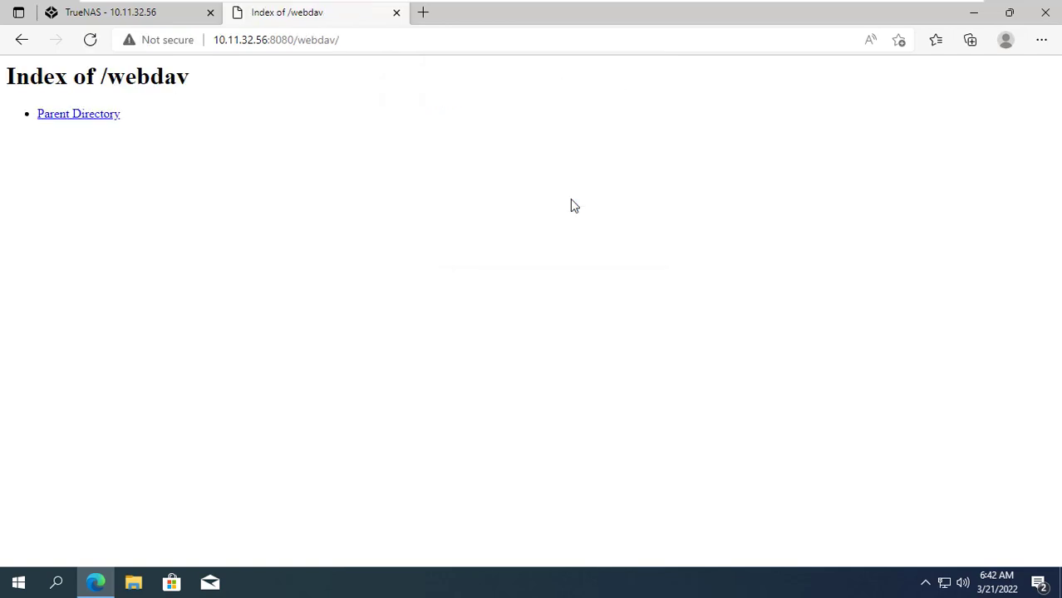
Set WebDAV to serve HTTP+HTTPS on port 8081 with a certificate selected
left_click(125, 11)
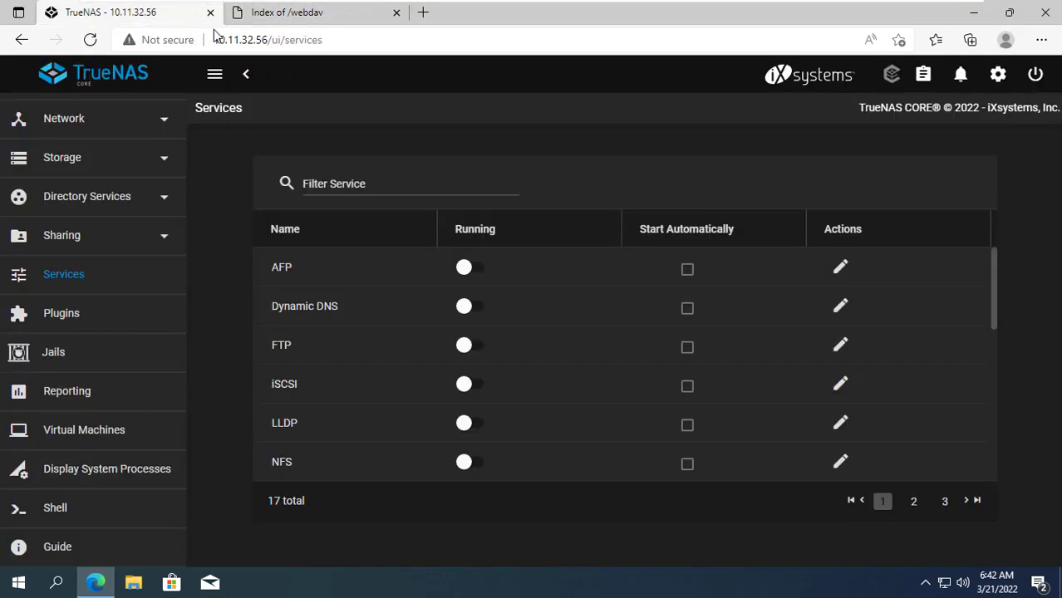
left_click(944, 502)
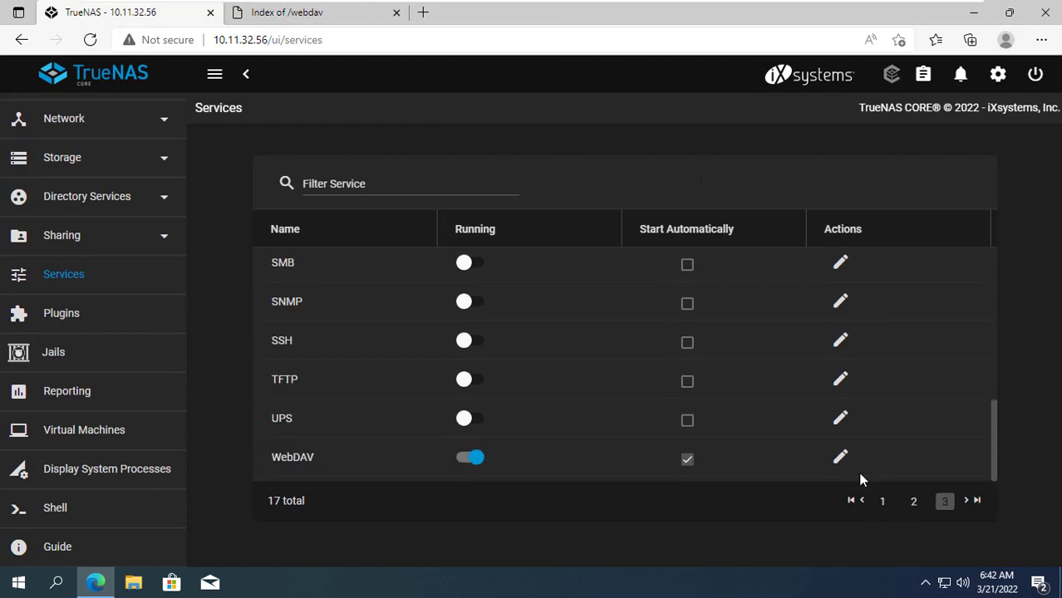
left_click(840, 455)
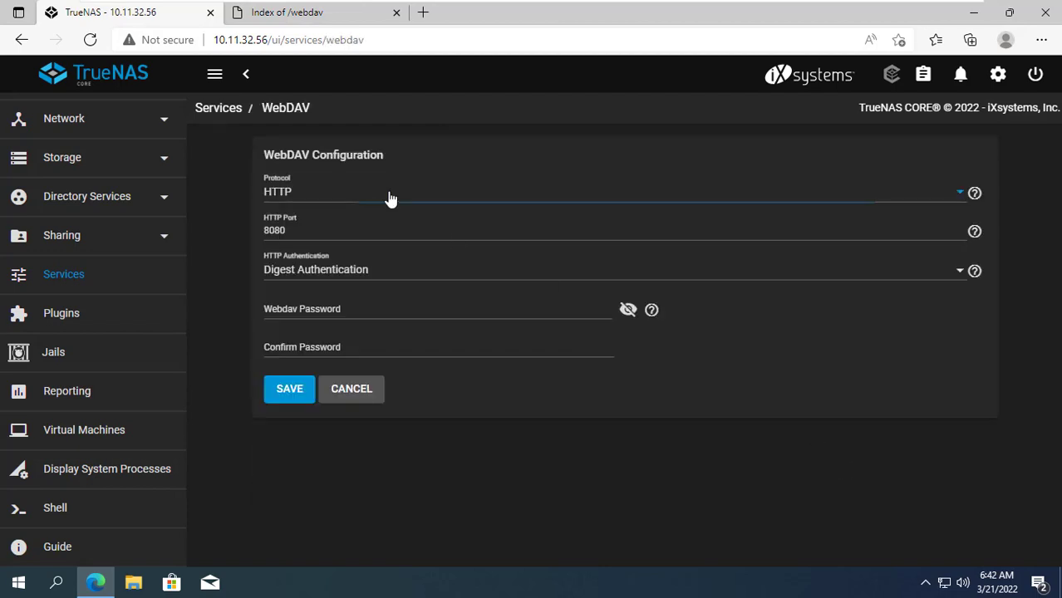
left_click(612, 191)
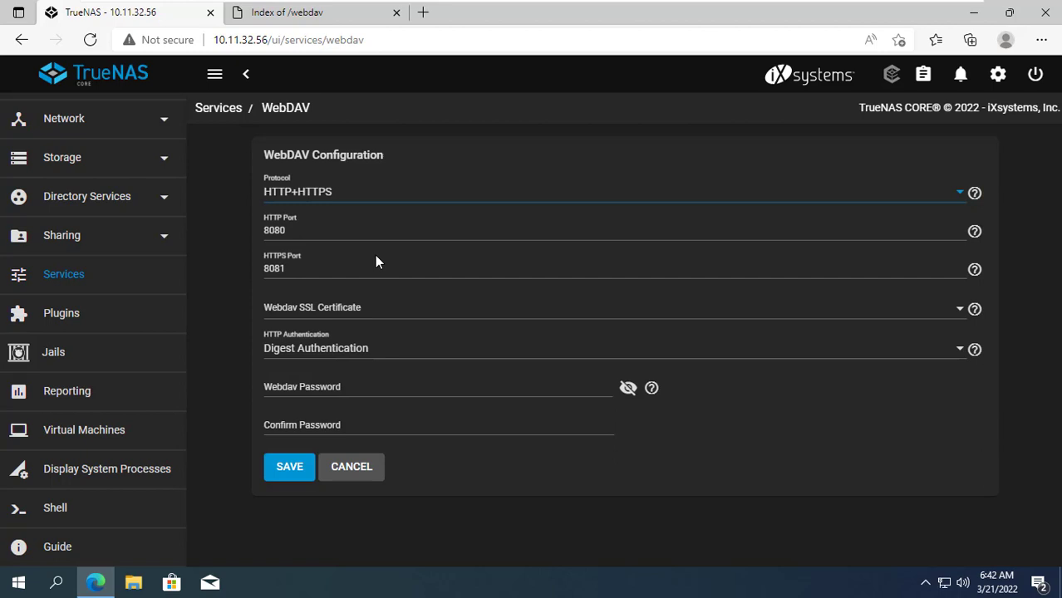
mouse_move(395, 312)
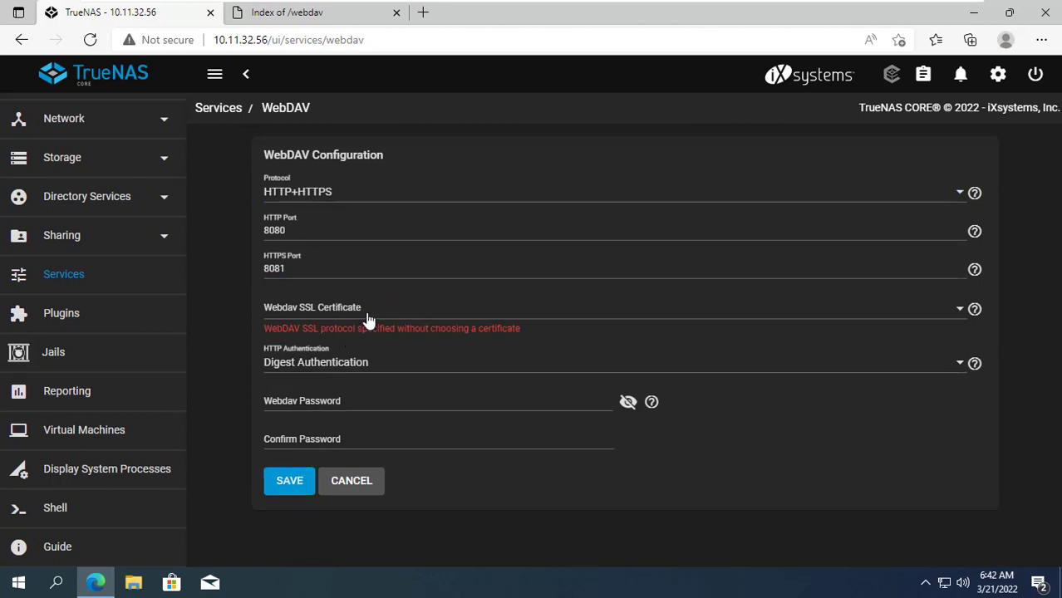
left_click(612, 307)
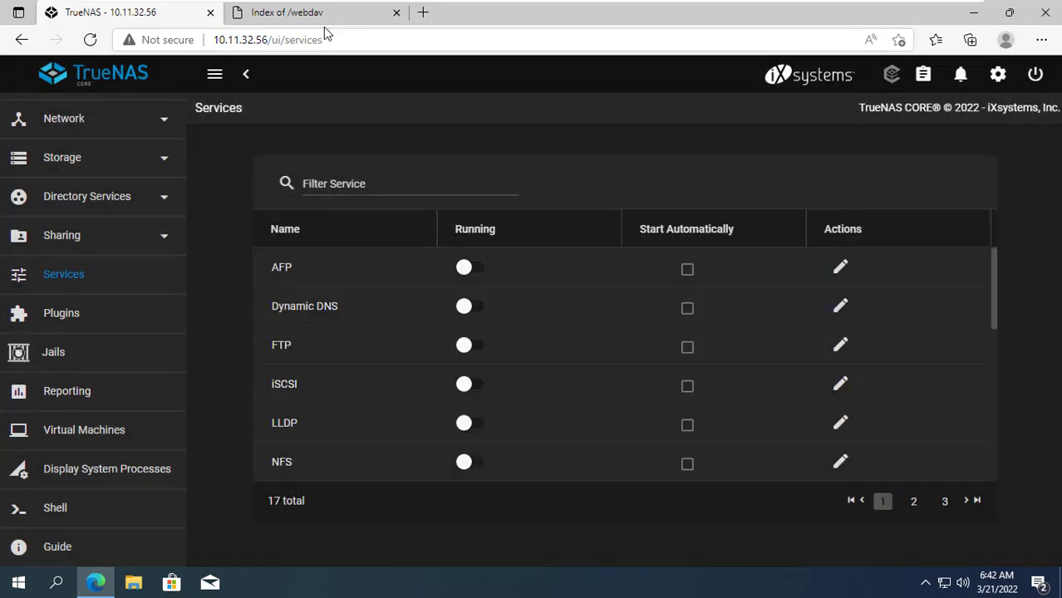
left_click(316, 11)
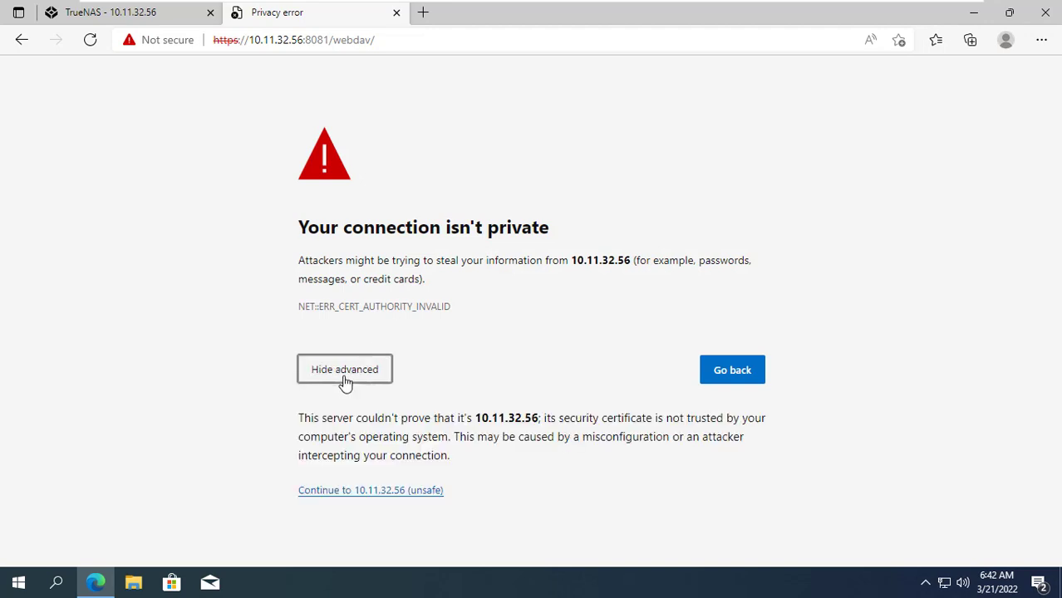
left_click(371, 490)
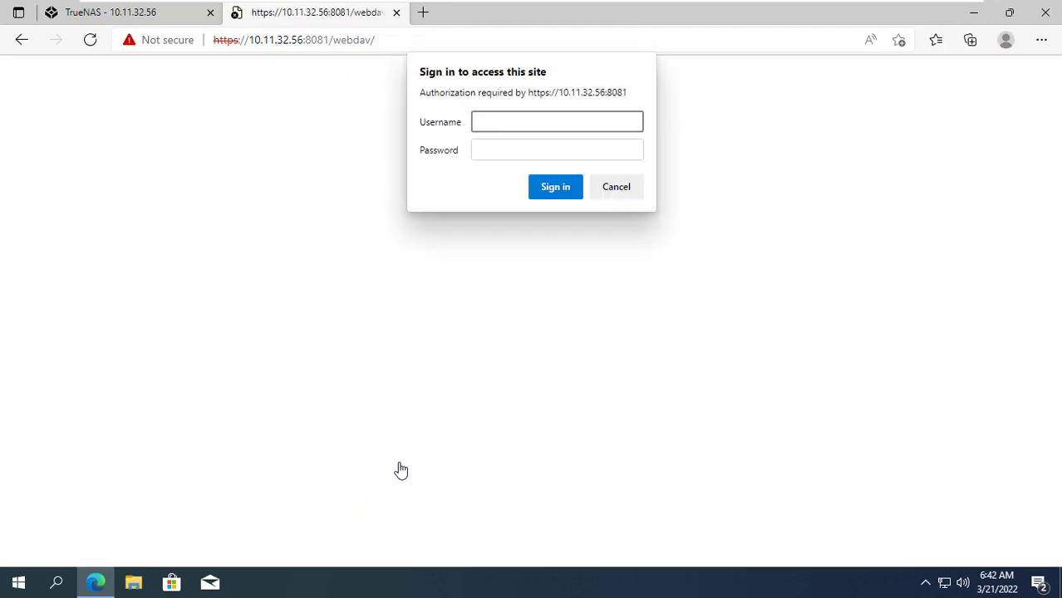
type("webdav")
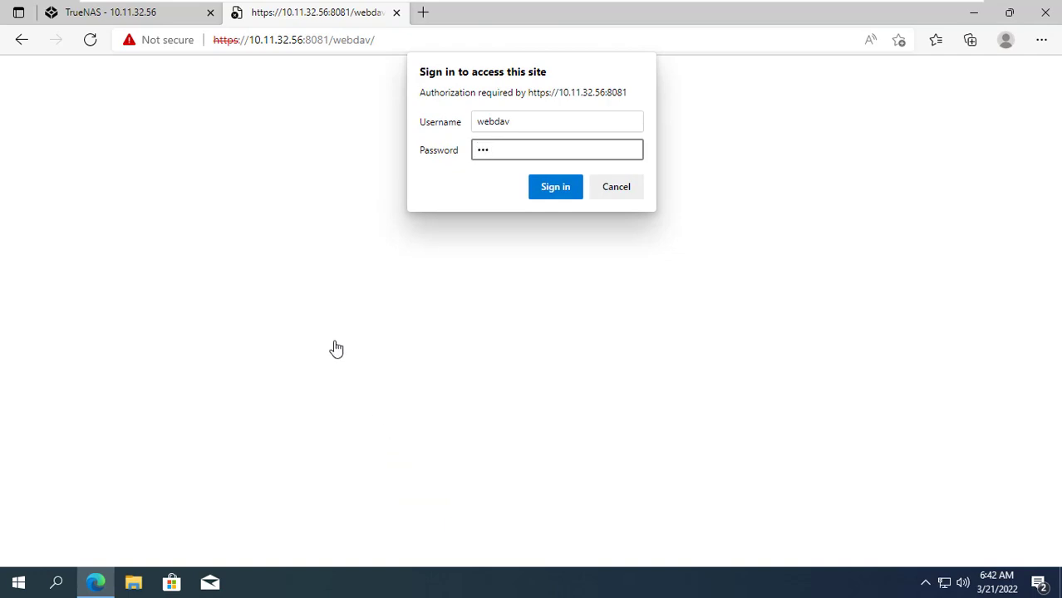
left_click(554, 186)
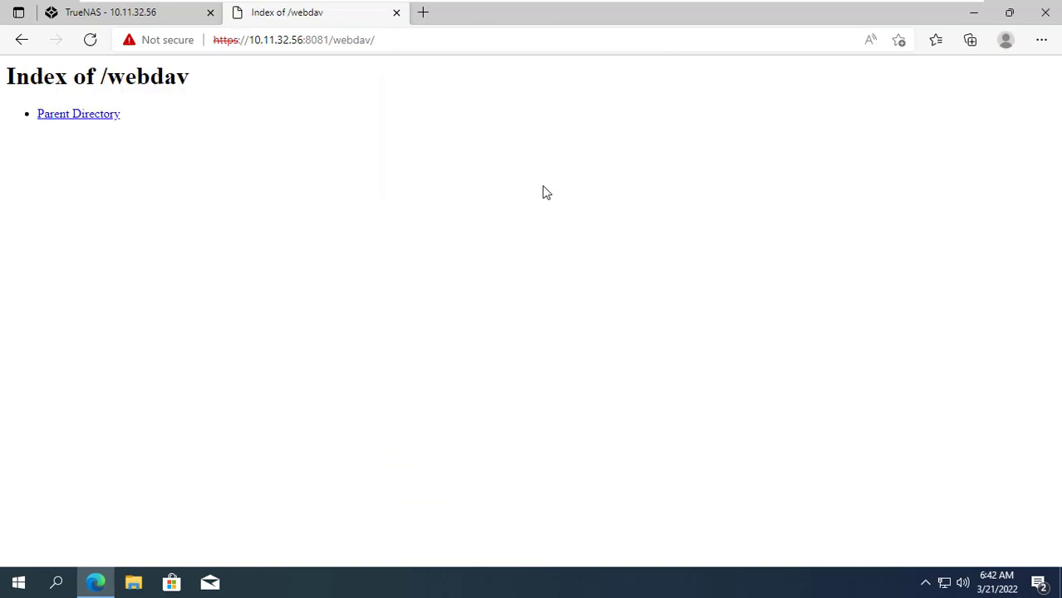
left_click(108, 11)
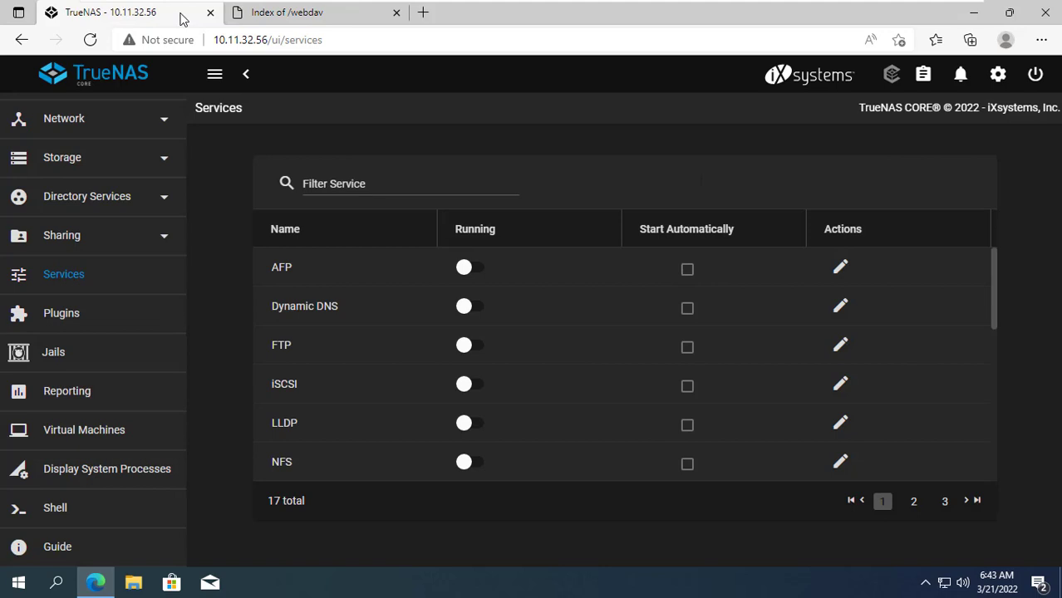
Enter nameservers 1.1.1.1, 8.8.8.8, 8.8.4.4 and gateway 10.11.32.140 in Global Configuration and save
scroll("up", 3)
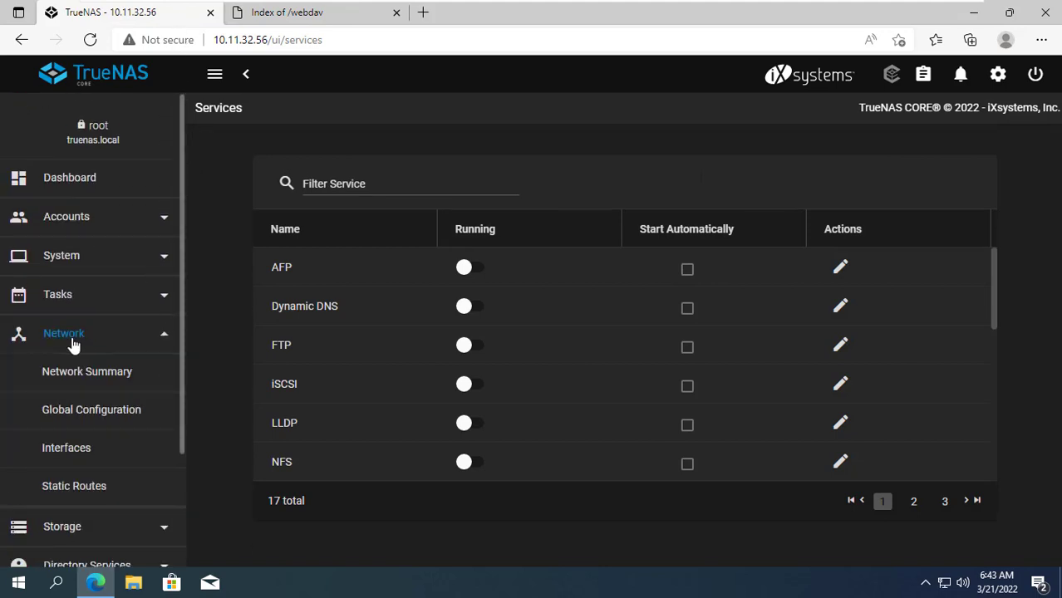
left_click(92, 408)
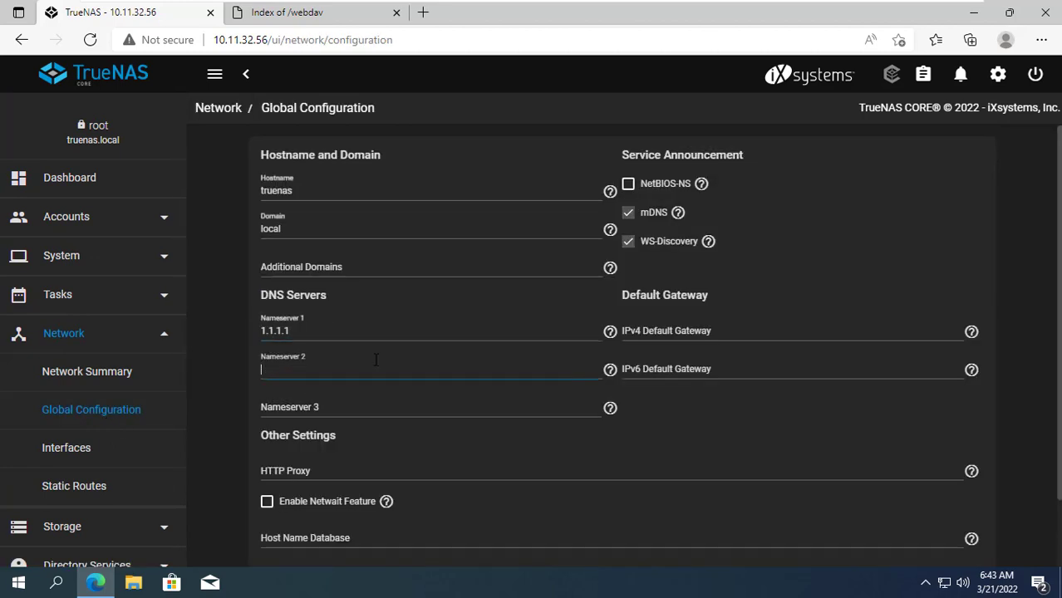
type("8.8.8.8")
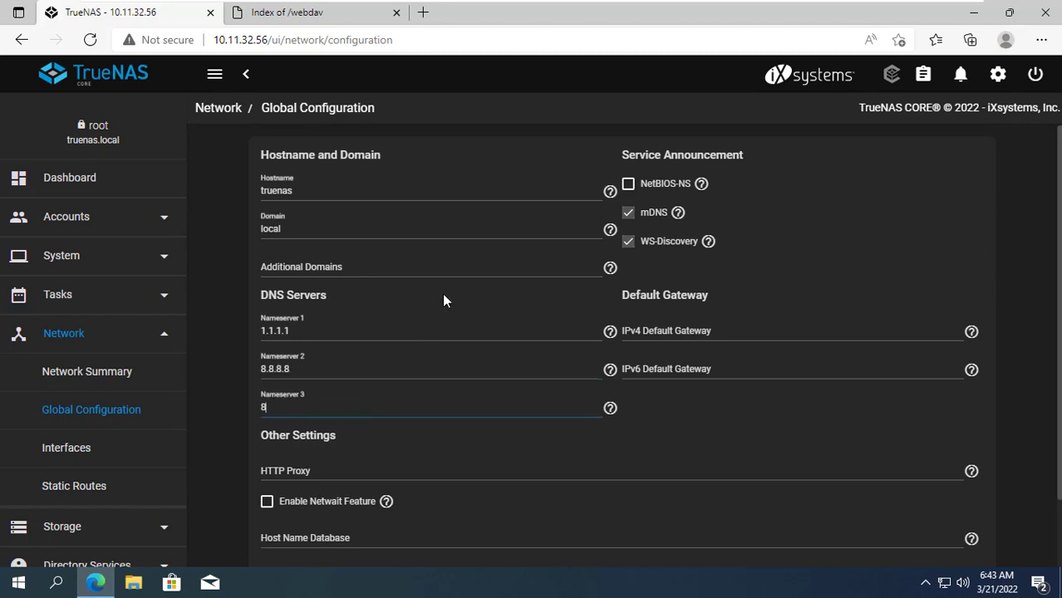
type(".8.4.4")
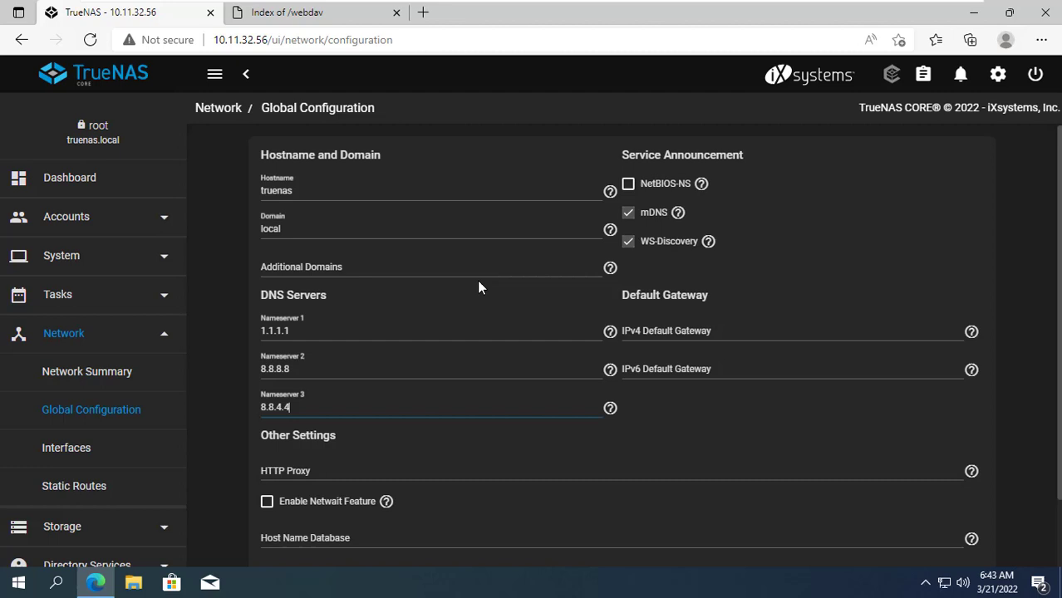
type("10.11.32.140")
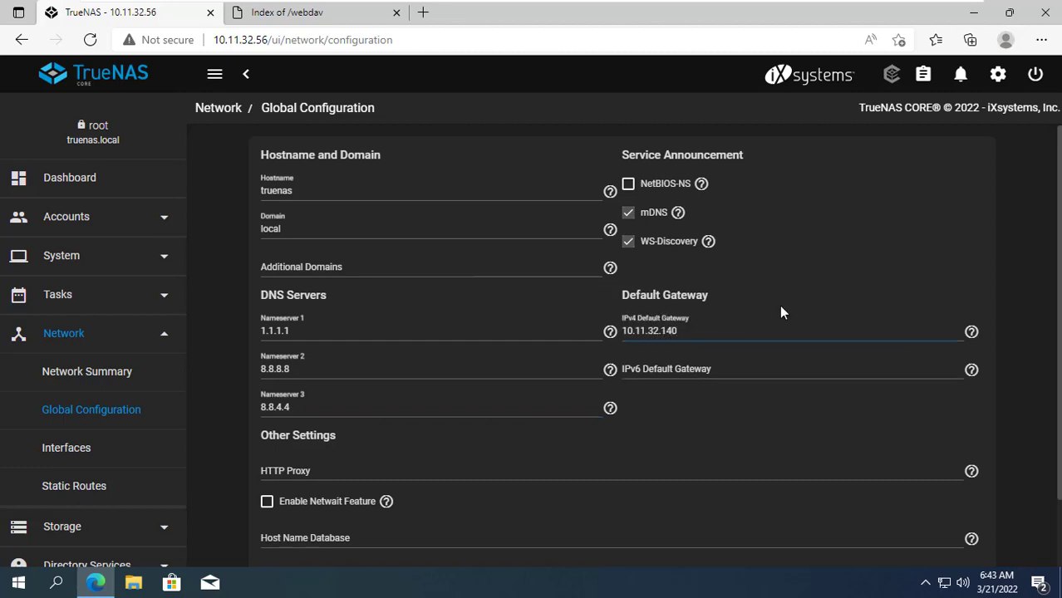
scroll("down", 3)
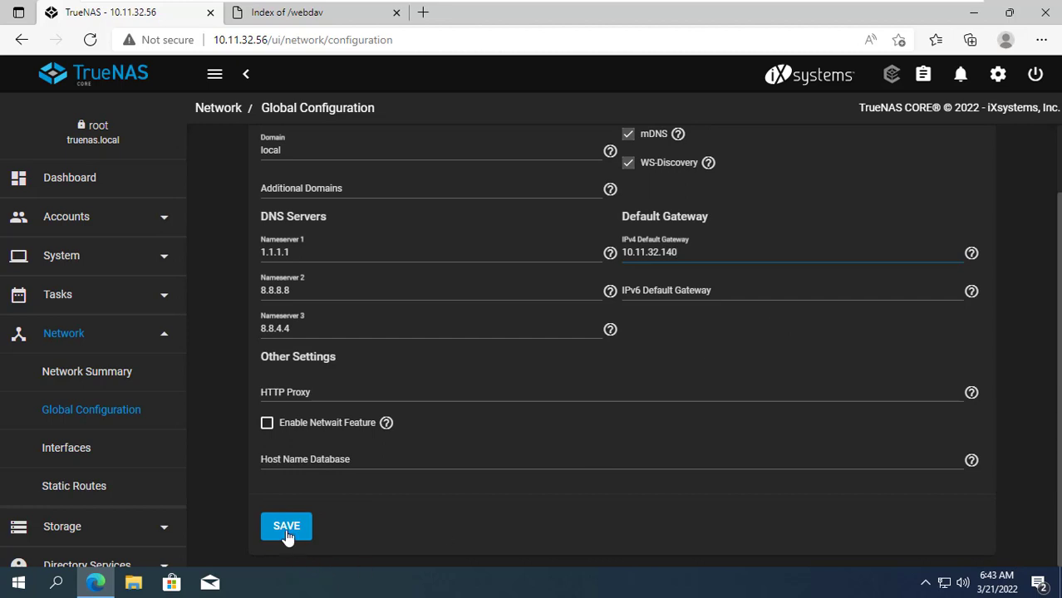
left_click(286, 525)
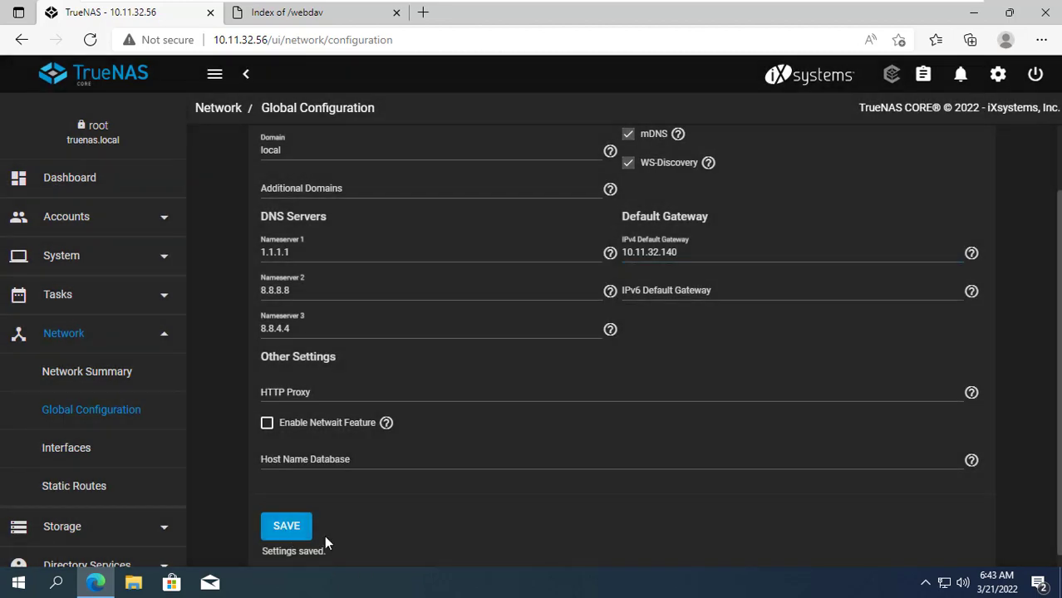
left_click(86, 373)
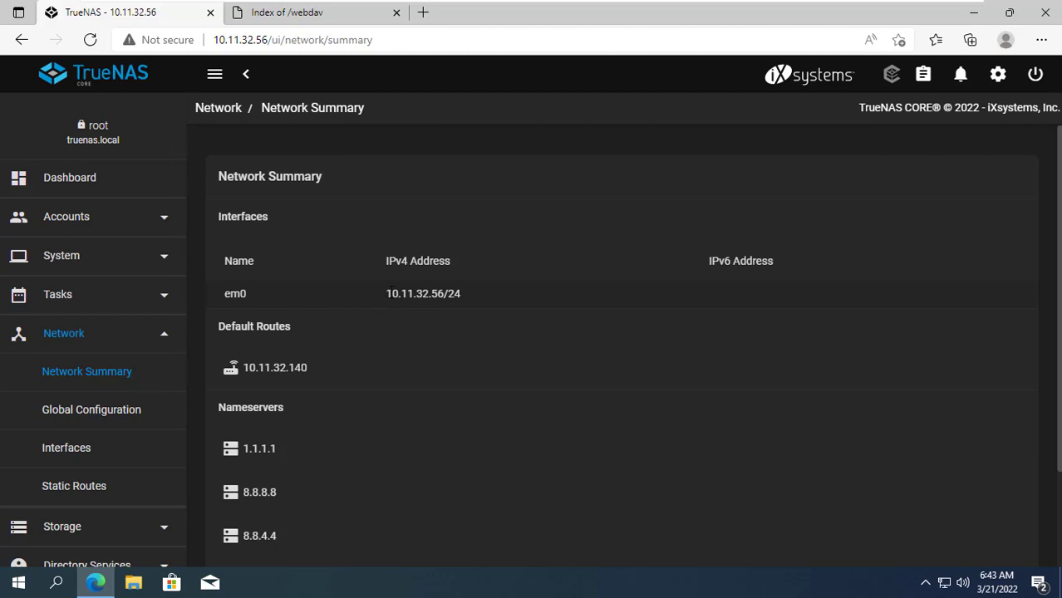
Confirm address 10.11.32.56 and gateway 10.11.32.140 in Network Summary, then start a new tab
double_click(422, 293)
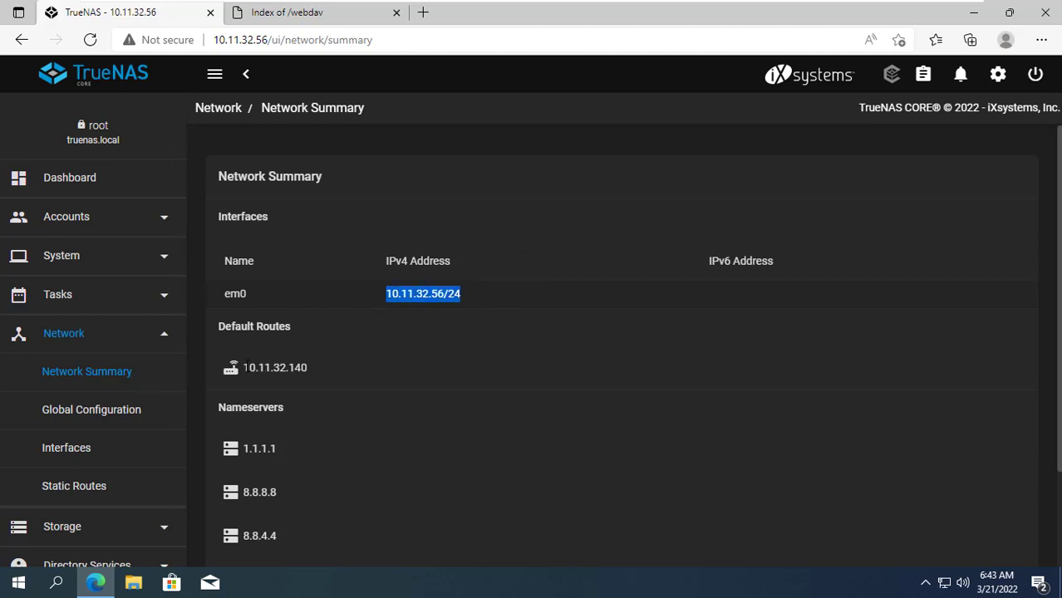
double_click(274, 368)
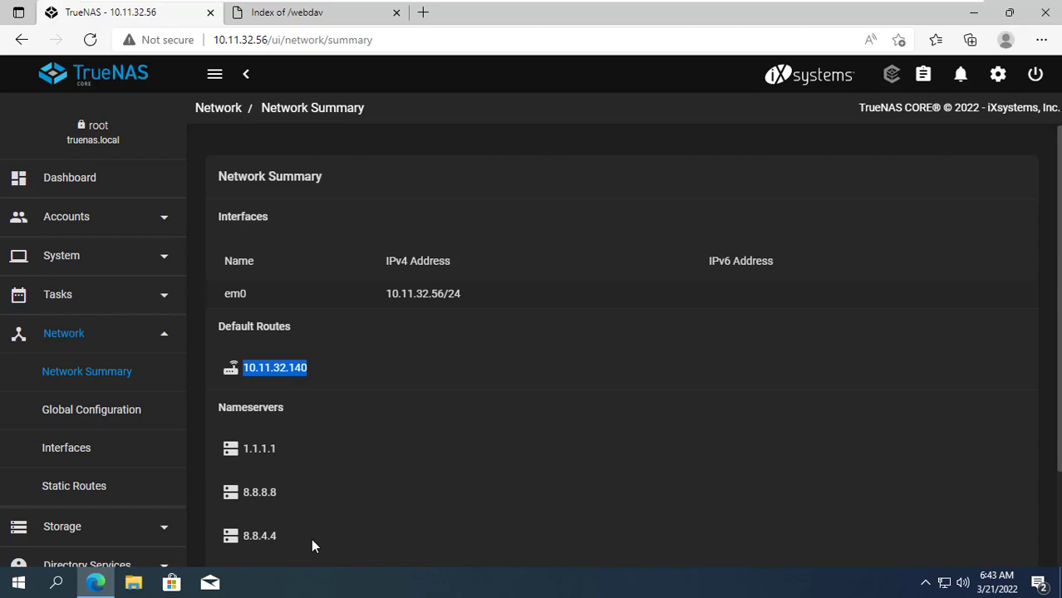
mouse_move(422, 13)
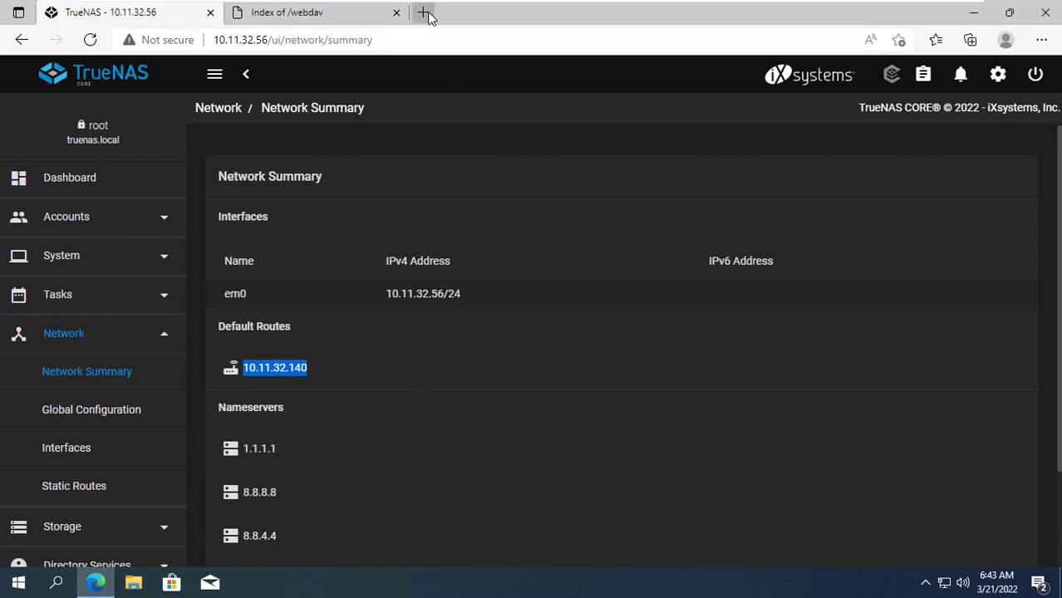
left_click(424, 11)
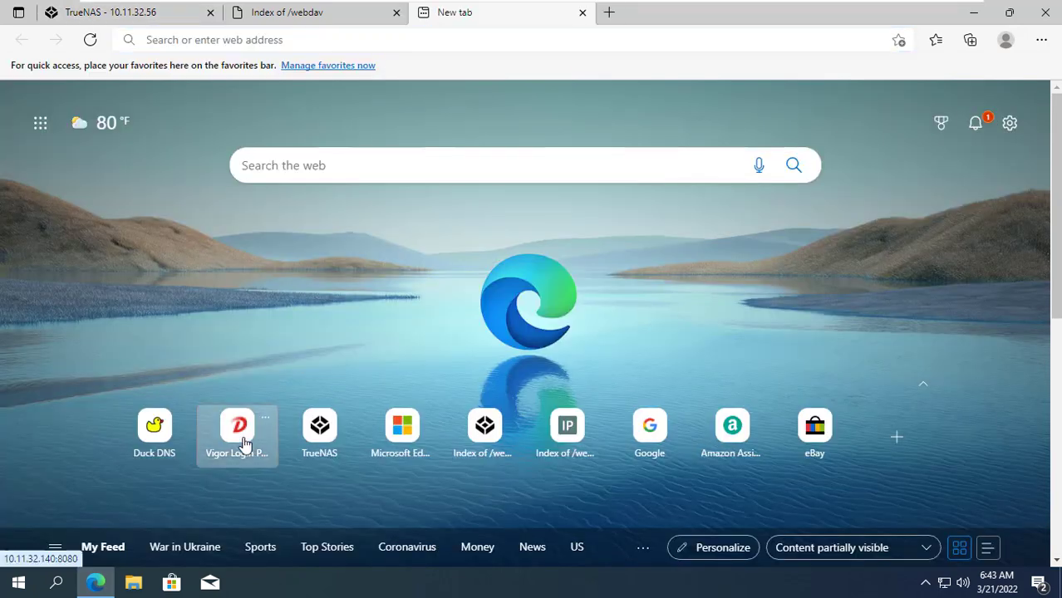
Start an enabled port redirection rule named WebDAV in the Vigor2960 NAT settings
left_click(240, 432)
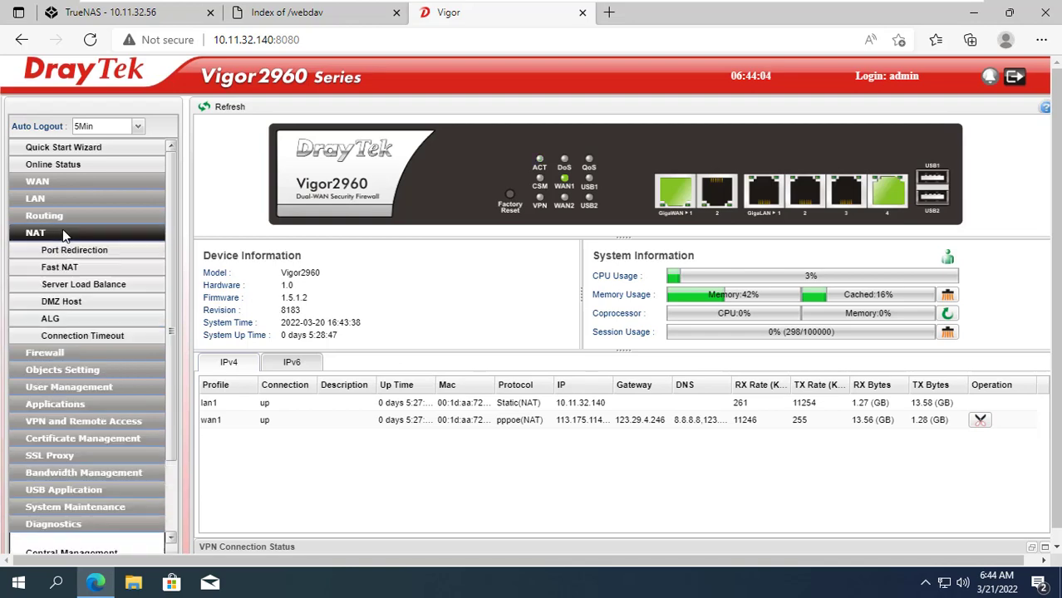
left_click(75, 249)
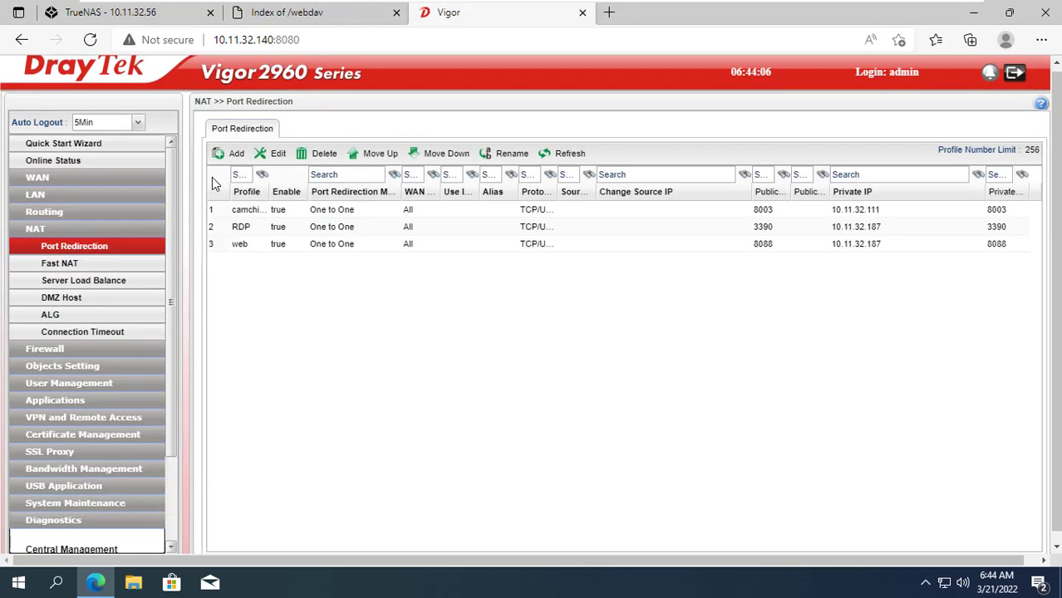
left_click(236, 153)
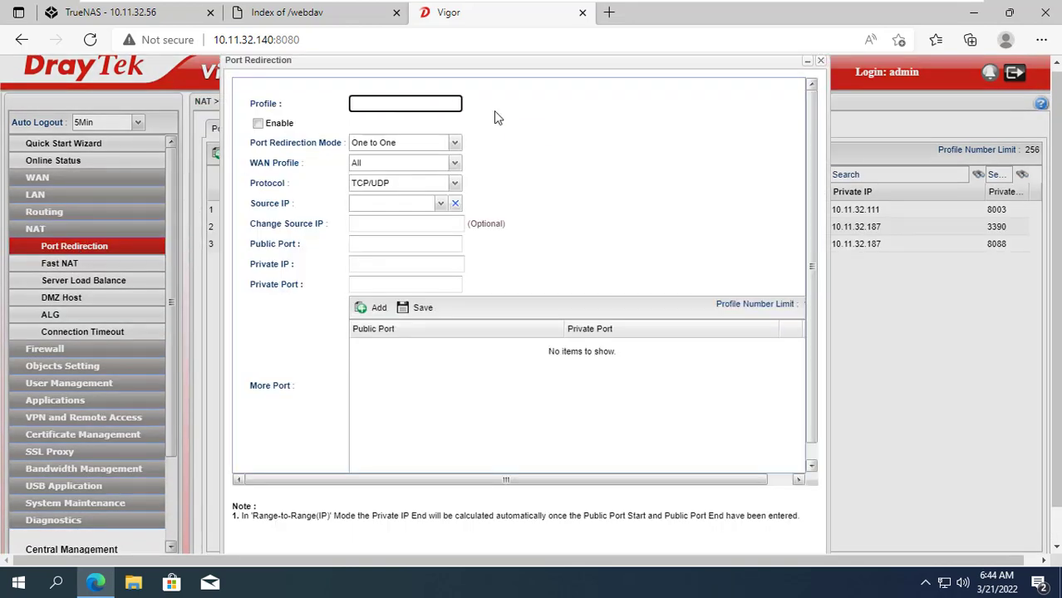
type("WebDAV")
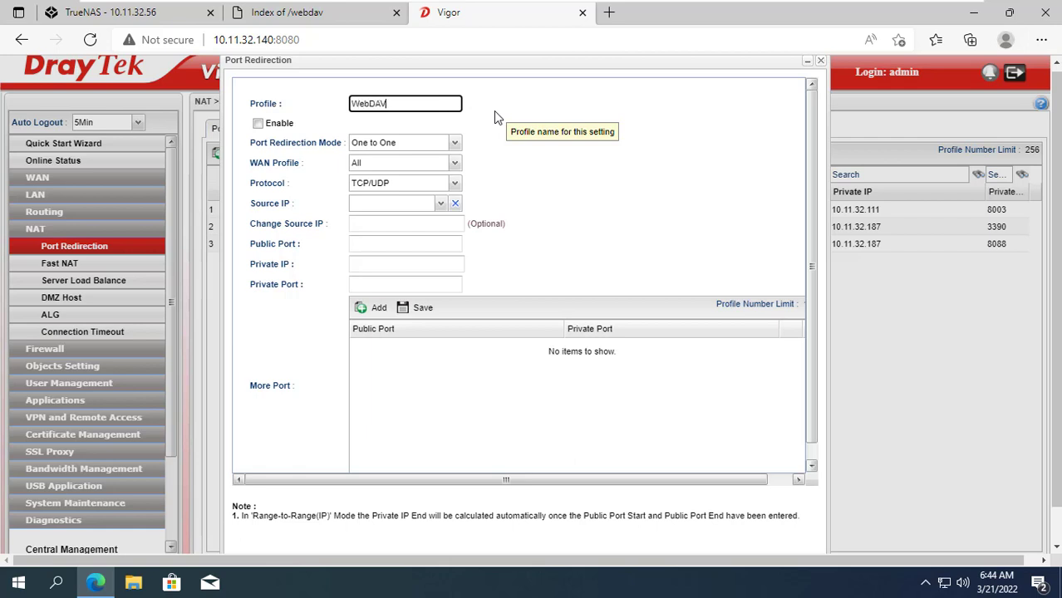
left_click(258, 123)
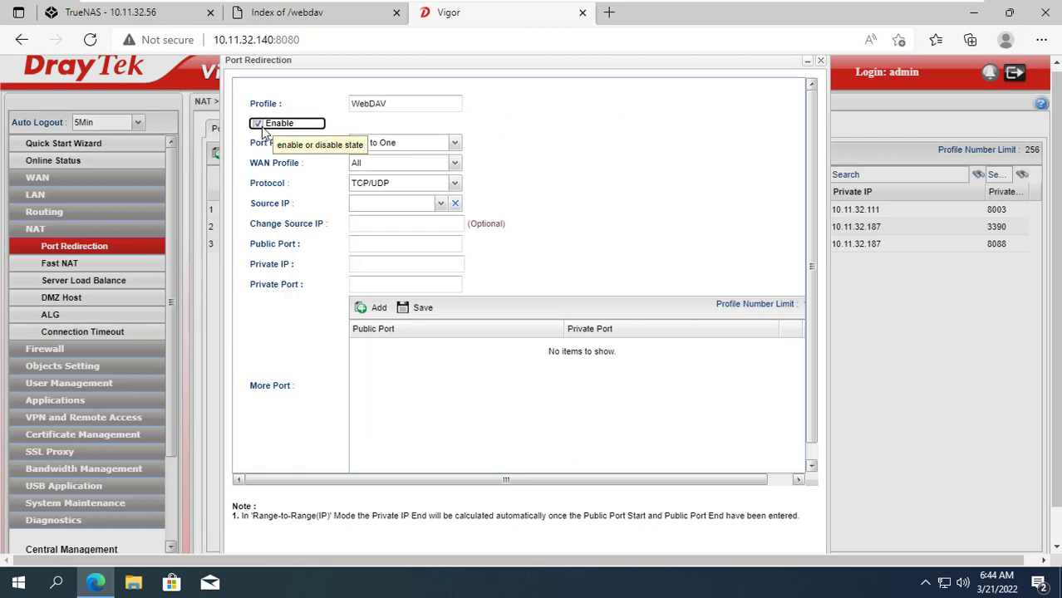
Forward public port 8081 to 10.11.32.56 port 8081 and apply the rule
left_click(406, 243)
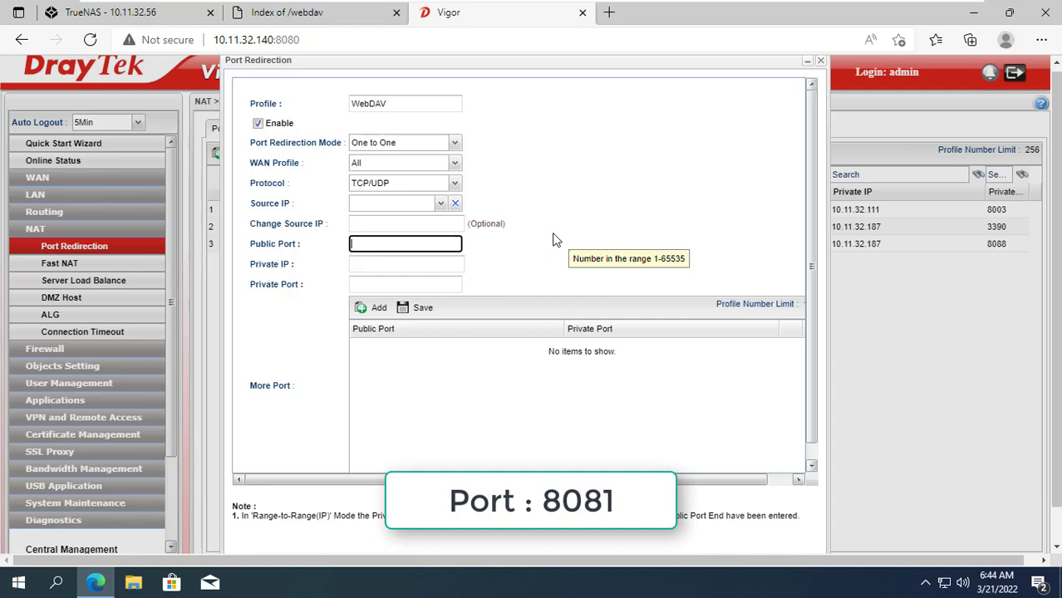
type("8081")
left_click(405, 264)
type("10.11.32.56")
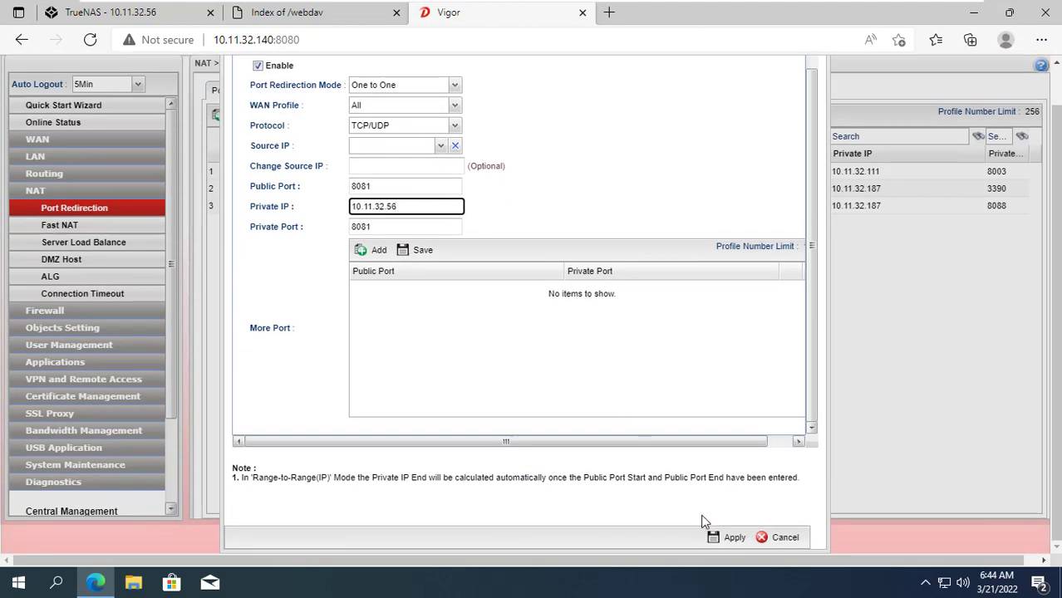
left_click(734, 536)
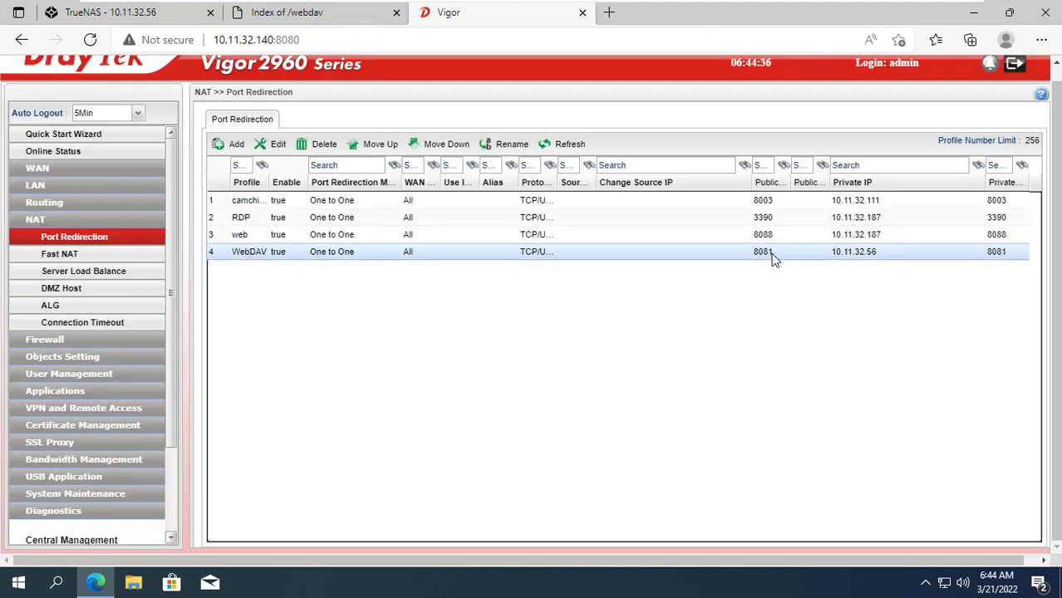
left_click(53, 150)
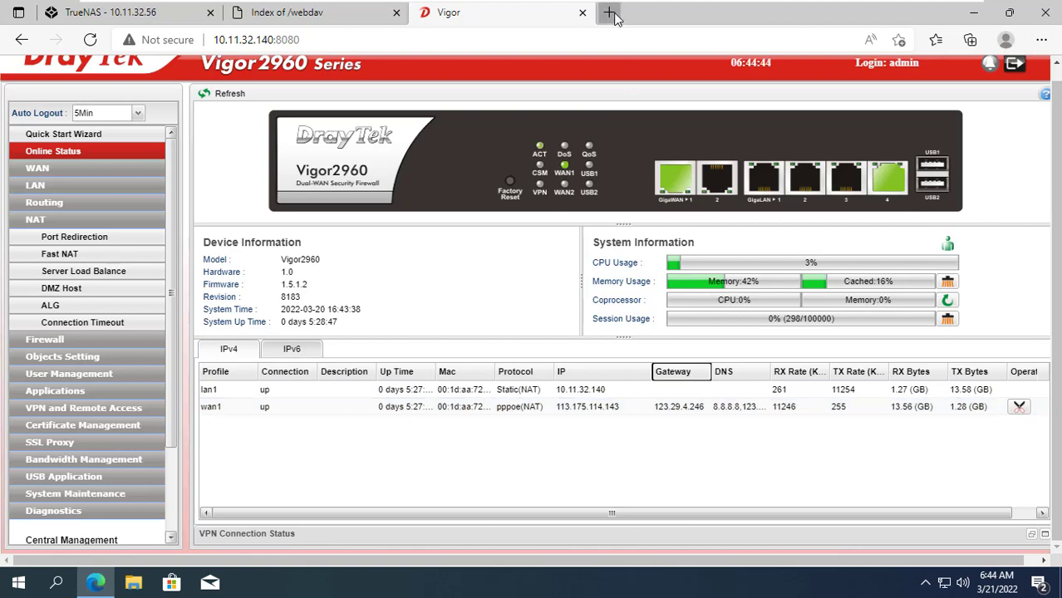
left_click(610, 13)
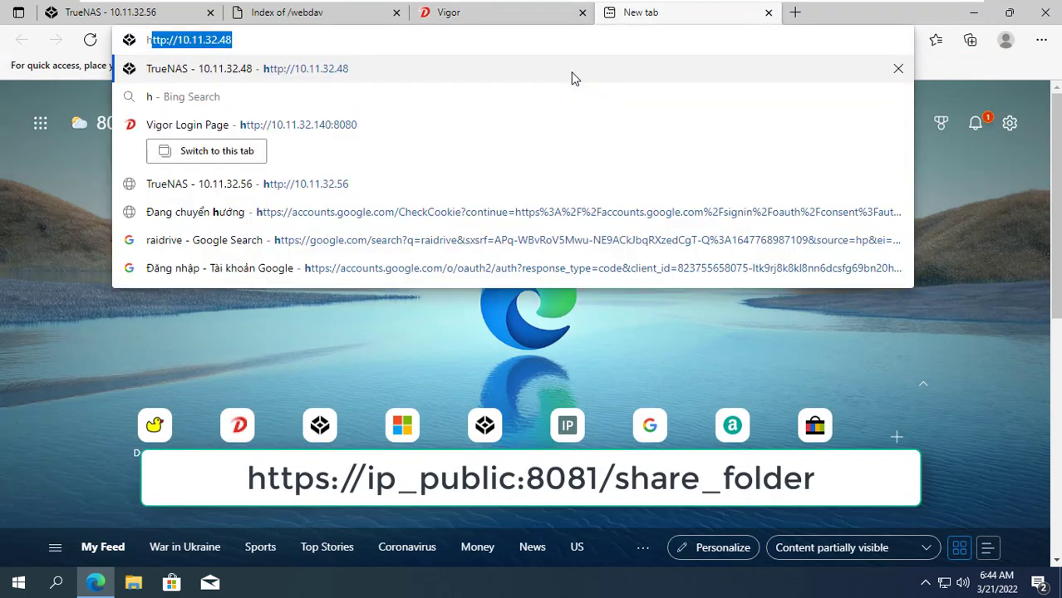
type("https://113.175.114.")
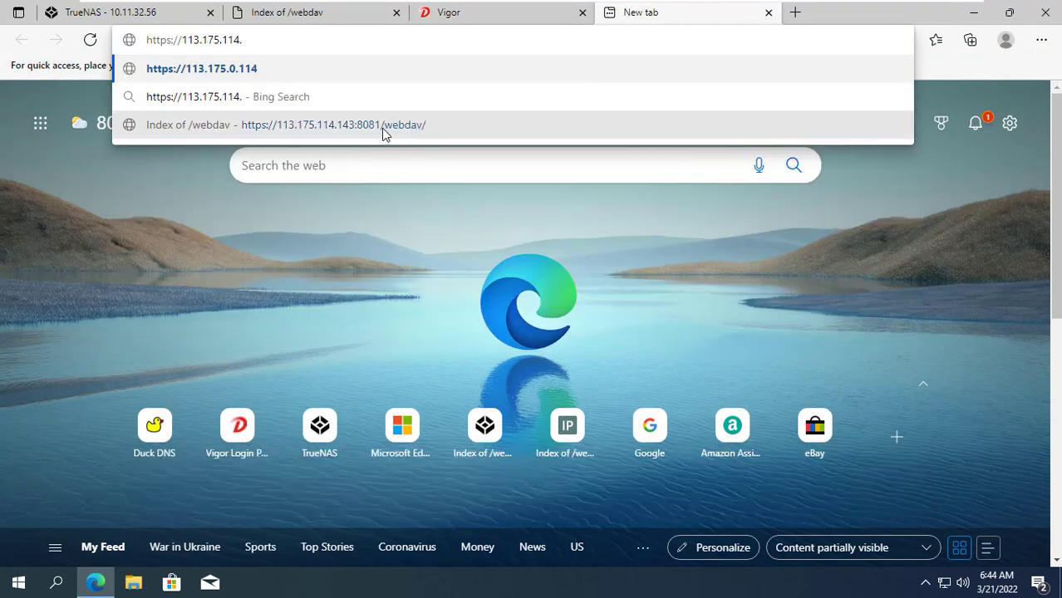
left_click(333, 125)
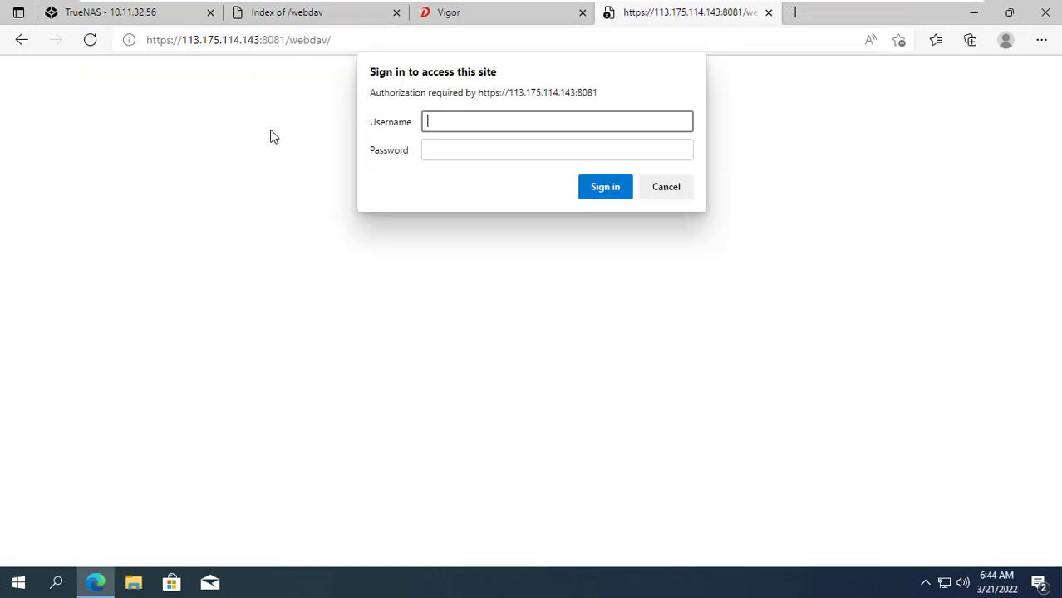
Sign in with the WebDAV credentials to reach the Index of /webdav page
left_click(604, 182)
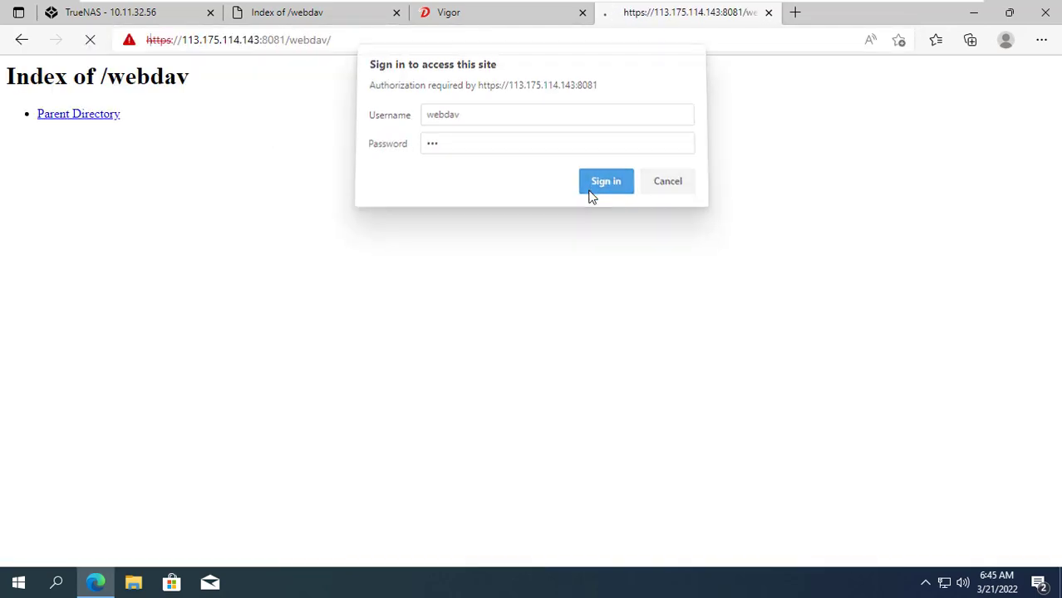
left_click(605, 182)
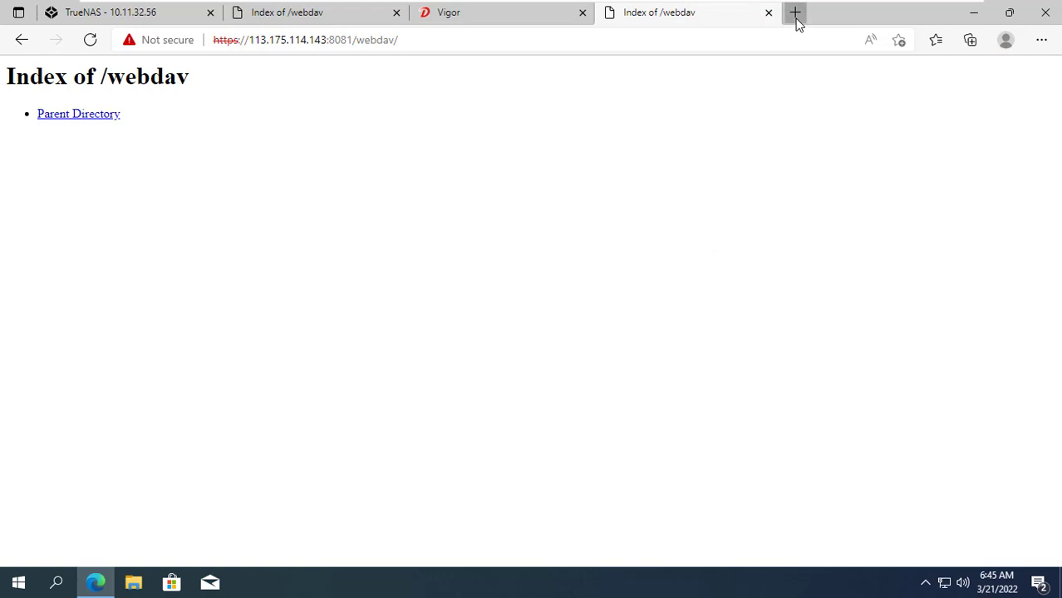
left_click(794, 11)
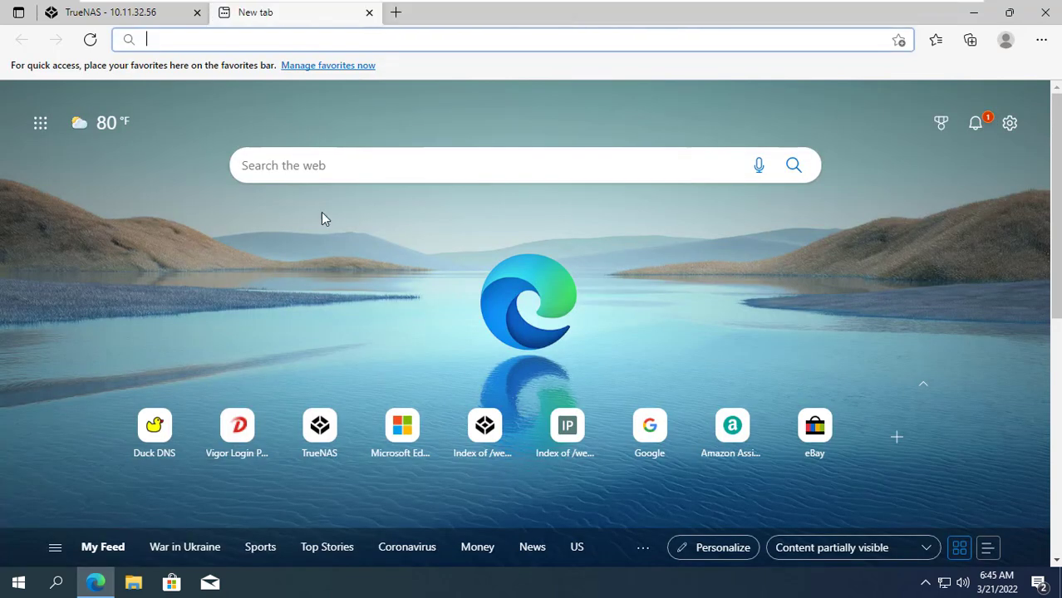
Confirm in Duck DNS that bth1 points to 113.175.114.143 and go to the install instructions
left_click(153, 425)
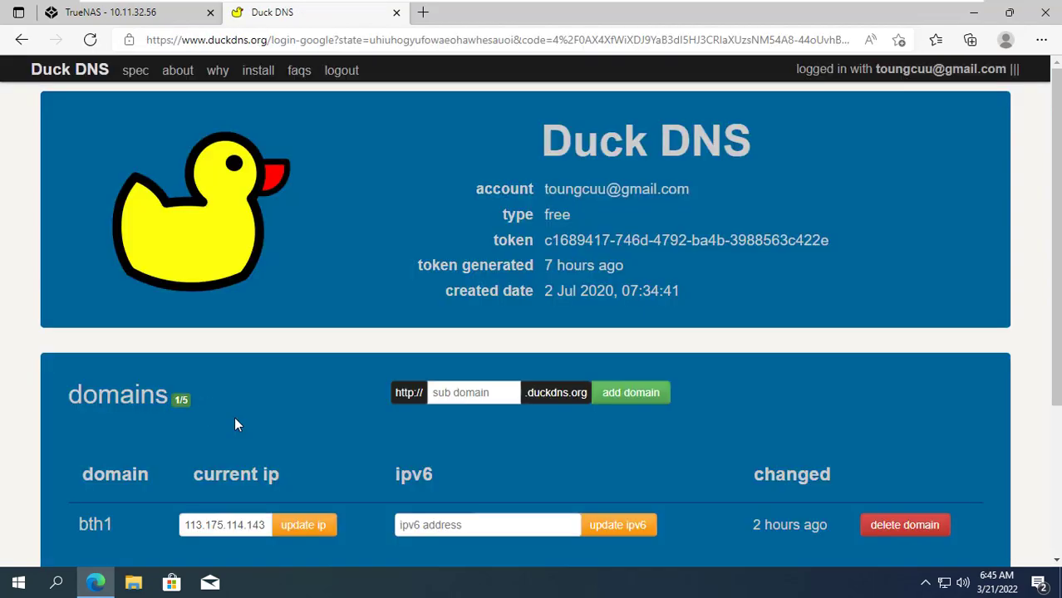
scroll("down", 3)
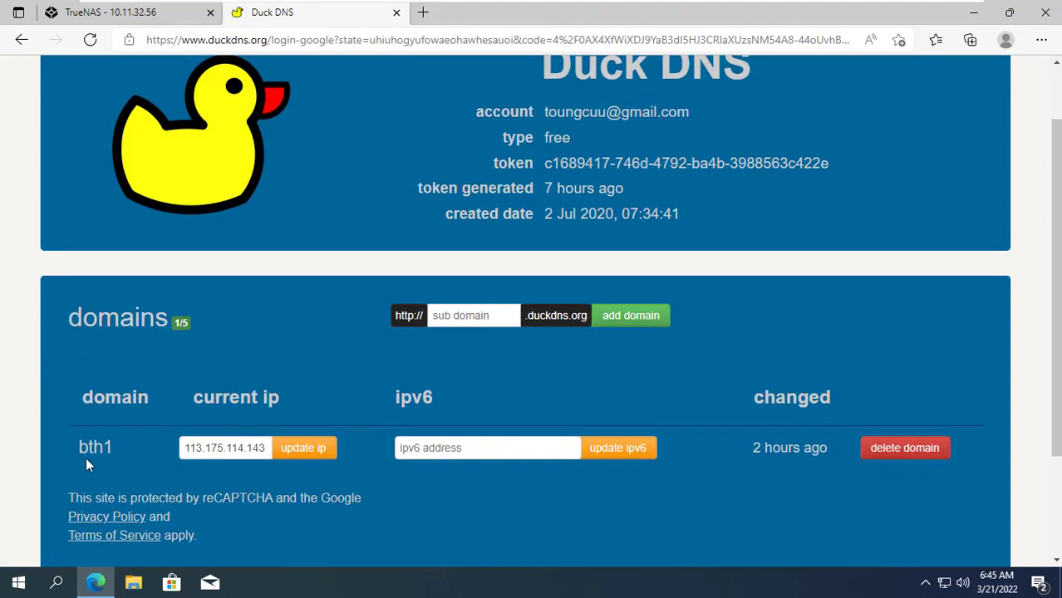
mouse_move(352, 468)
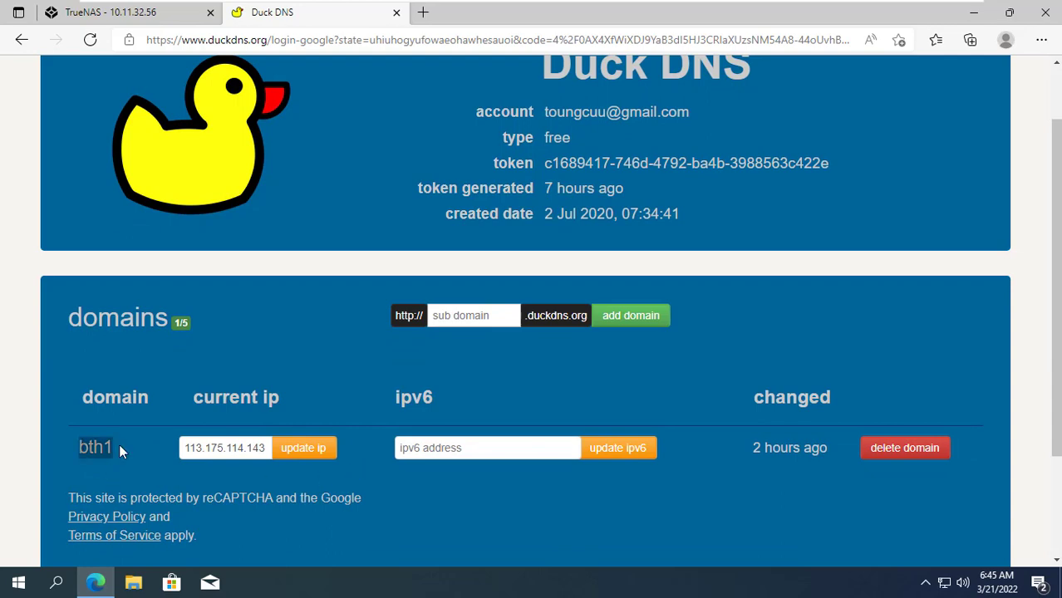
left_click(258, 70)
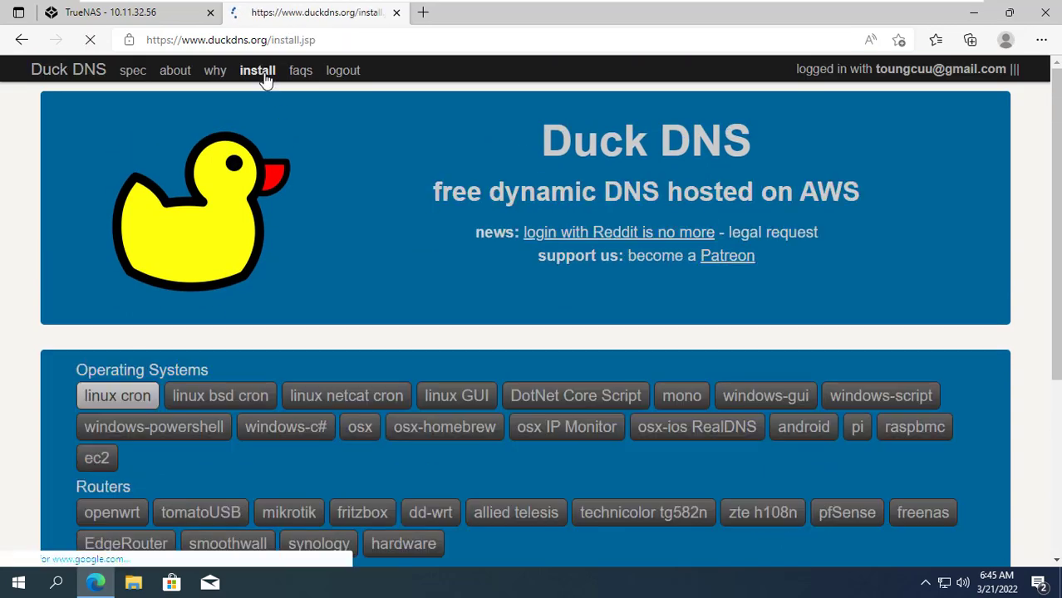
Show the FreeNAS instructions for bth1 with the curl cron update command, then return to TrueNAS
scroll("down", 3)
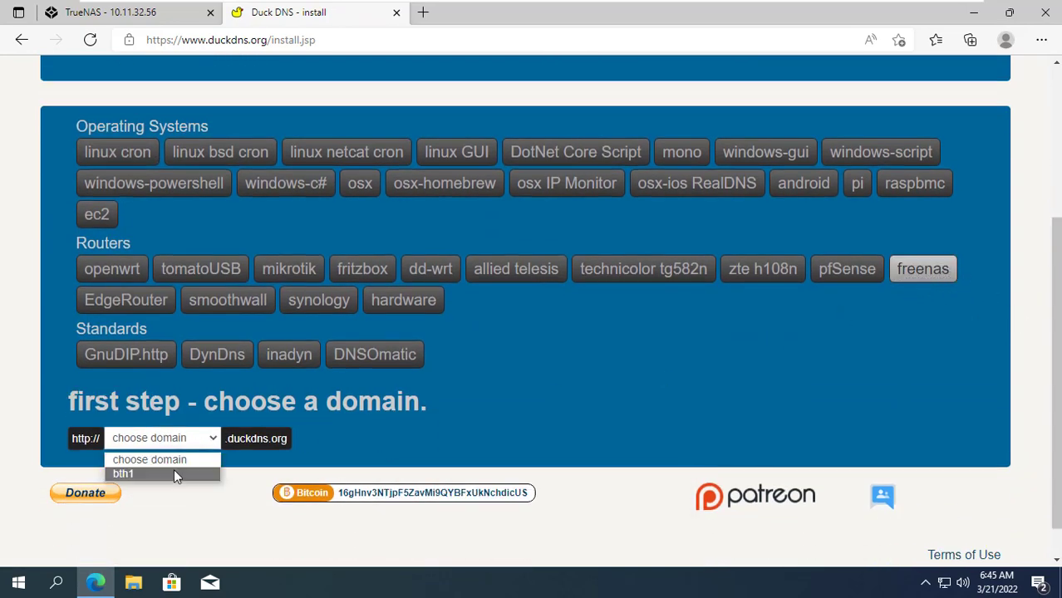
left_click(123, 473)
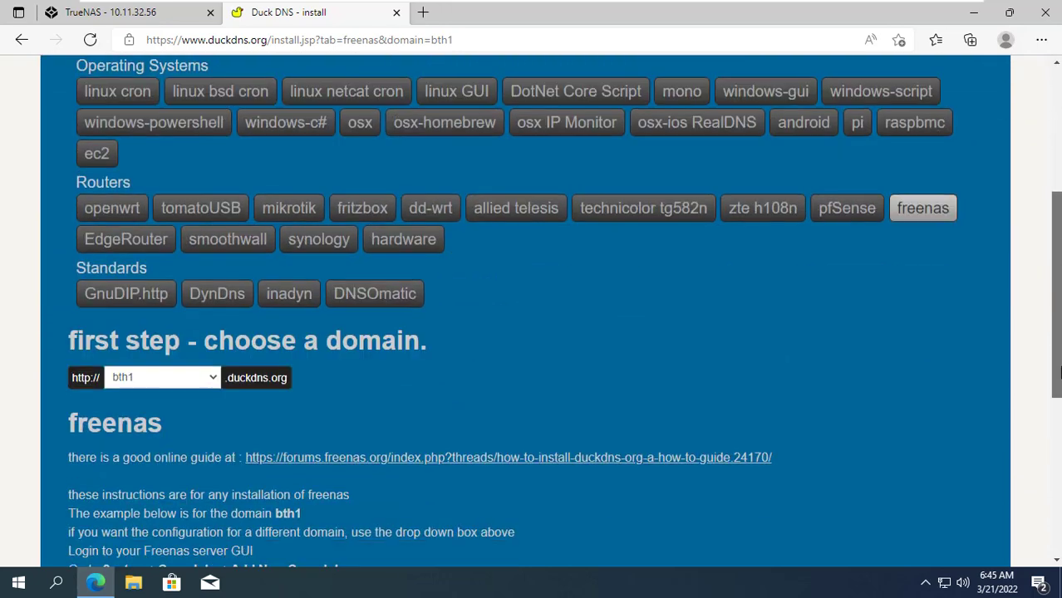
scroll("down", 3)
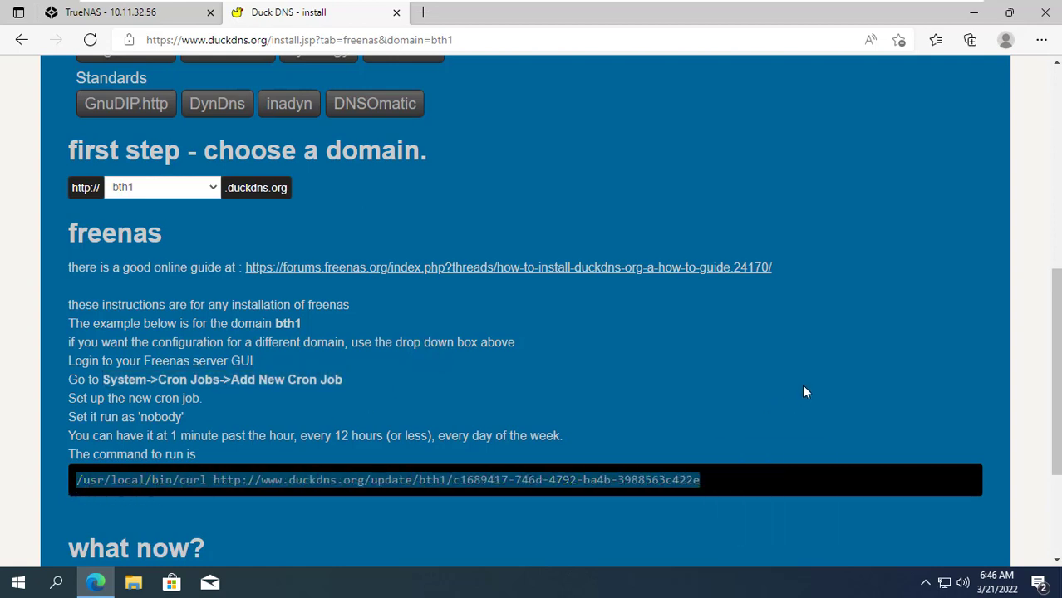
left_click(108, 12)
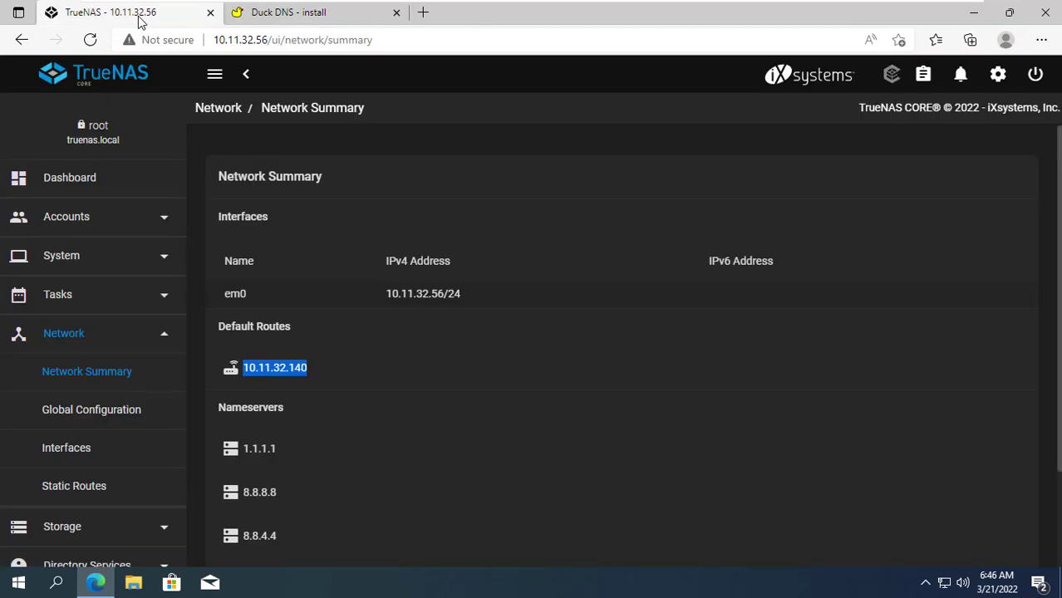
Add an hourly cron job running the Duck DNS curl update command as user nobody
left_click(63, 332)
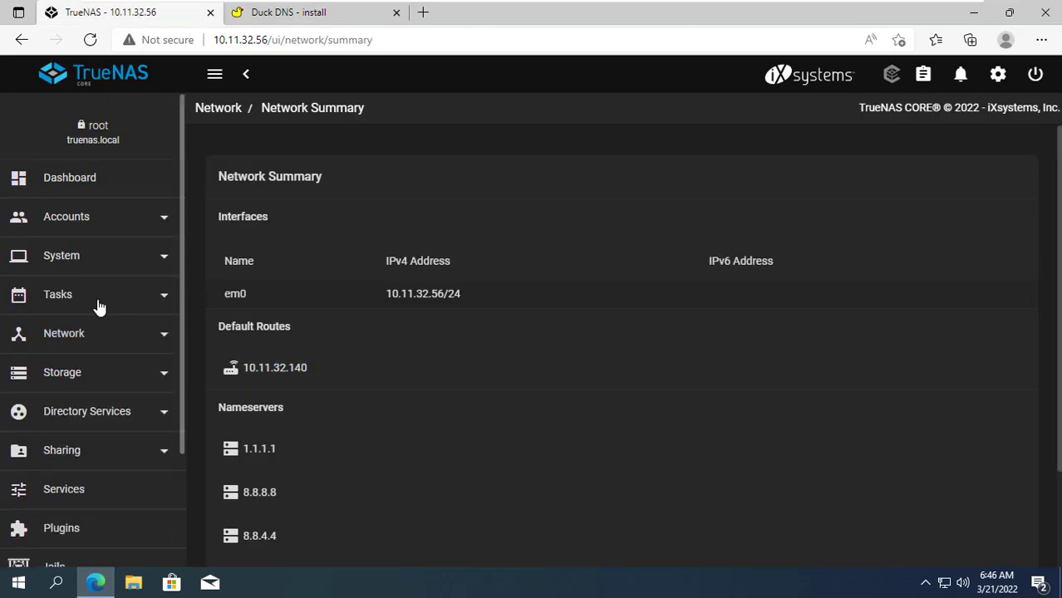
left_click(59, 294)
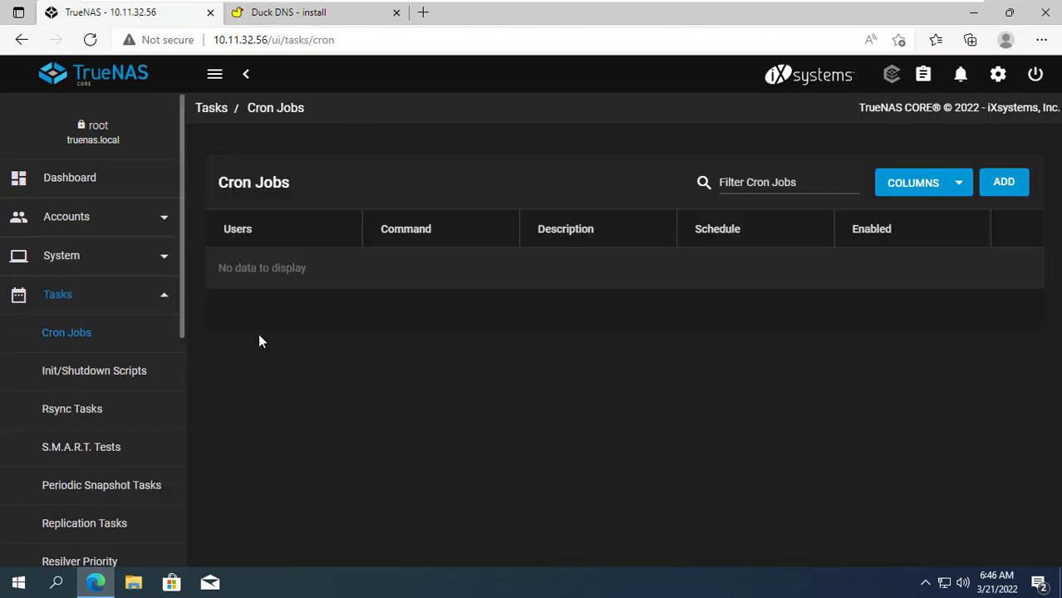
left_click(1003, 181)
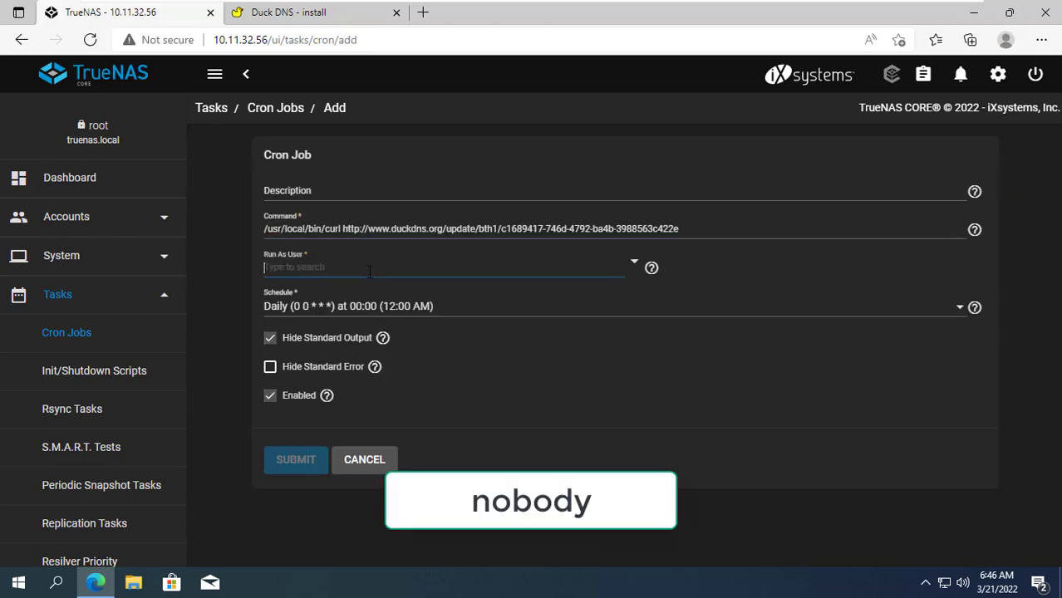
type("no")
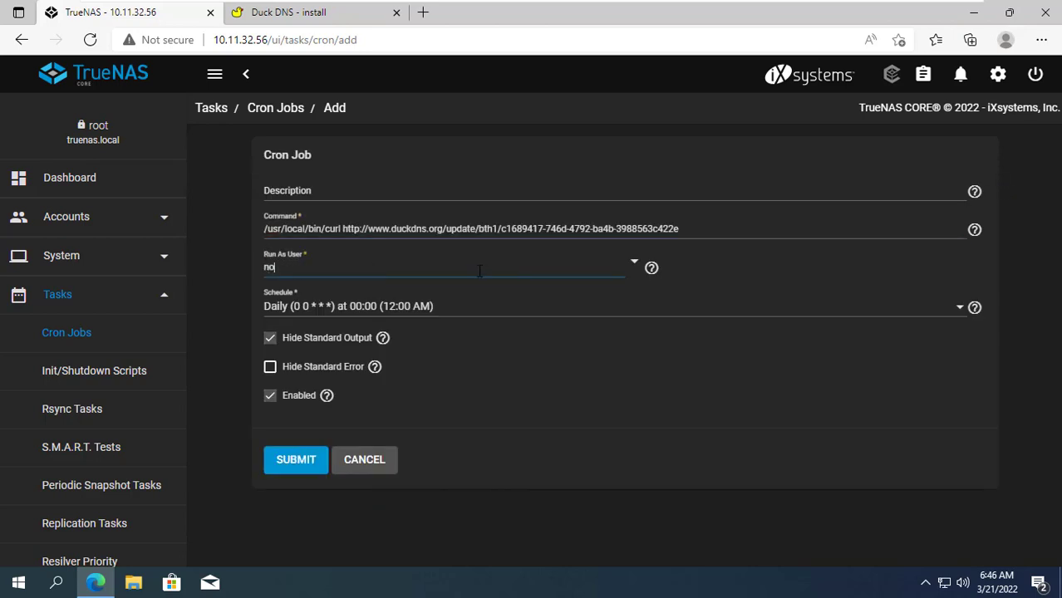
type("nobody")
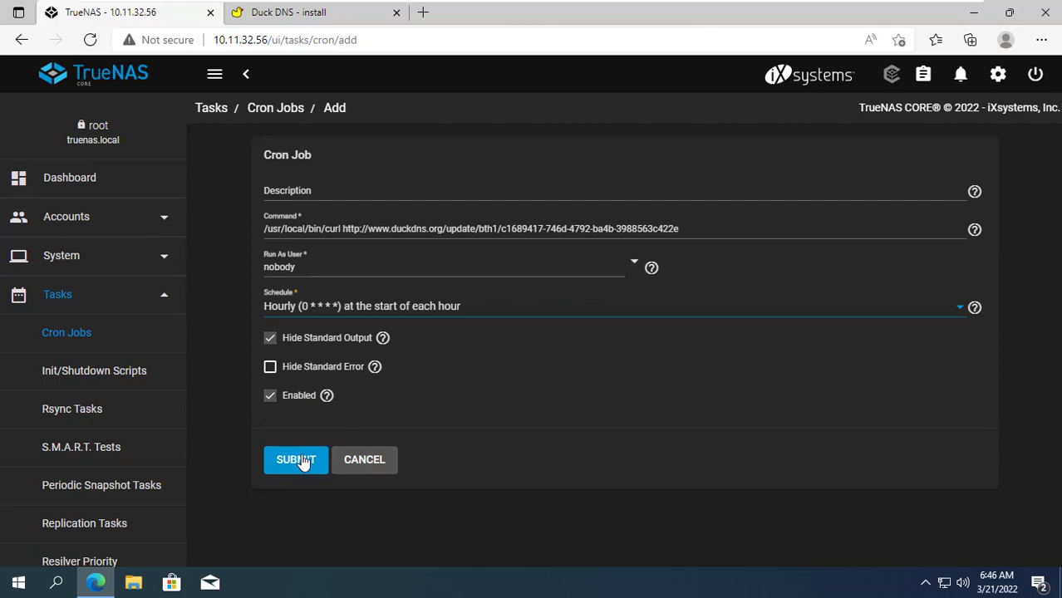
left_click(296, 458)
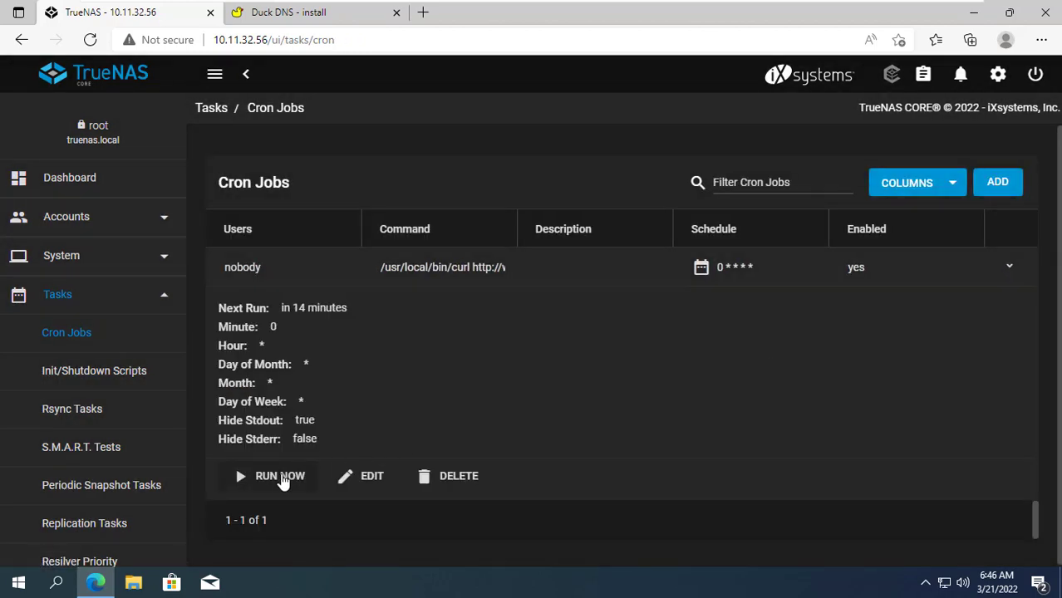
Run the Duck DNS cron job now and dismiss the success message
left_click(279, 475)
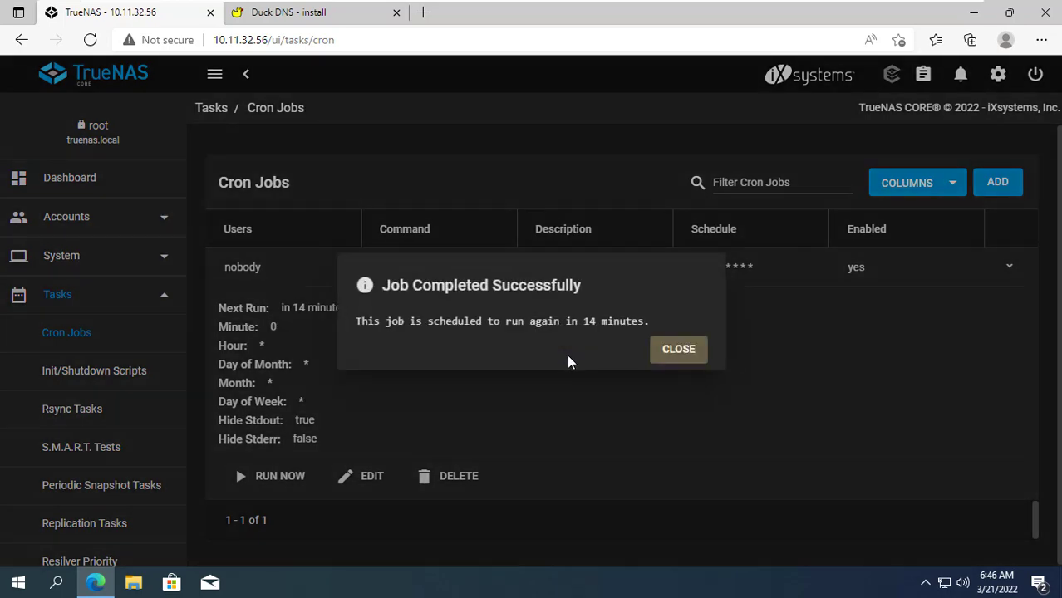
left_click(677, 349)
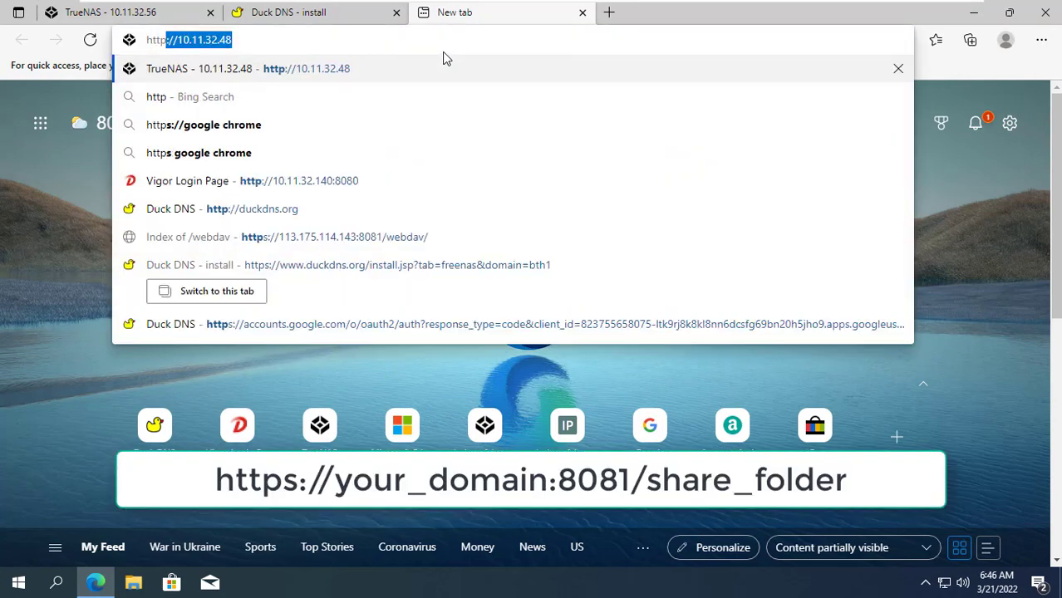
type("https://bth1.duckdns.org:8081")
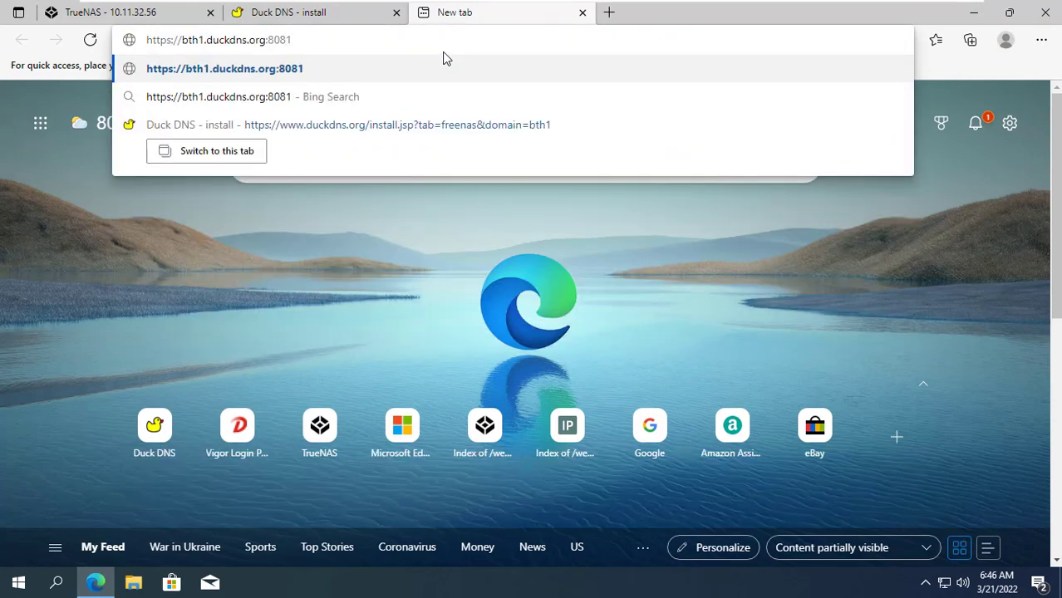
type("/webdav")
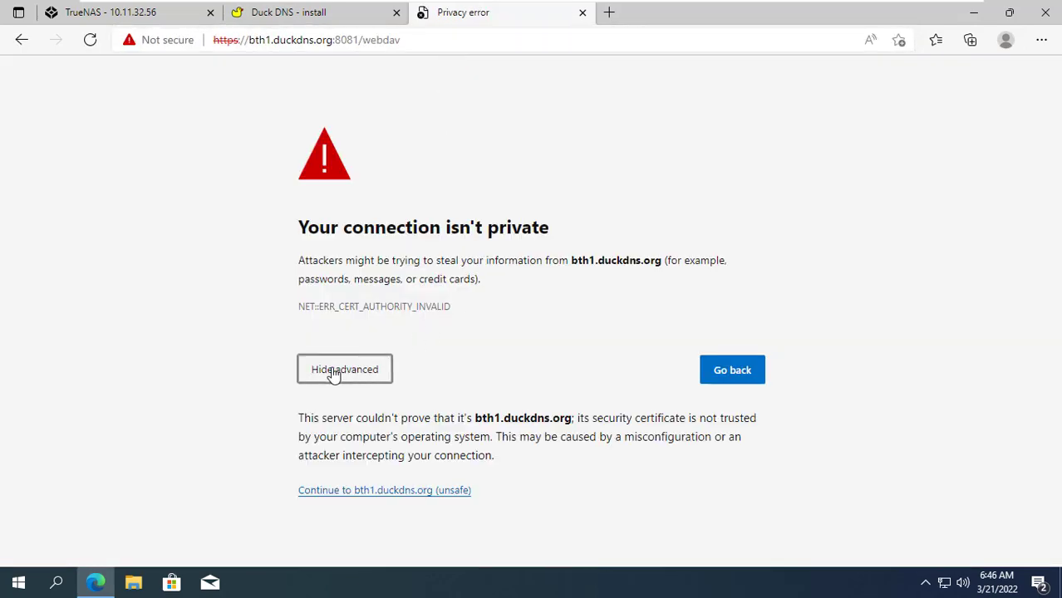
left_click(384, 491)
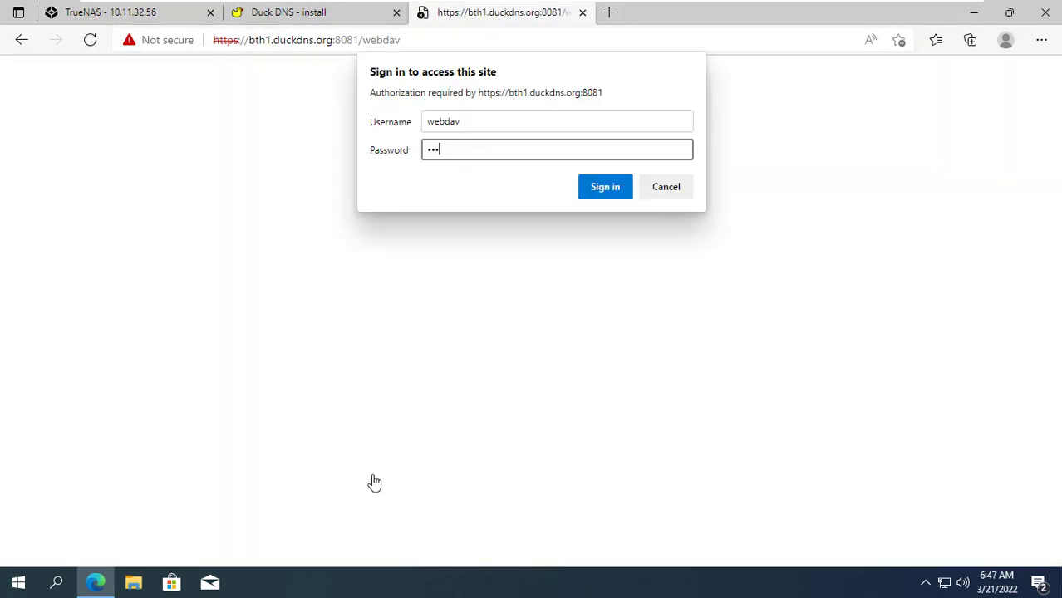
left_click(605, 186)
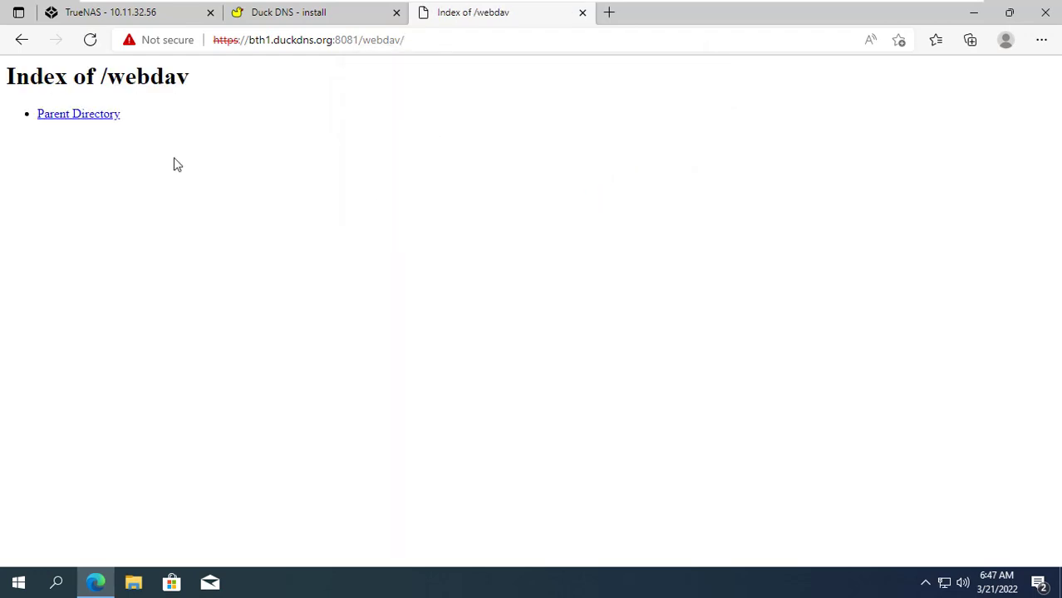
mouse_move(432, 269)
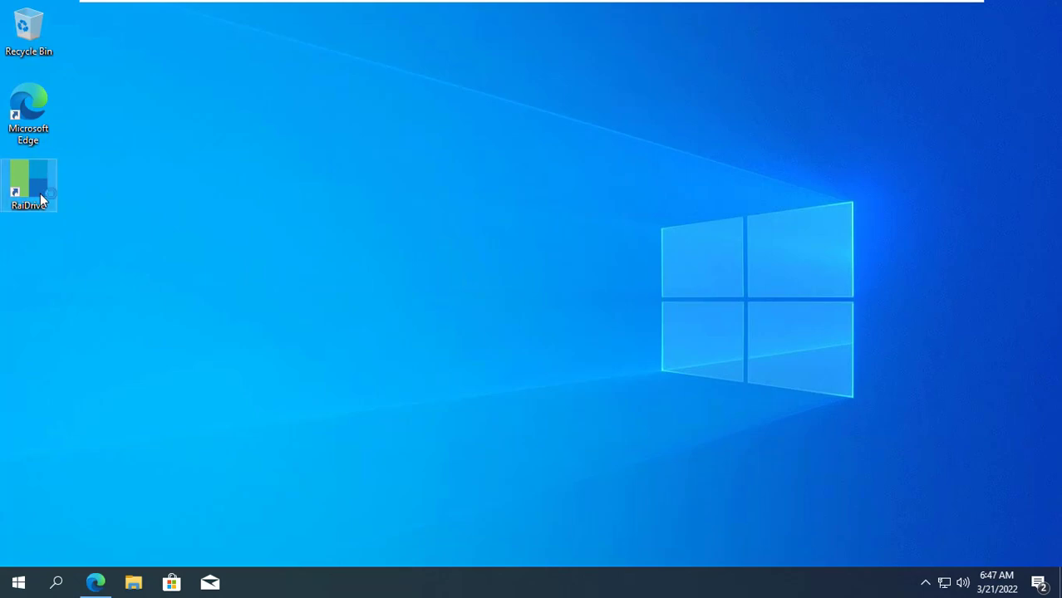
Start a new NAS WebDAV drive in RaiDrive
double_click(28, 184)
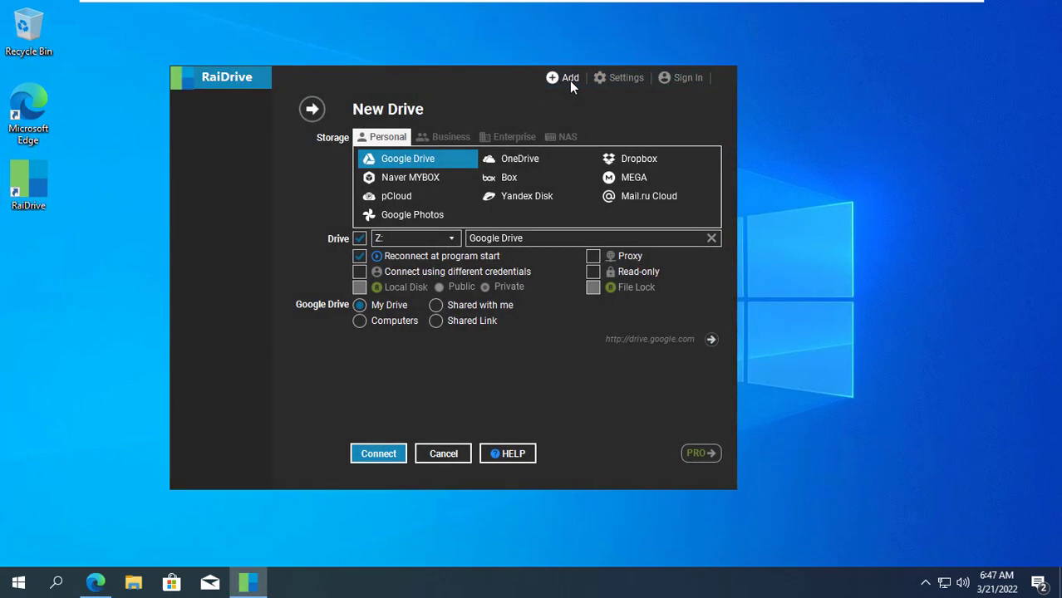
left_click(567, 136)
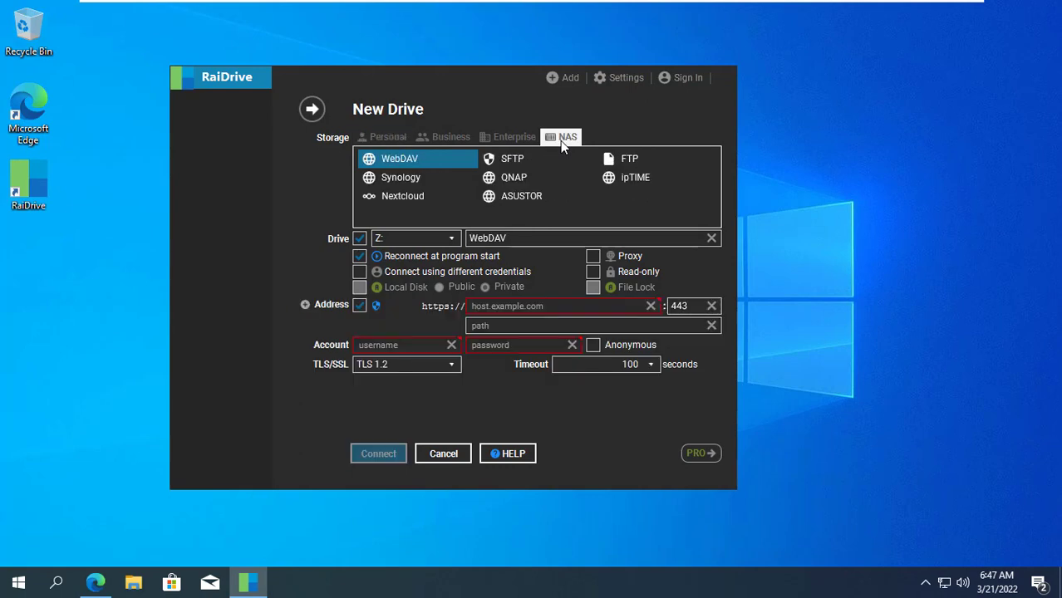
left_click(377, 453)
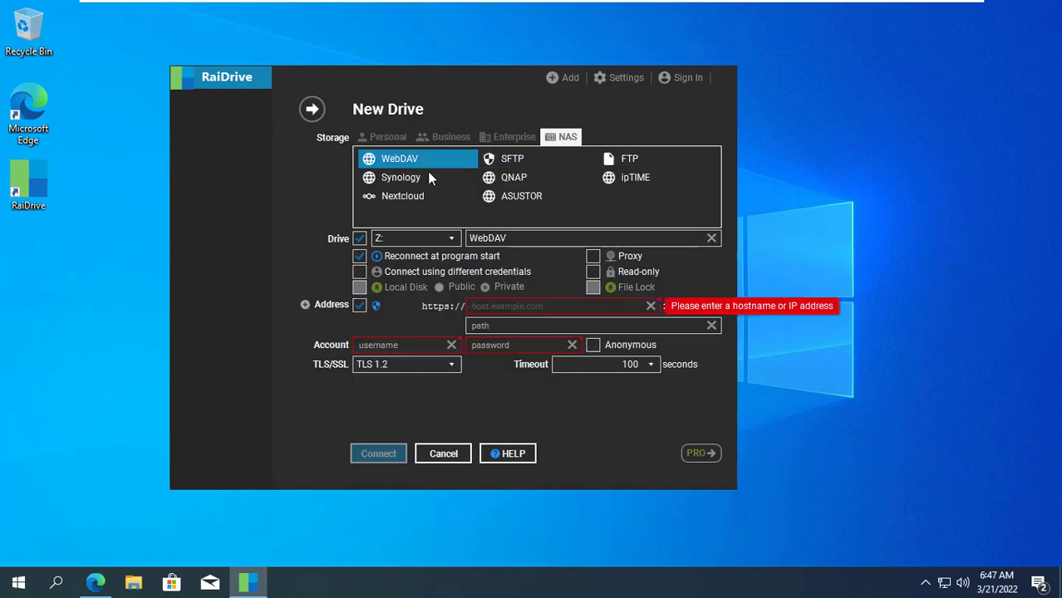
mouse_move(846, 233)
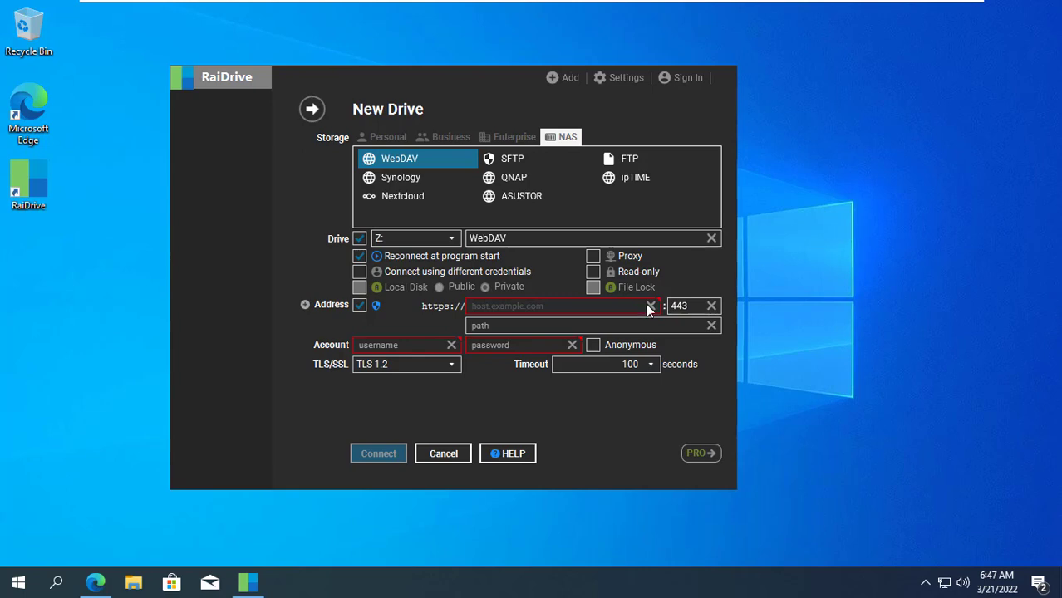
Connect drive Z: to host bth1.duckdns.org, port 8081, path webdav with the webdav account
type("bth1.duckdns.org")
type("808")
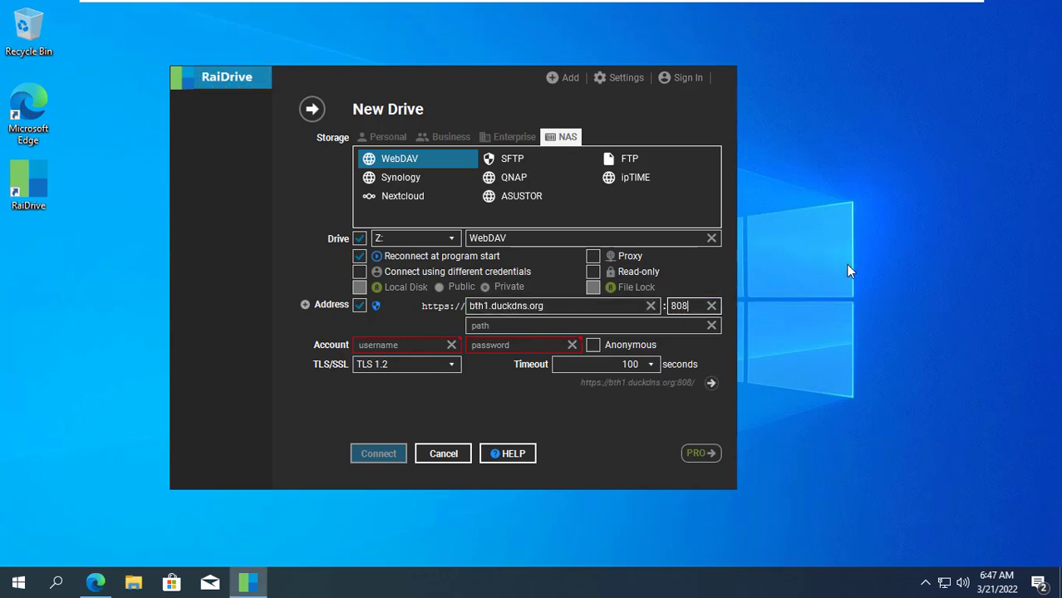
type("1")
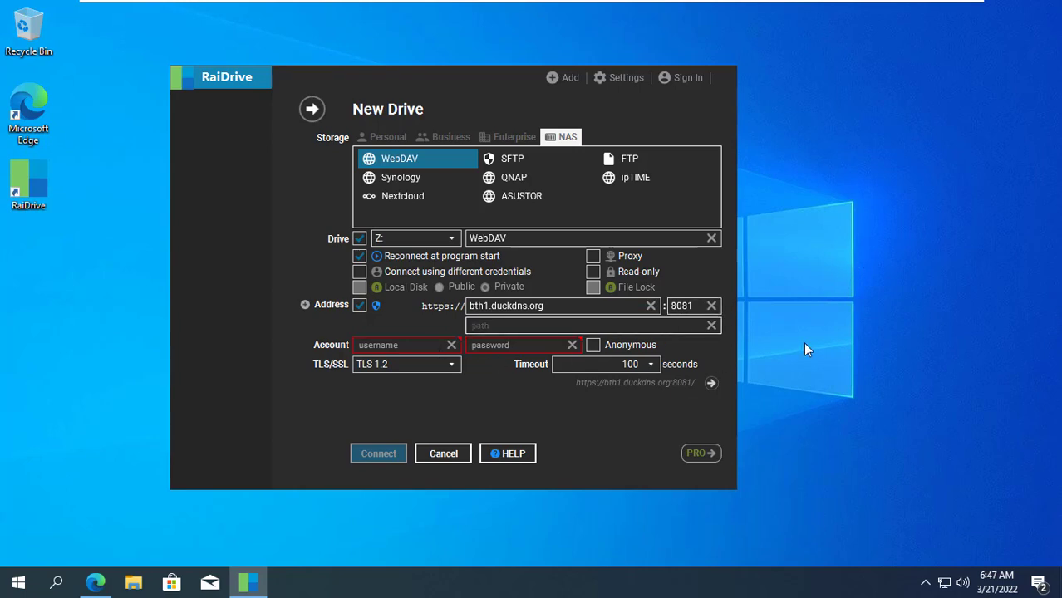
type("webdav")
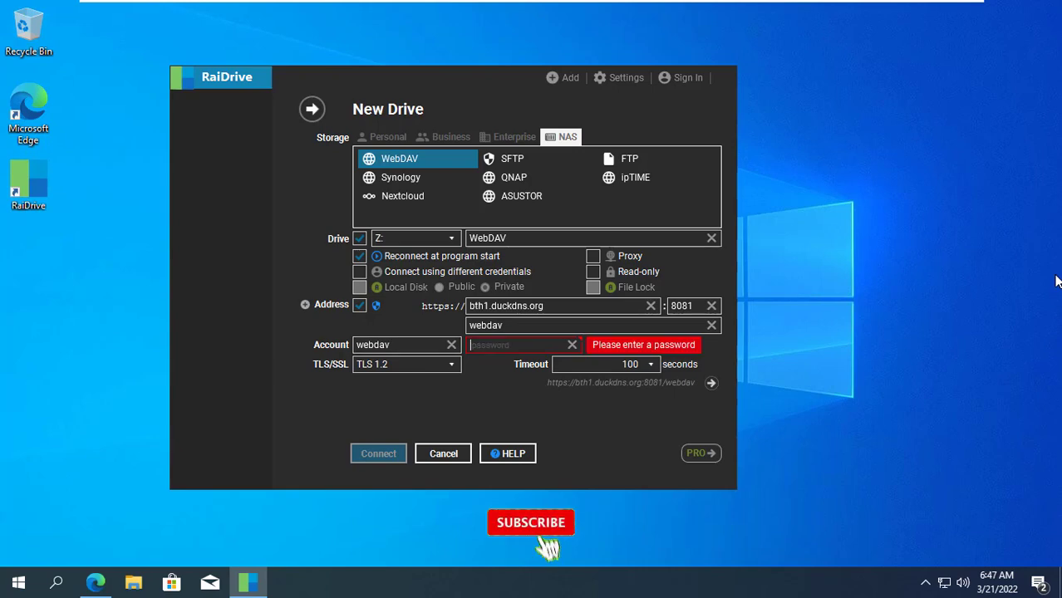
left_click(377, 452)
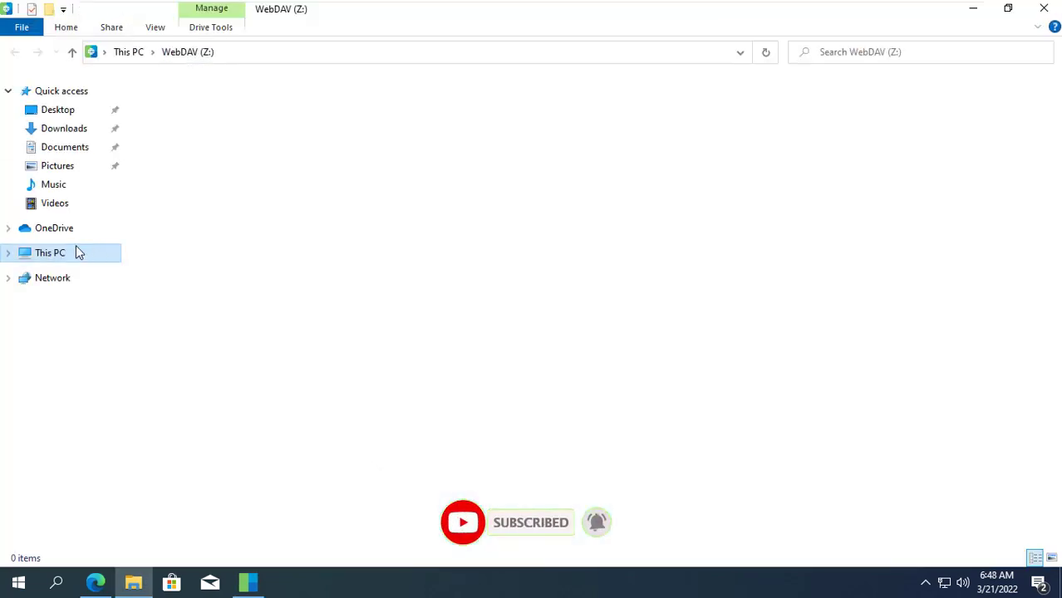
Browse into the WebDAV (Z:) drive from This PC
left_click(50, 252)
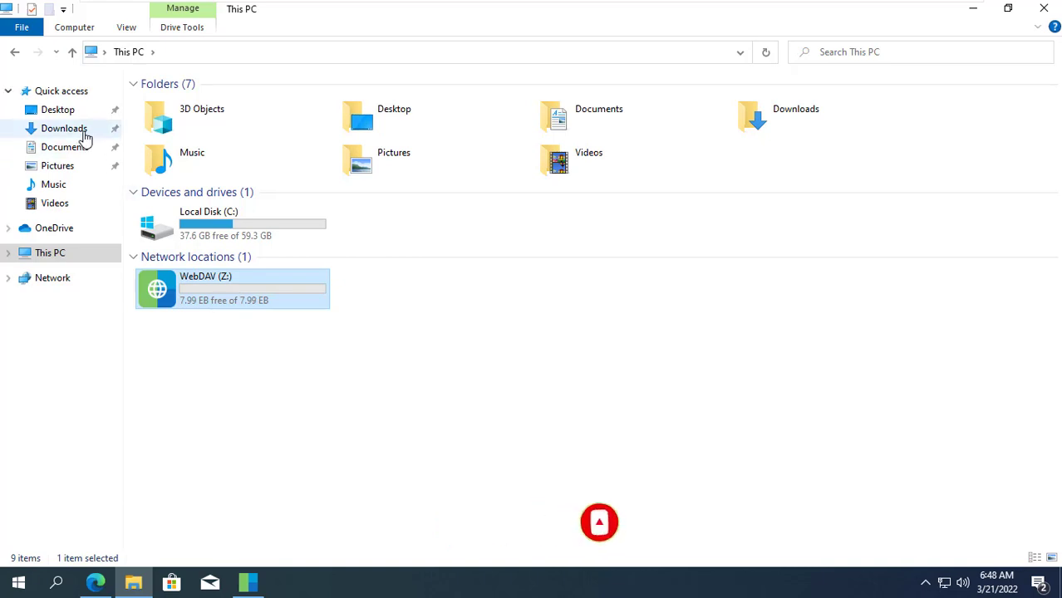
left_click(824, 117)
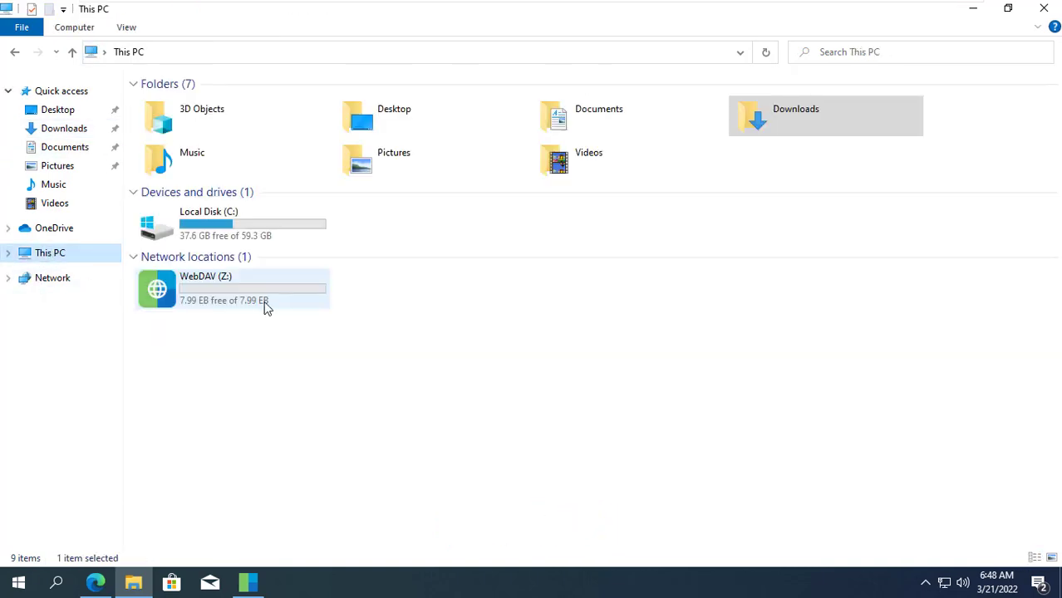
double_click(204, 289)
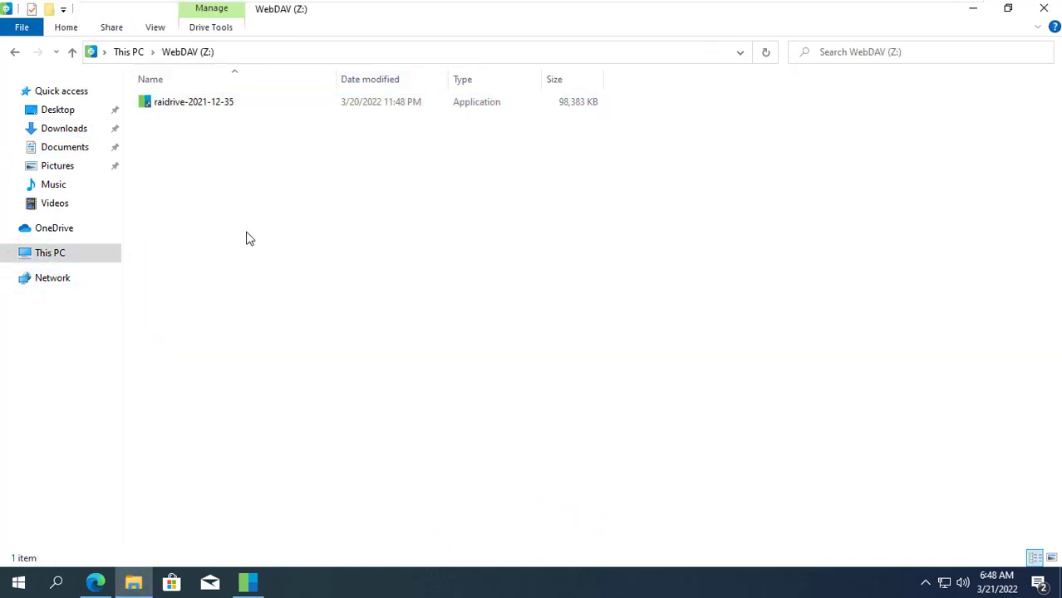
Create a new text document named Test on Z: and close File Explorer
right_click(249, 239)
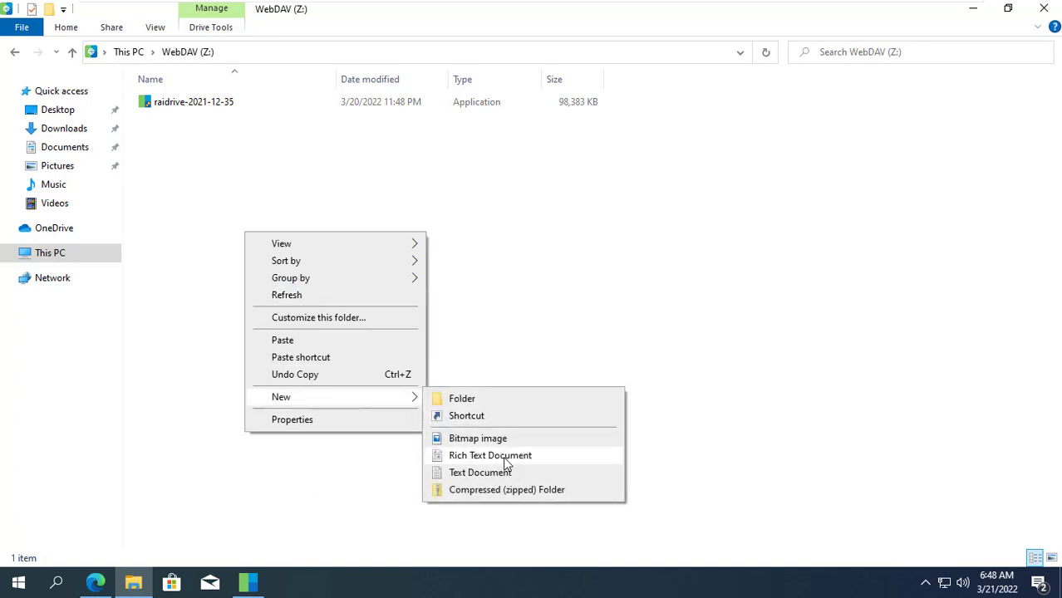
left_click(480, 472)
type("Test")
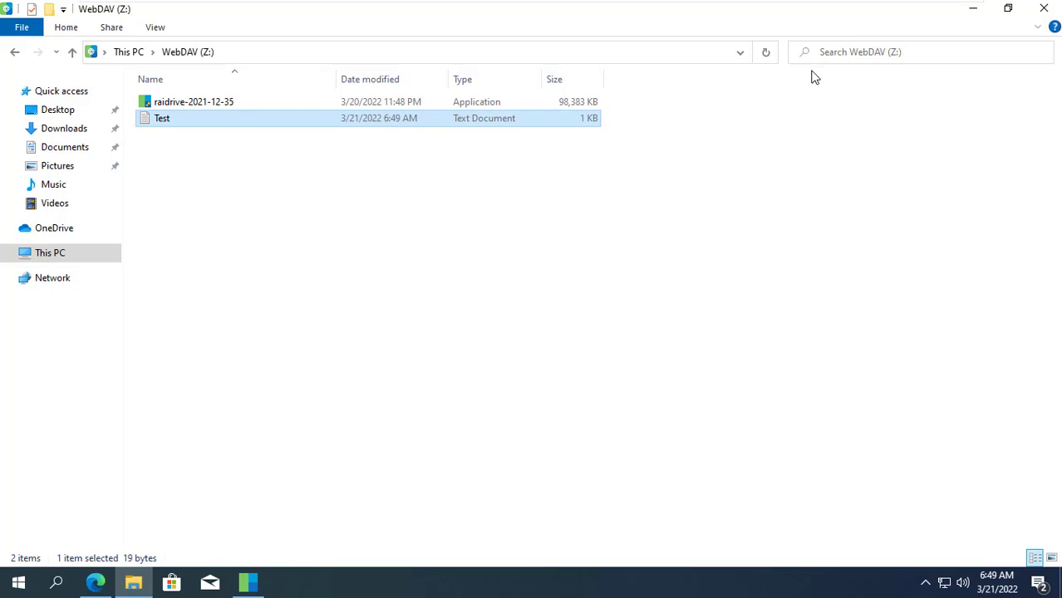
left_click(1043, 8)
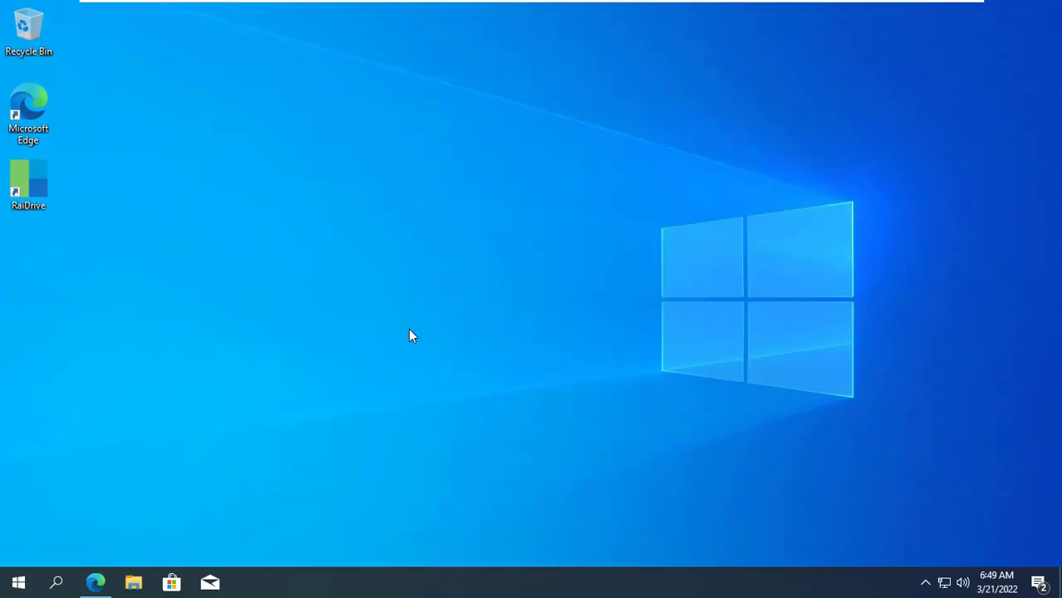